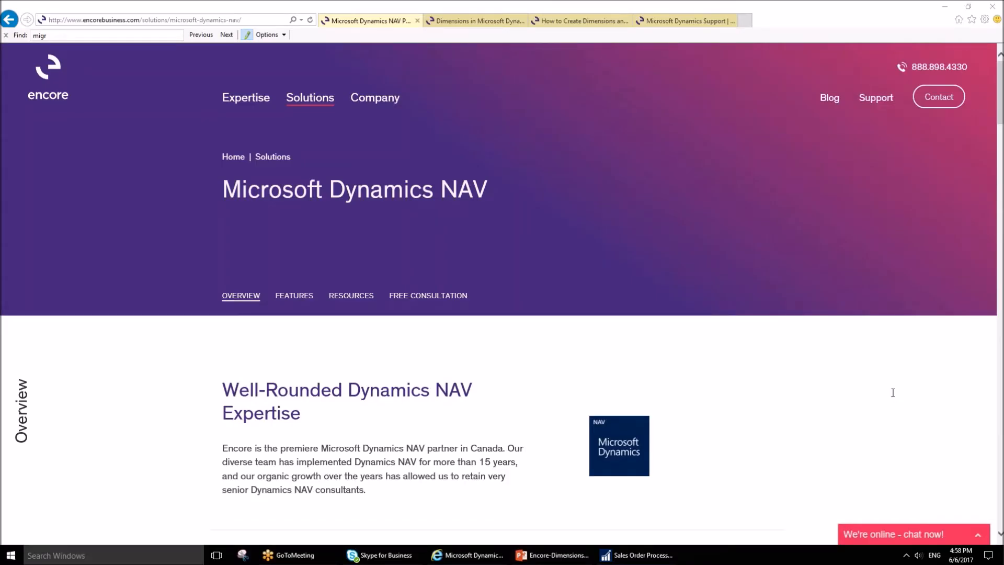
mouse_move(957, 261)
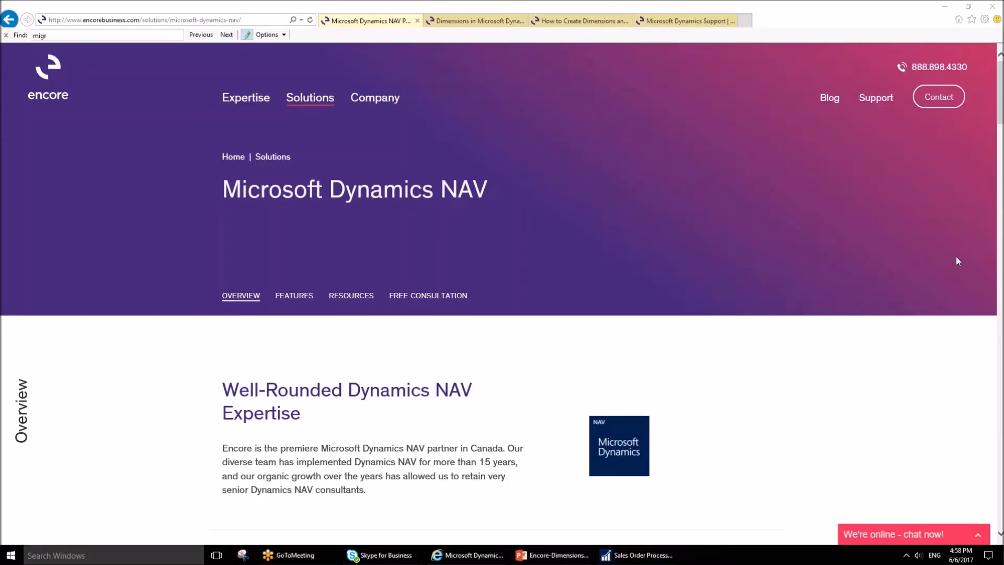
mouse_move(954, 57)
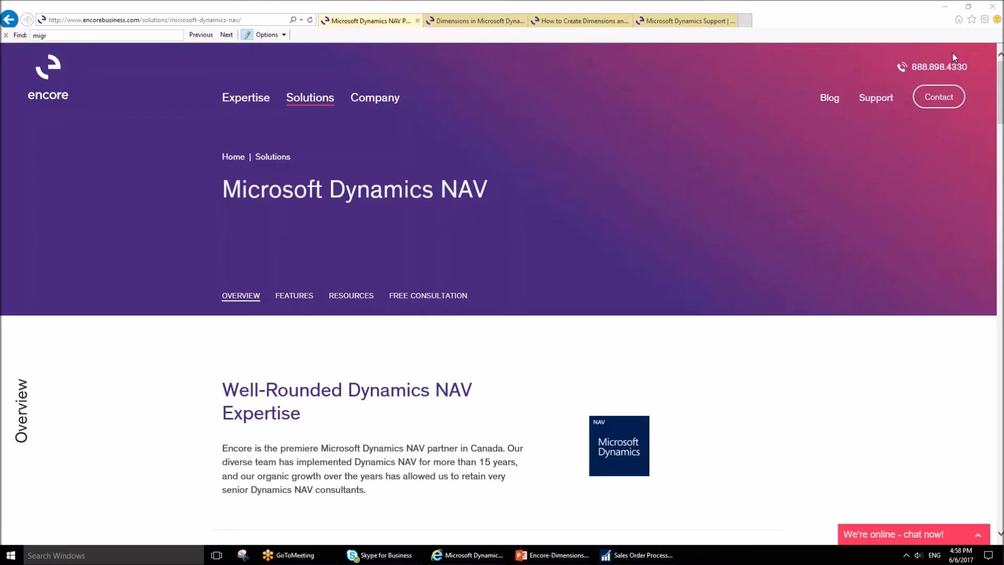
mouse_move(589, 240)
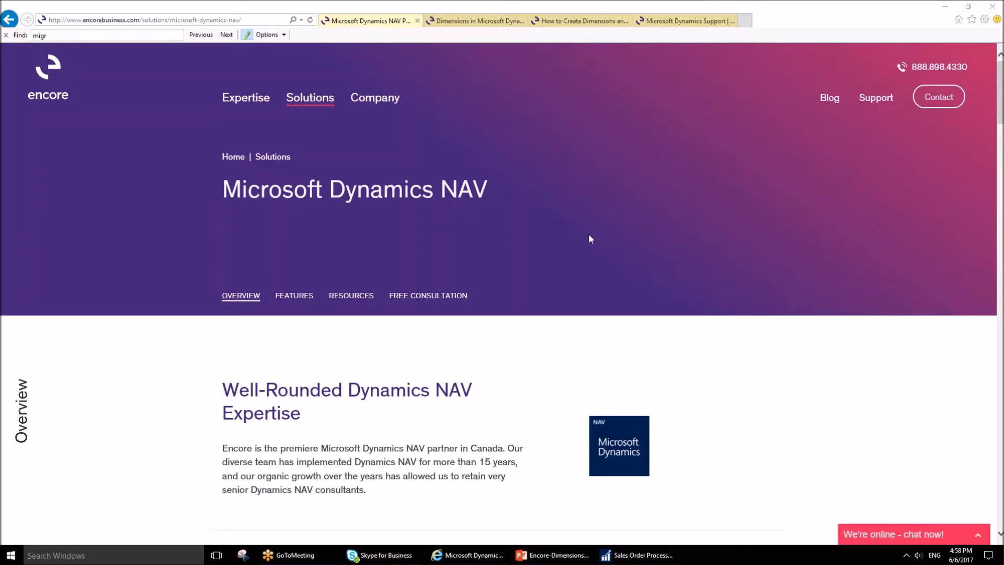
mouse_move(518, 212)
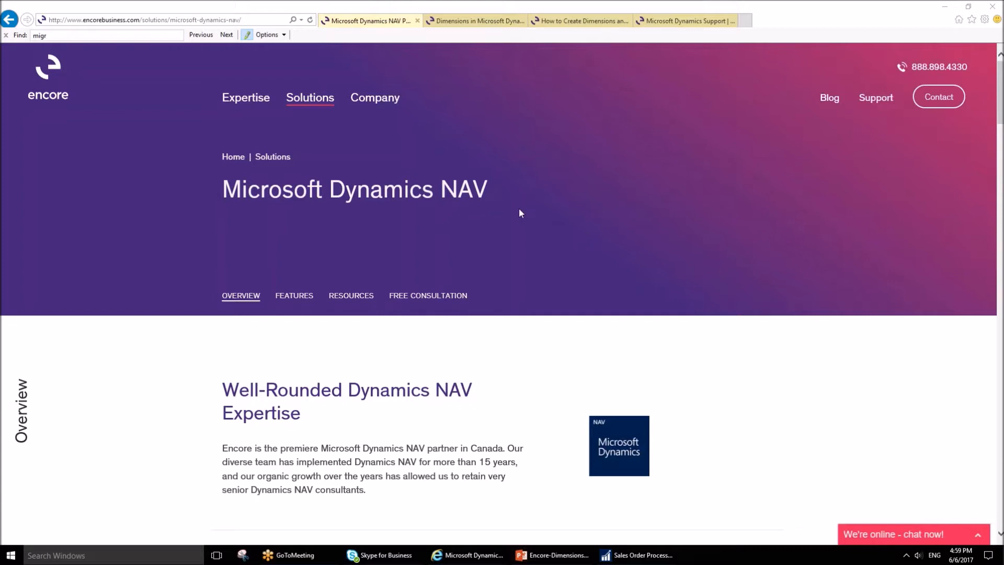
Step: Switch through the Dimensions overview article to the article on creating dimensions and values
click(474, 21)
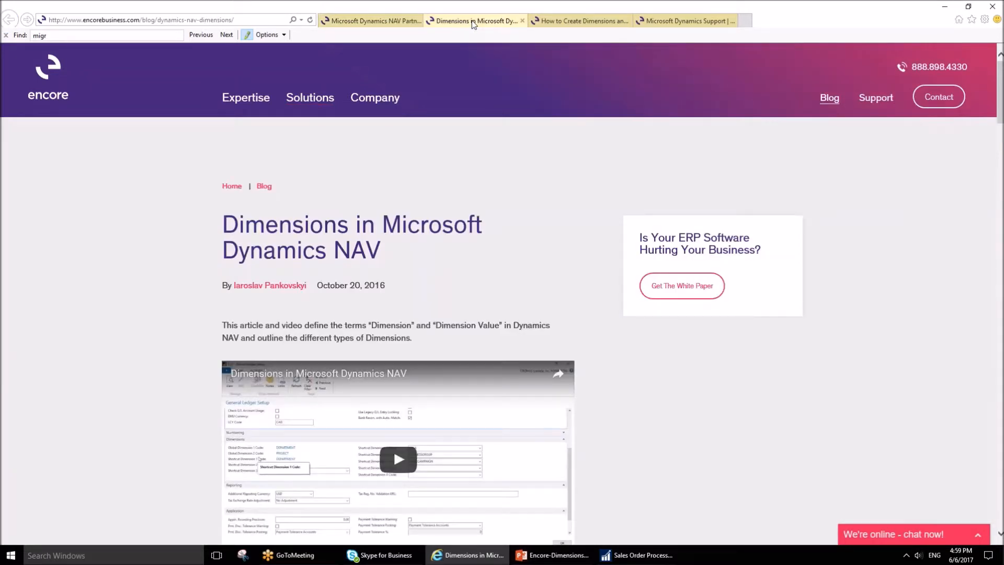
mouse_move(331, 223)
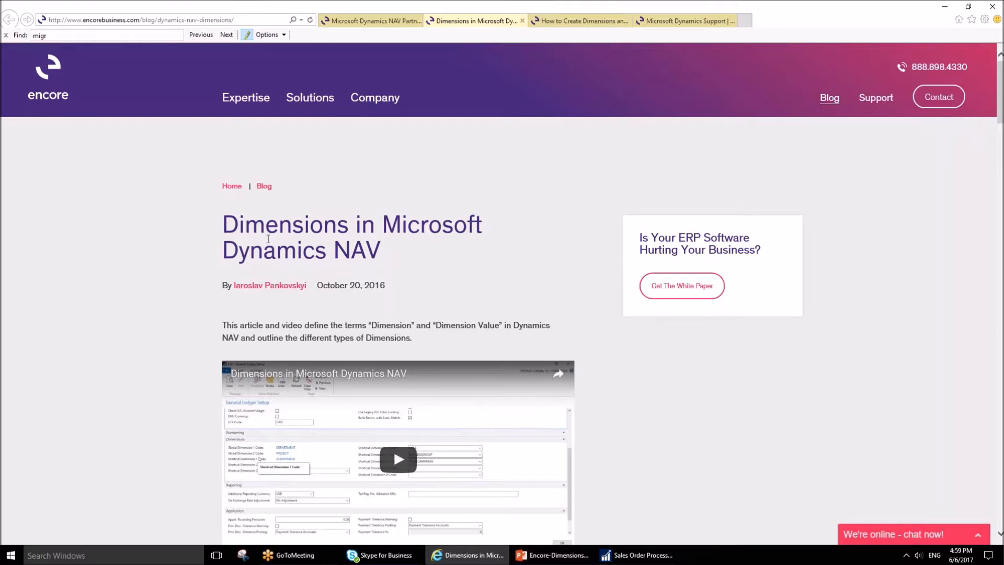
mouse_move(327, 205)
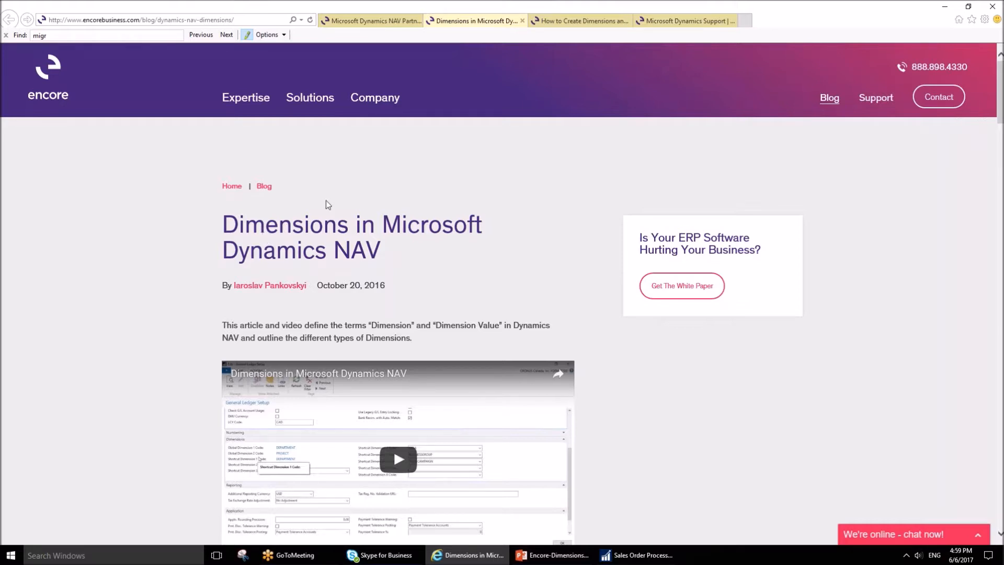
mouse_move(549, 32)
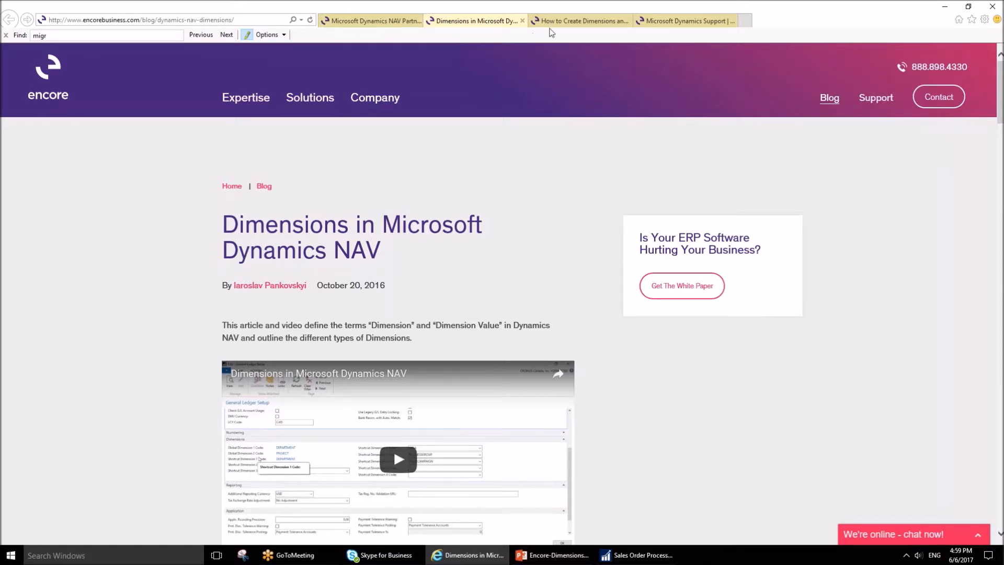
click(576, 21)
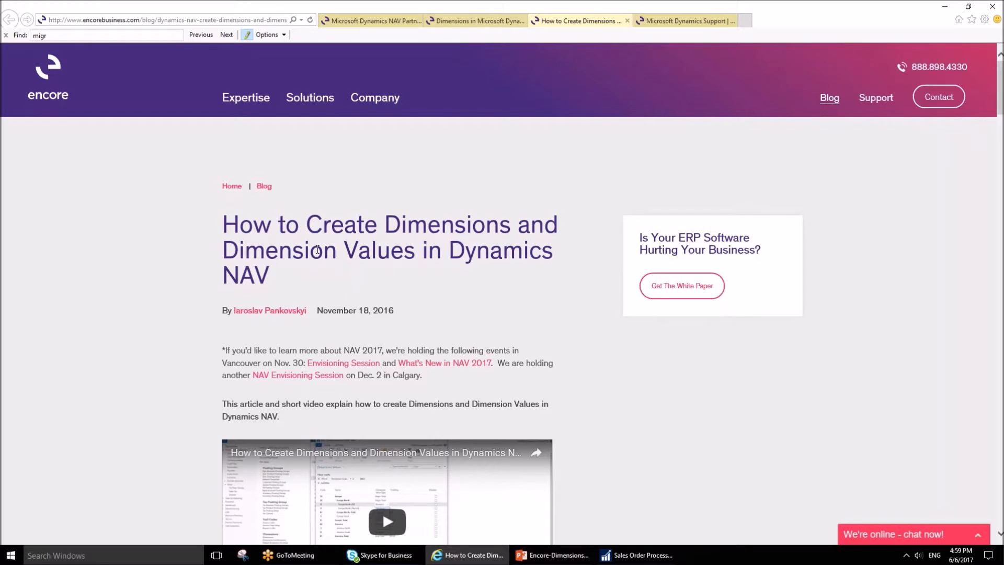
mouse_move(201, 273)
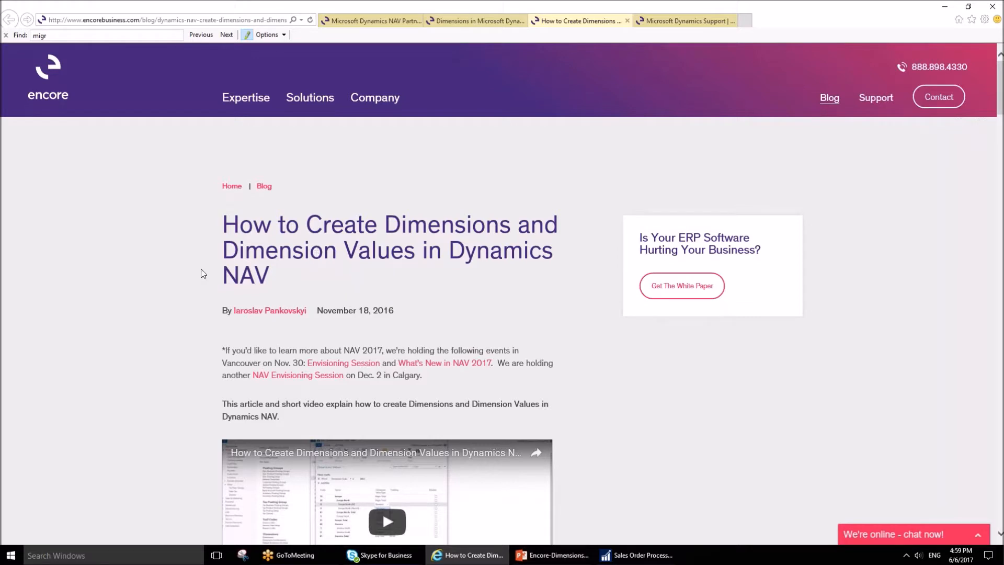
mouse_move(369, 246)
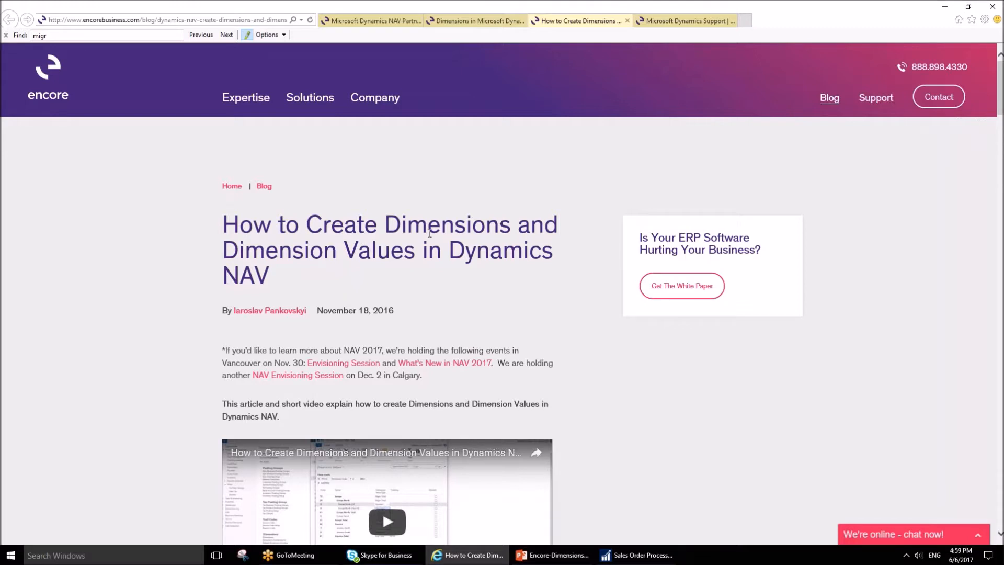
mouse_move(466, 332)
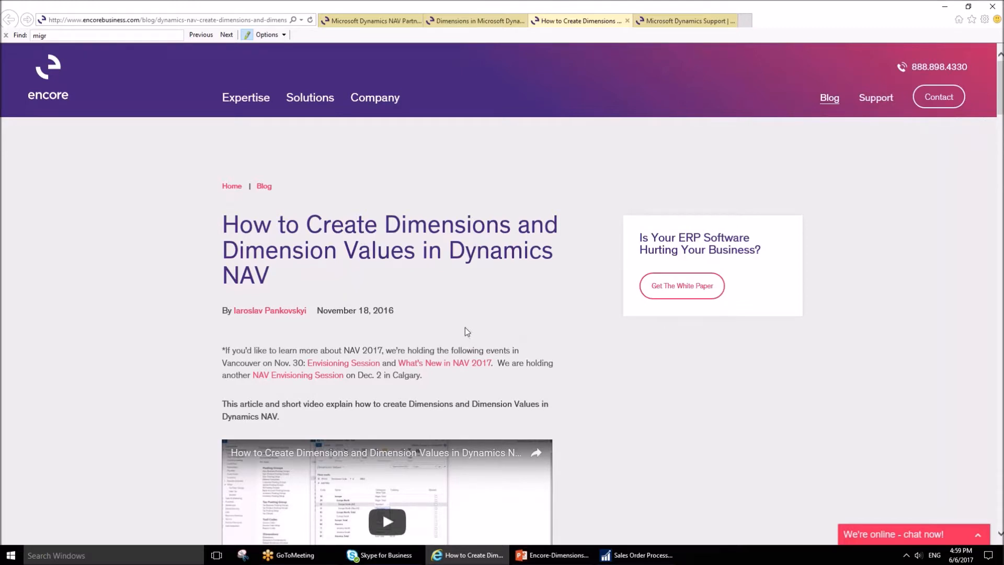
mouse_move(377, 295)
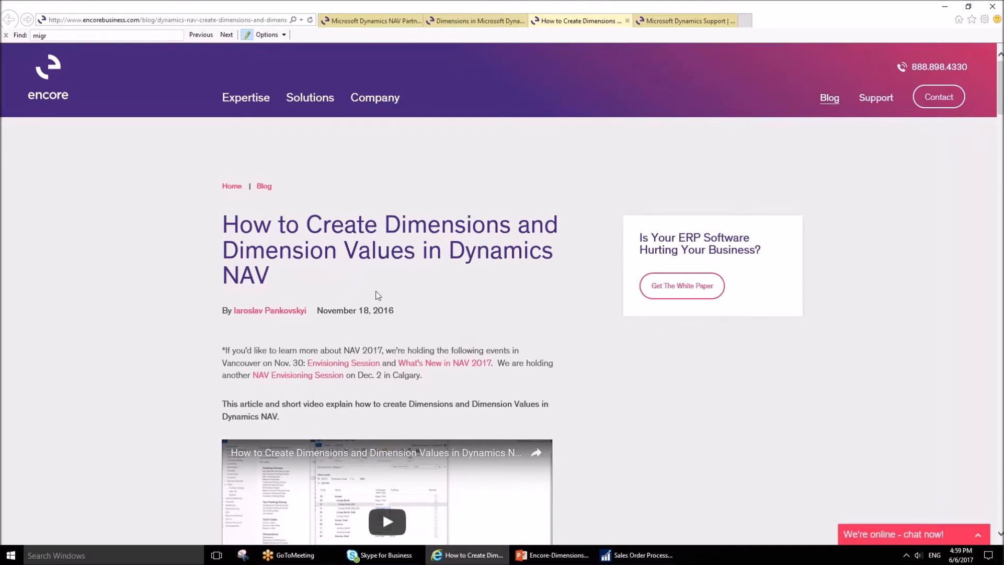
mouse_move(413, 298)
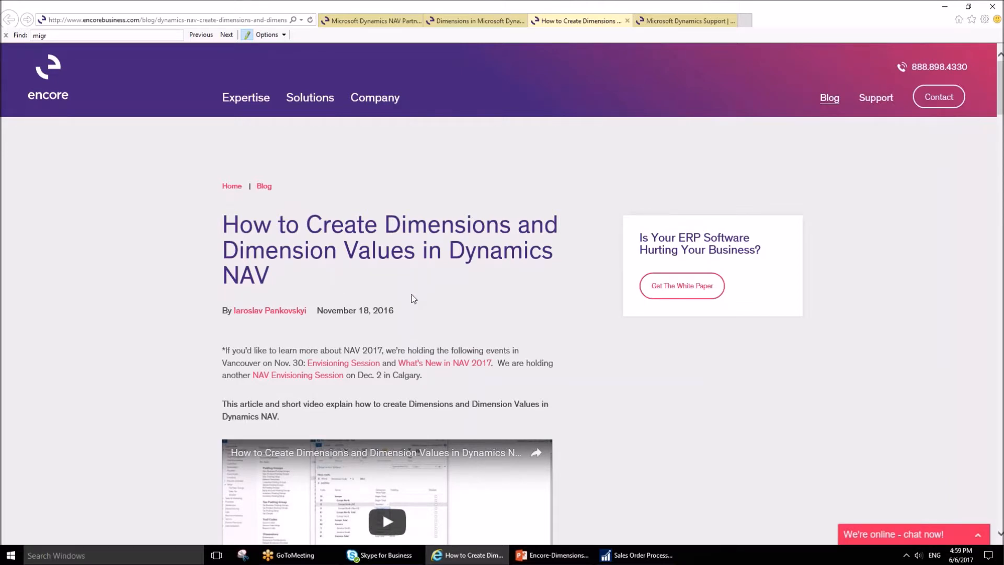
mouse_move(496, 323)
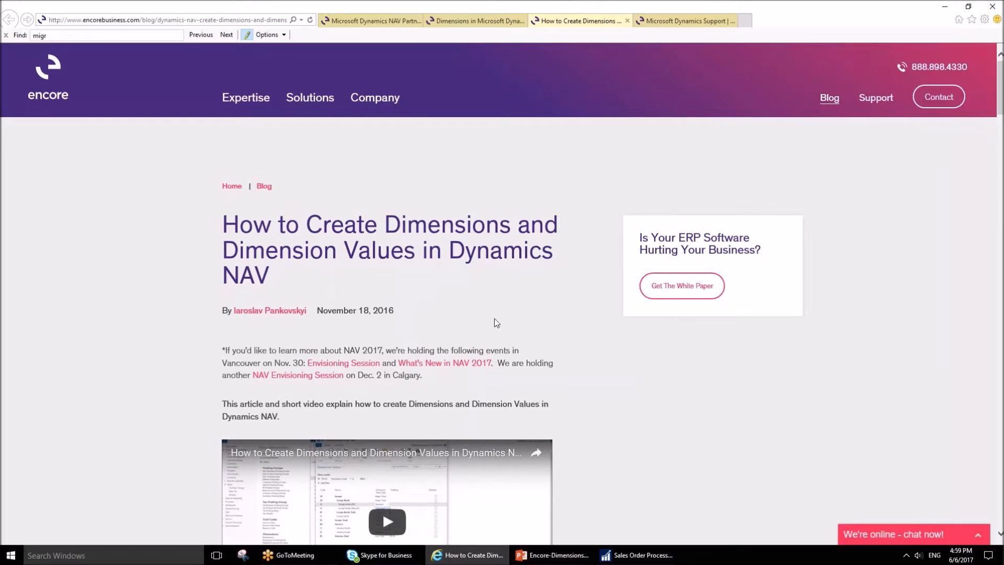
Step: Bring the Encore-Dimensions-3 presentation forward at its master data and G/L accounts title slide
click(551, 555)
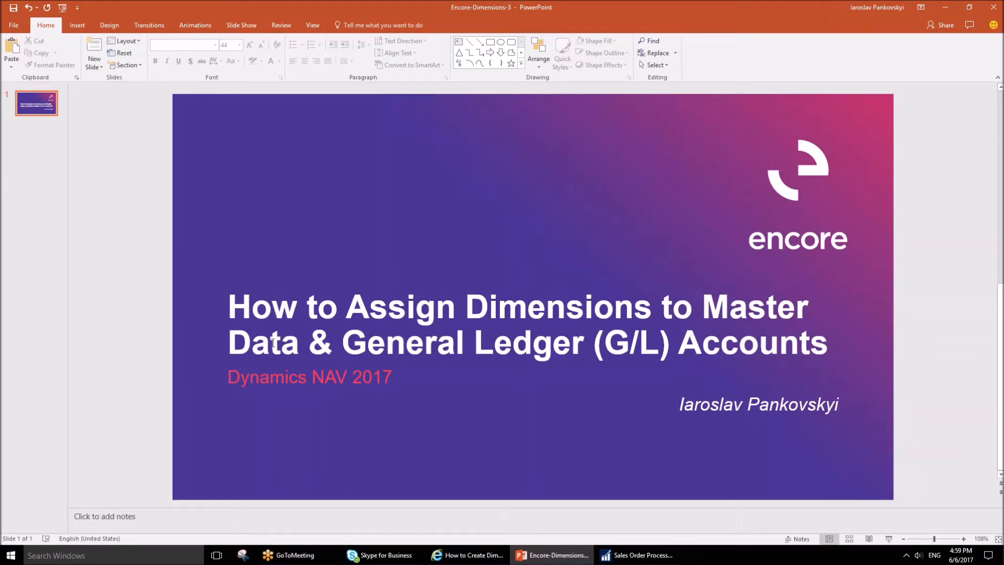
mouse_move(301, 349)
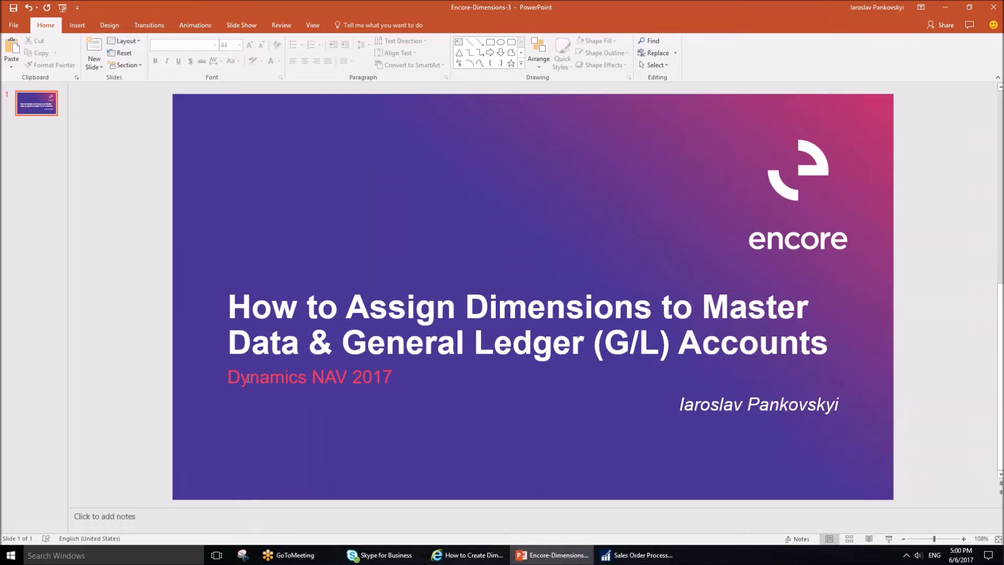
mouse_move(396, 379)
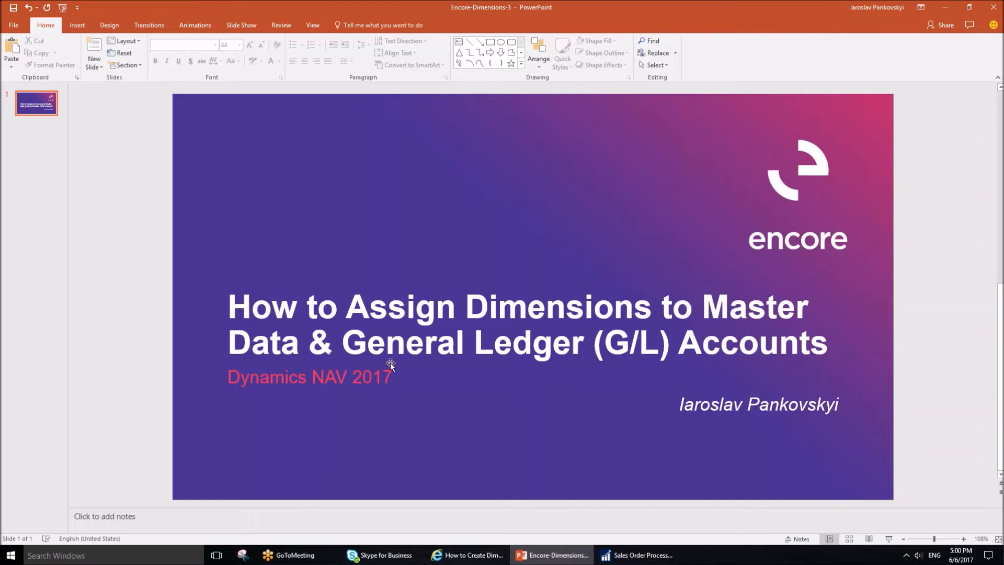
mouse_move(406, 376)
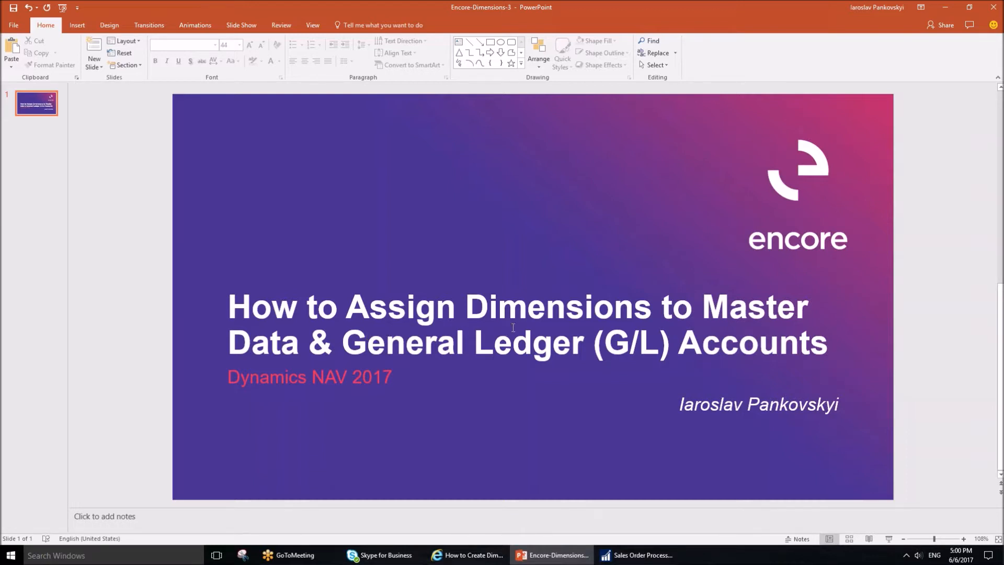
mouse_move(476, 421)
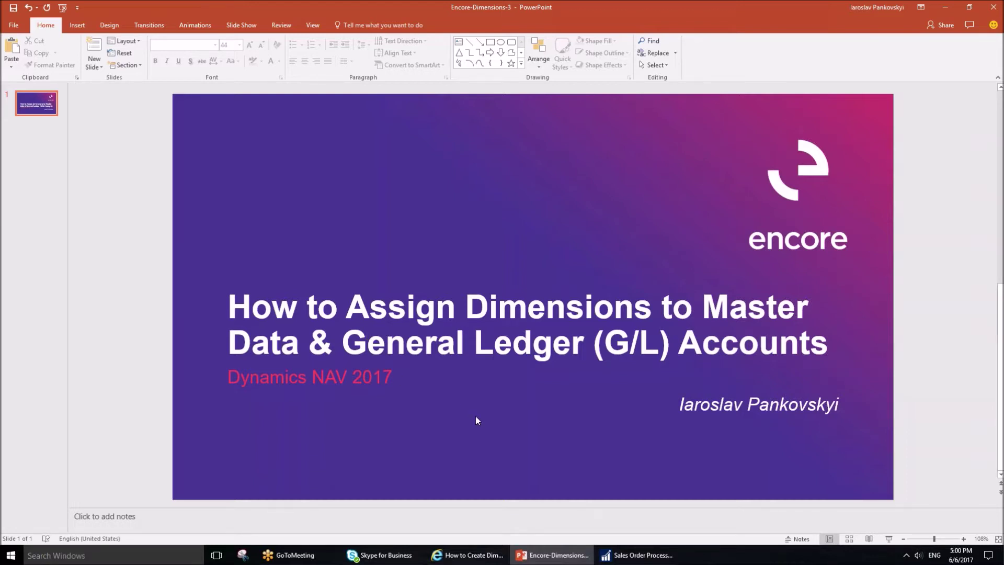
Step: Switch to the NAV Sales Order Processor home page and search for 'cu'
click(635, 555)
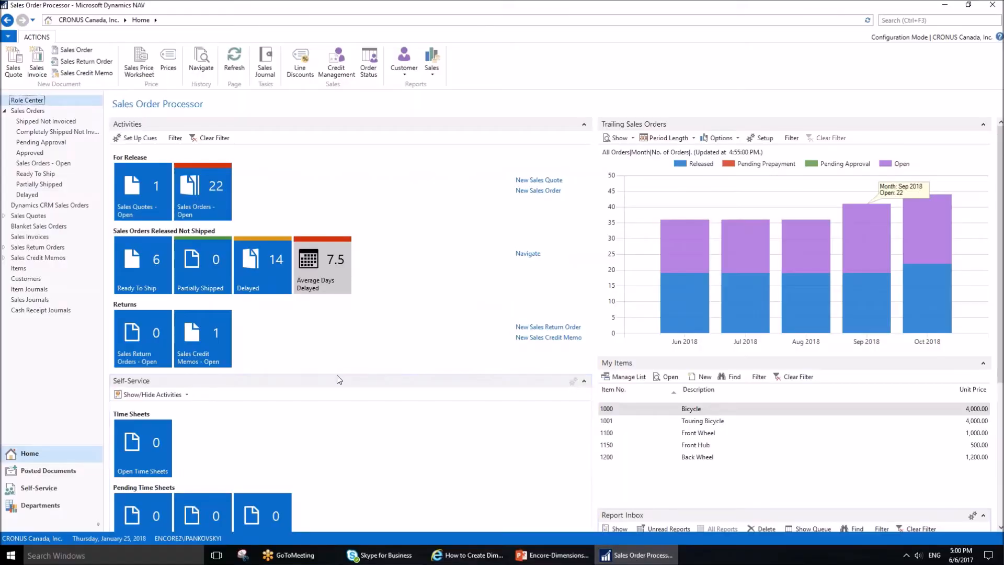
mouse_move(202, 259)
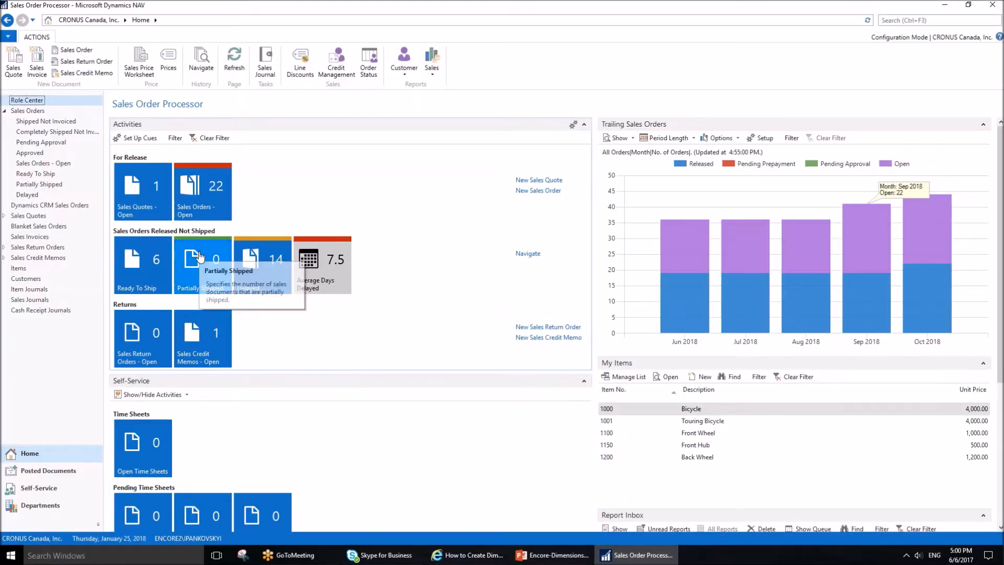
mouse_move(99, 226)
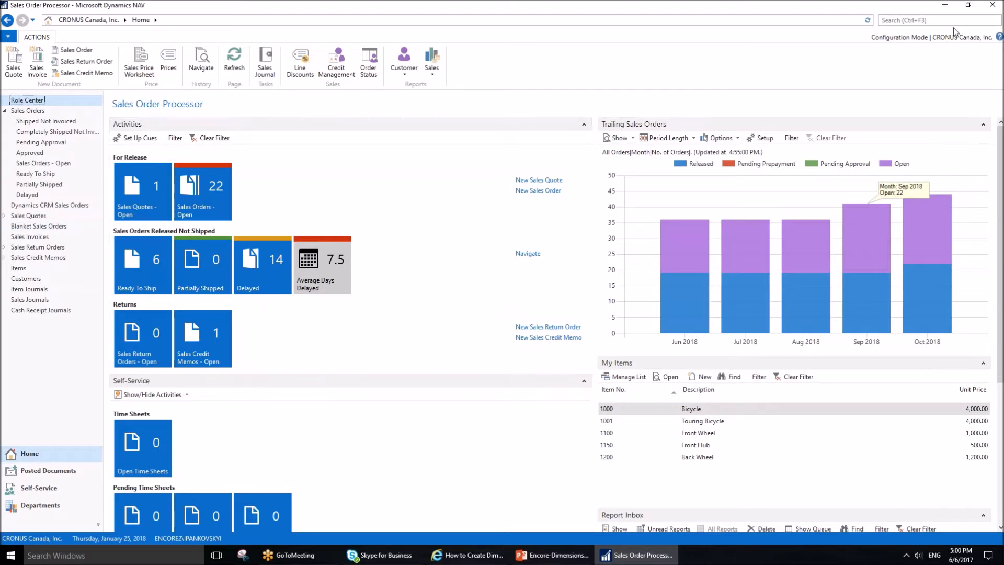
text(cust)
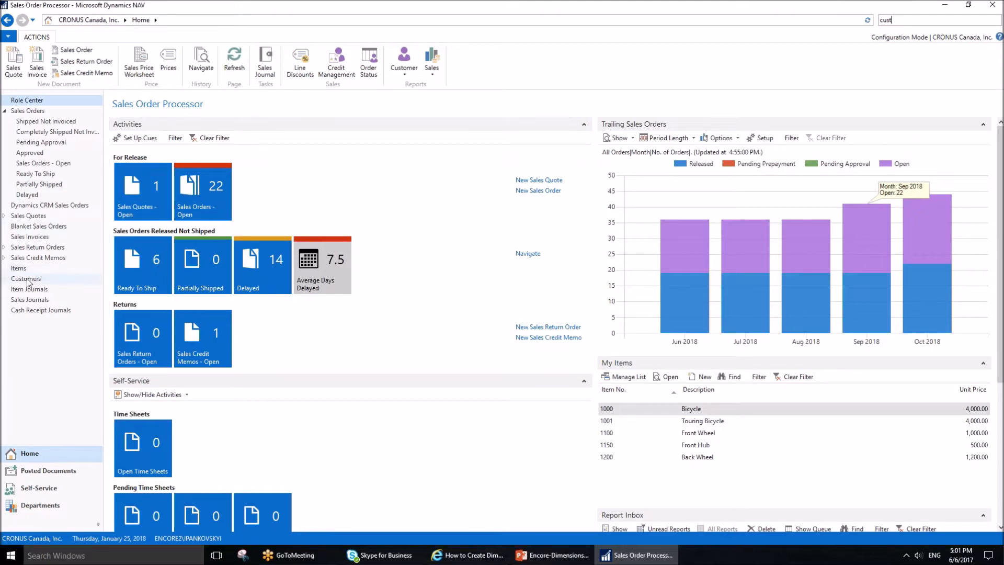
Step: Open the Customers list from the navigation pane
click(25, 278)
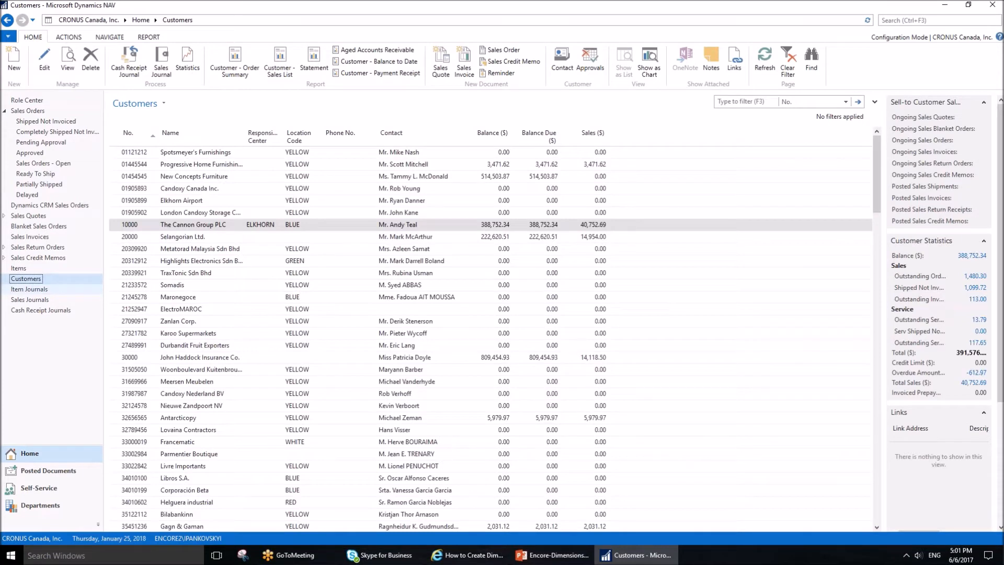
mouse_move(39, 487)
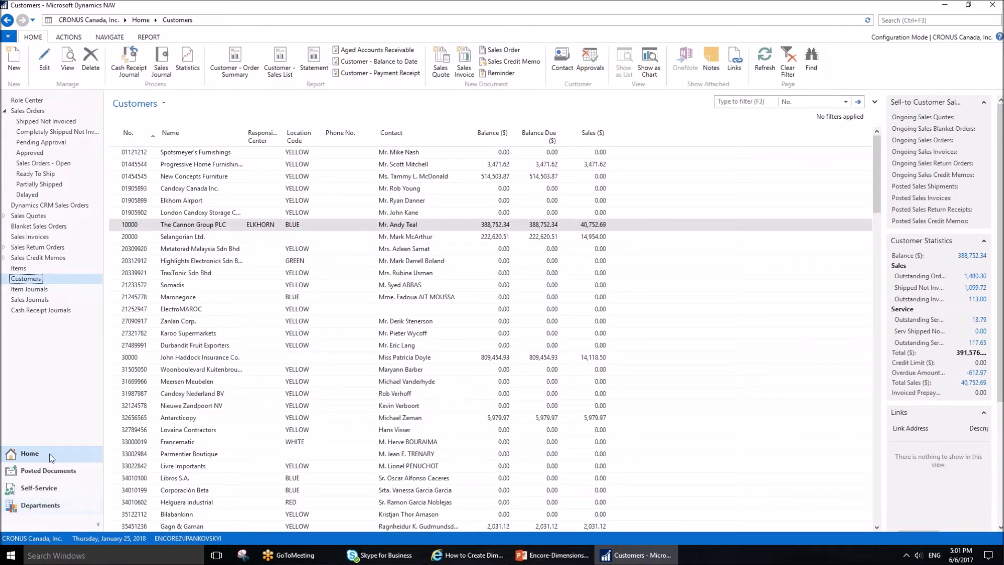
mouse_move(169, 244)
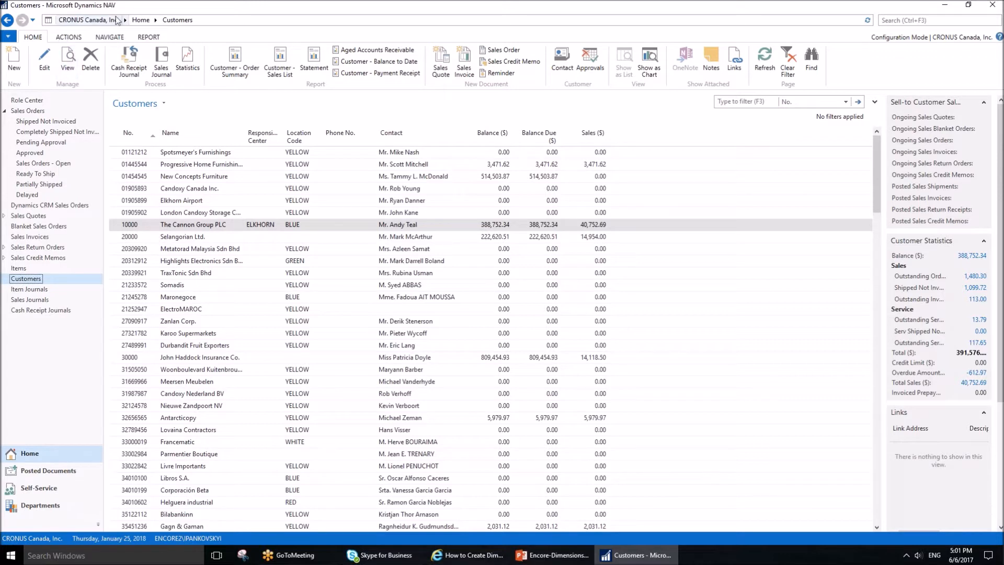
mouse_move(162, 228)
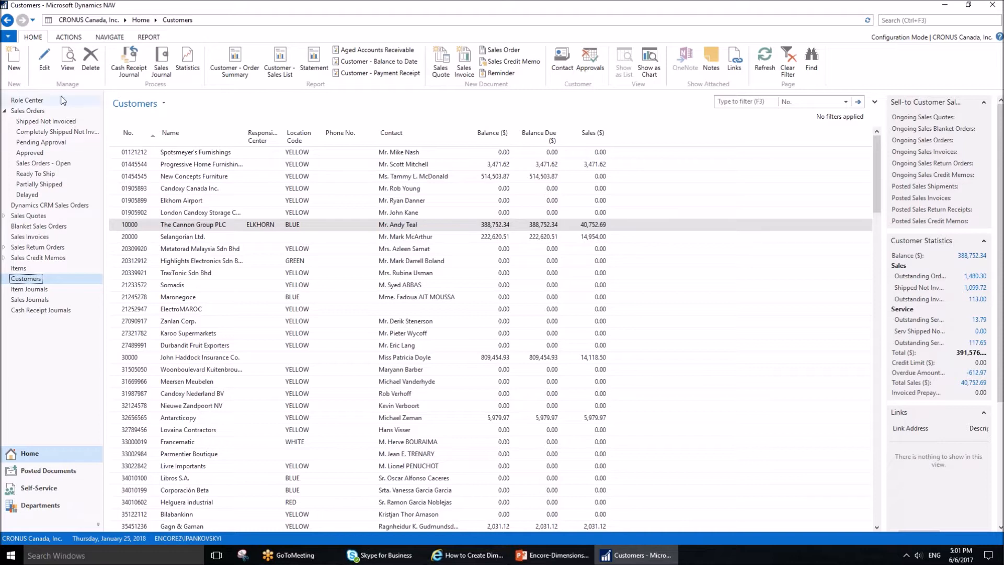
mouse_move(97, 108)
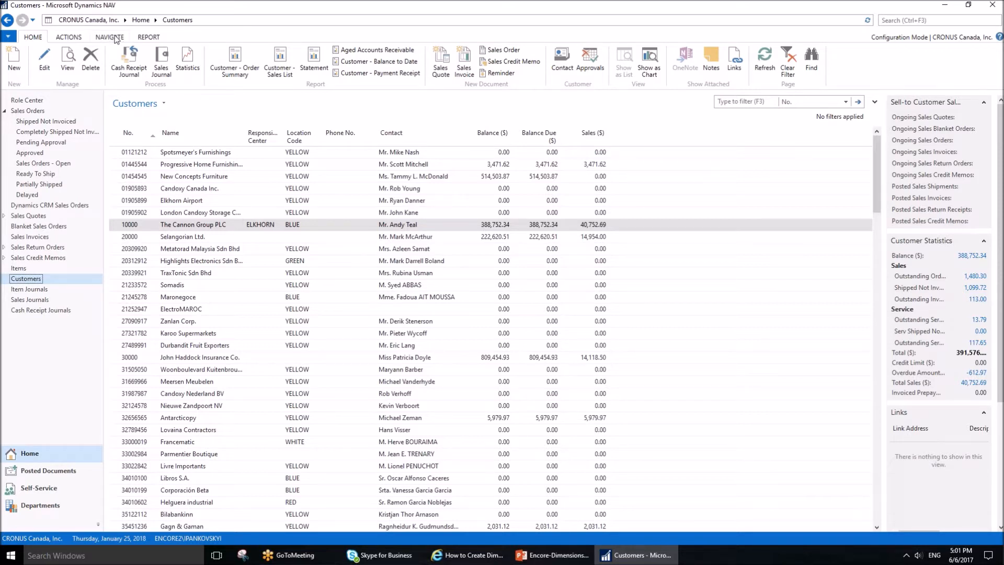
Step: Show the Dimensions-Single and Dimensions-Multiple choices for the selected customer
click(108, 37)
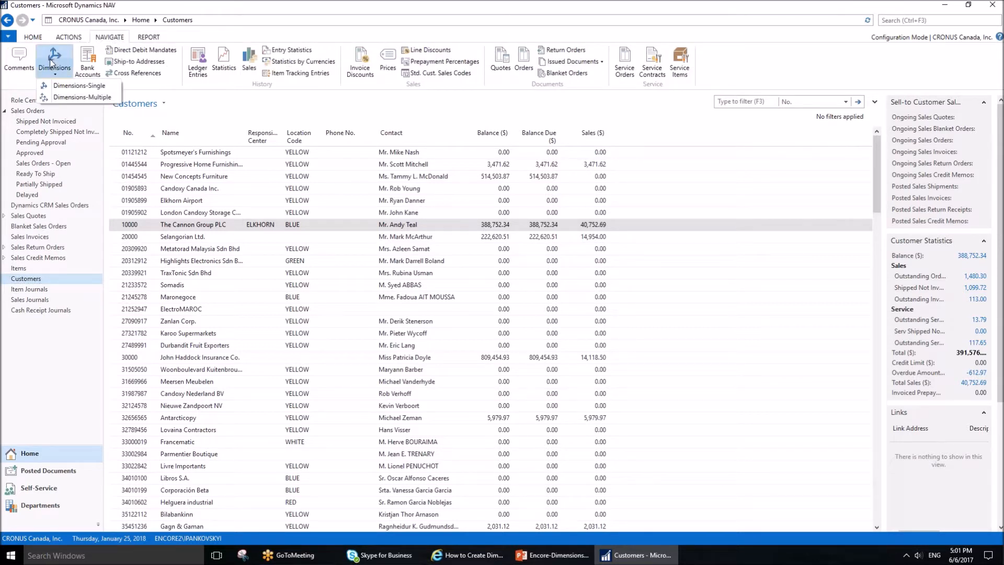
mouse_move(79, 84)
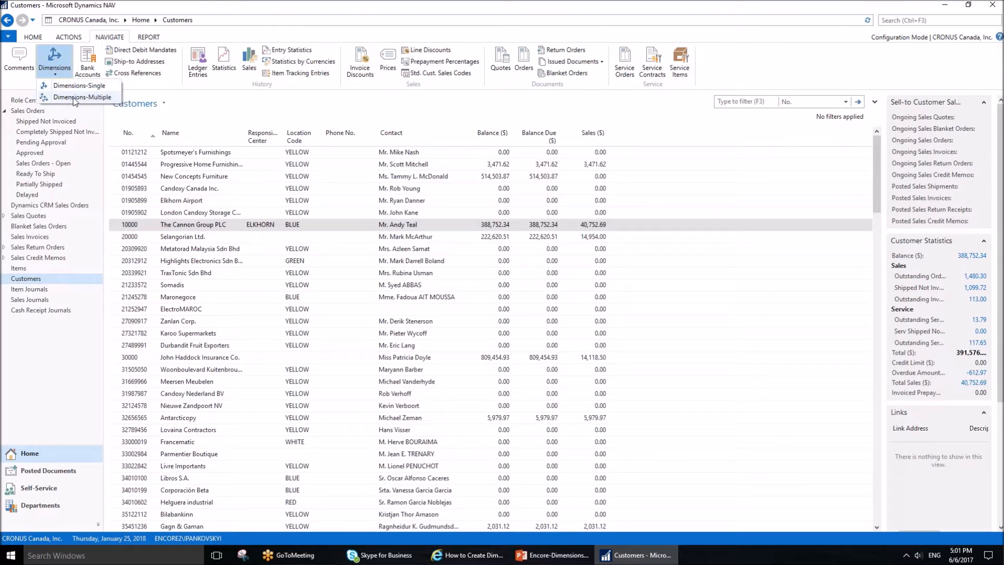
mouse_move(81, 96)
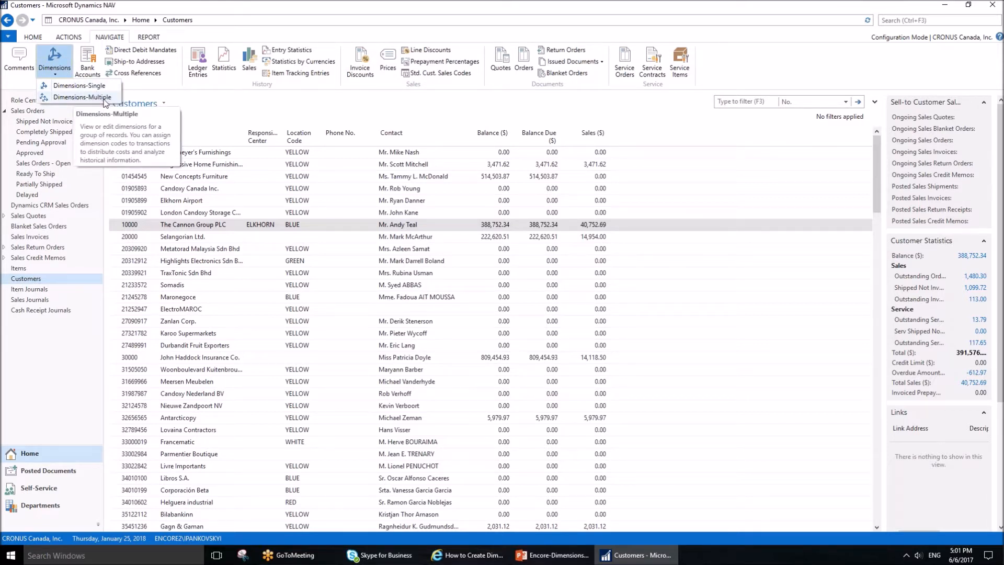
mouse_move(79, 85)
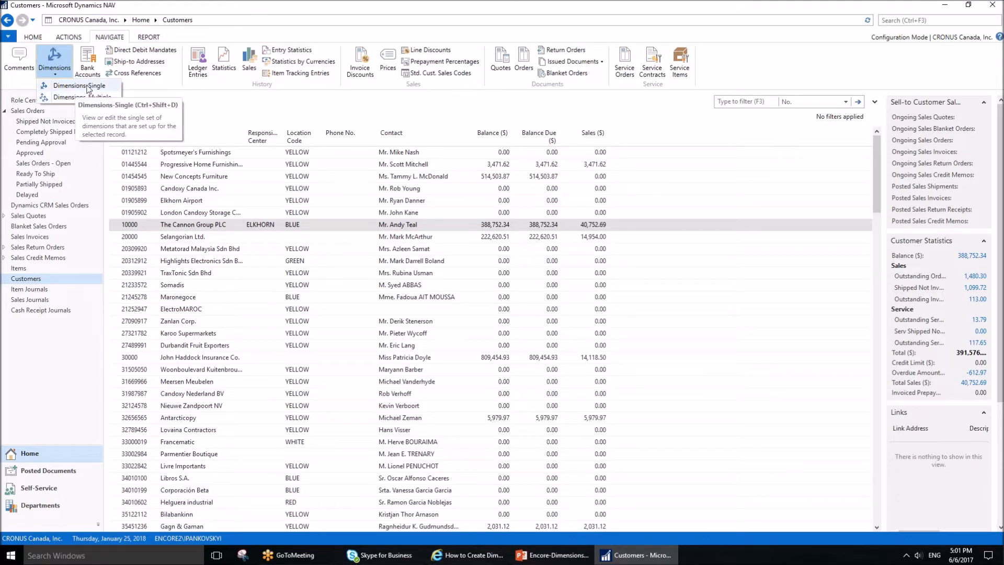
Step: Open customer 10000's default dimensions and review CUSTOMERGROUP, DEPARTMENT, PURCHASER and AREA
click(79, 85)
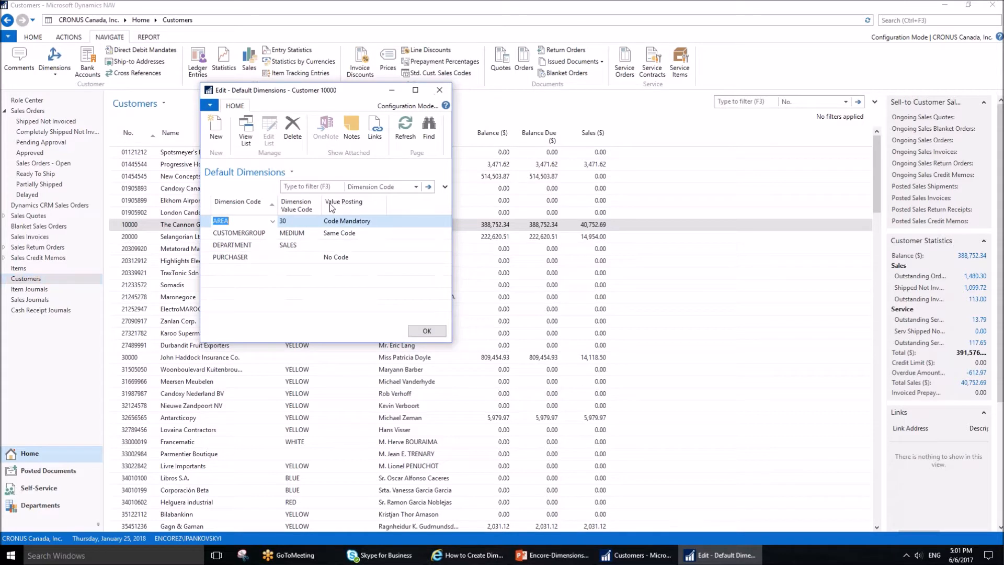
mouse_move(267, 212)
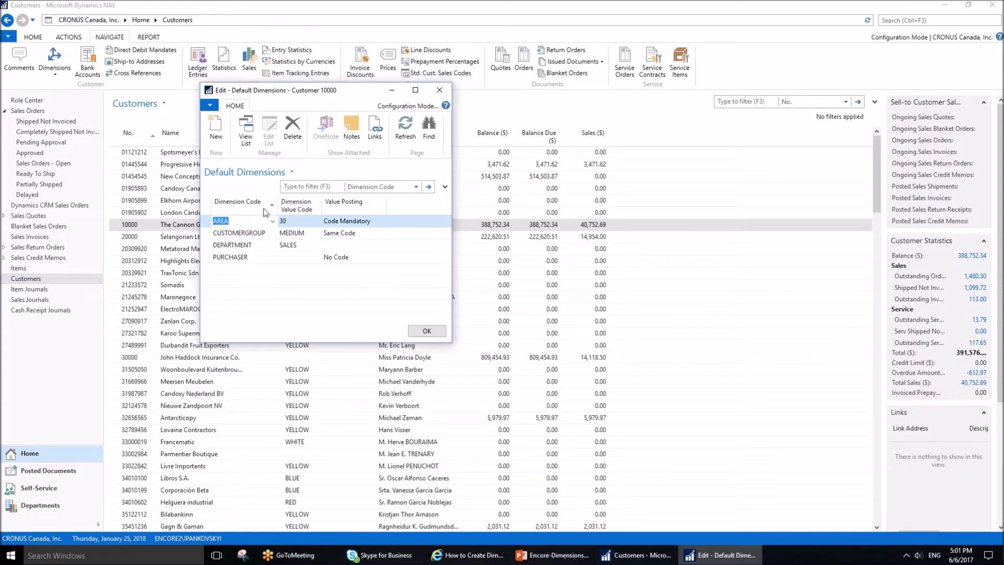
click(240, 232)
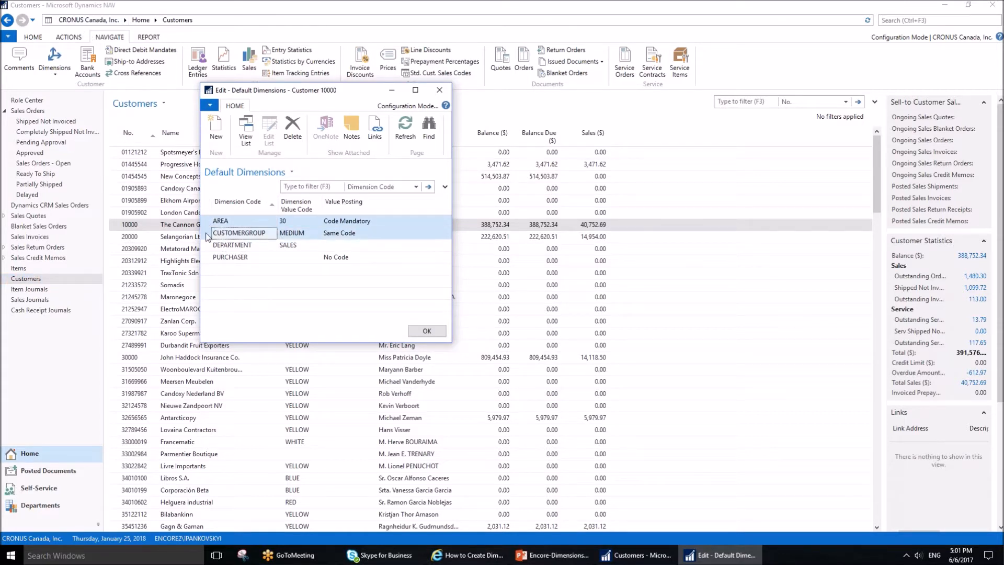
click(230, 258)
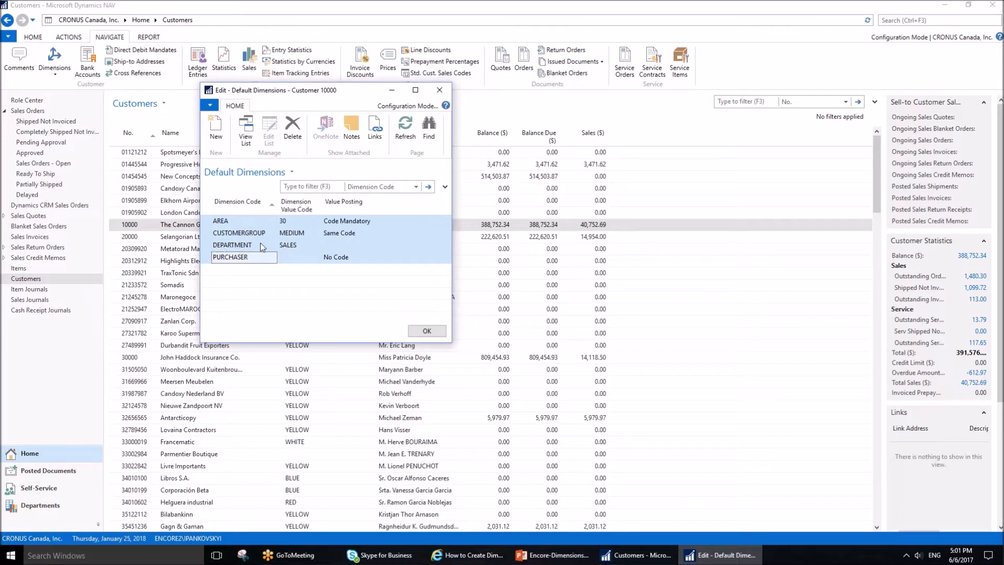
click(230, 221)
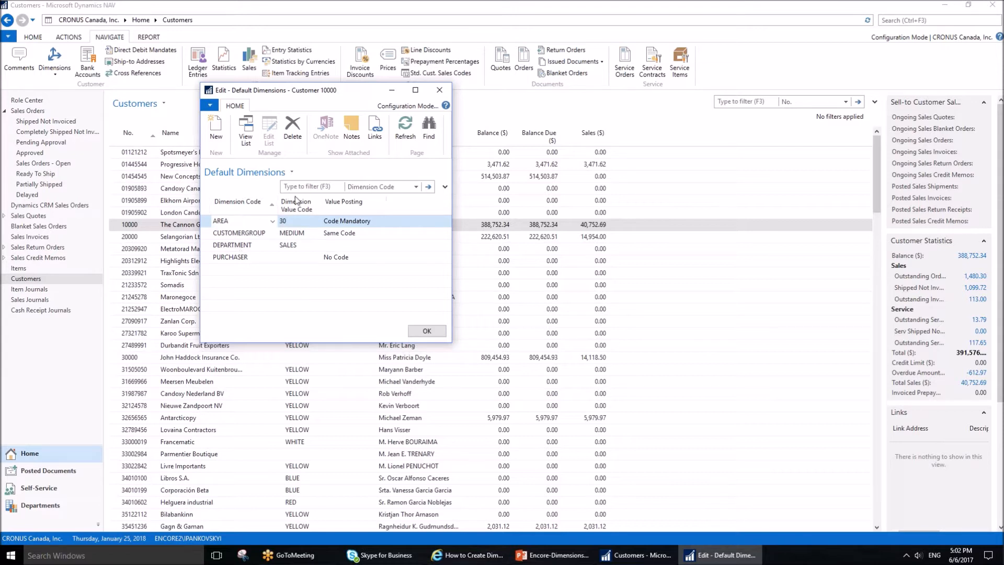
mouse_move(244, 217)
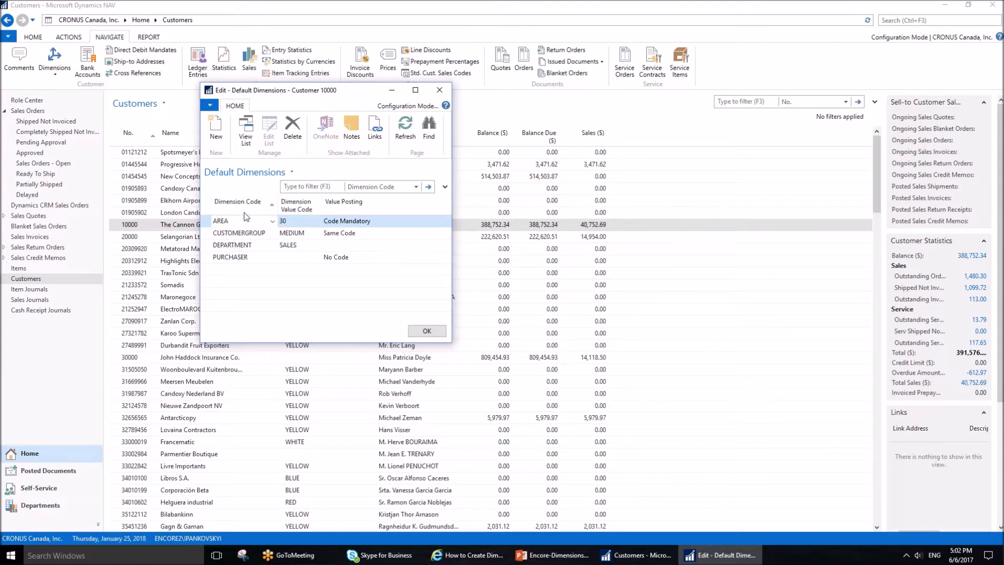
click(230, 221)
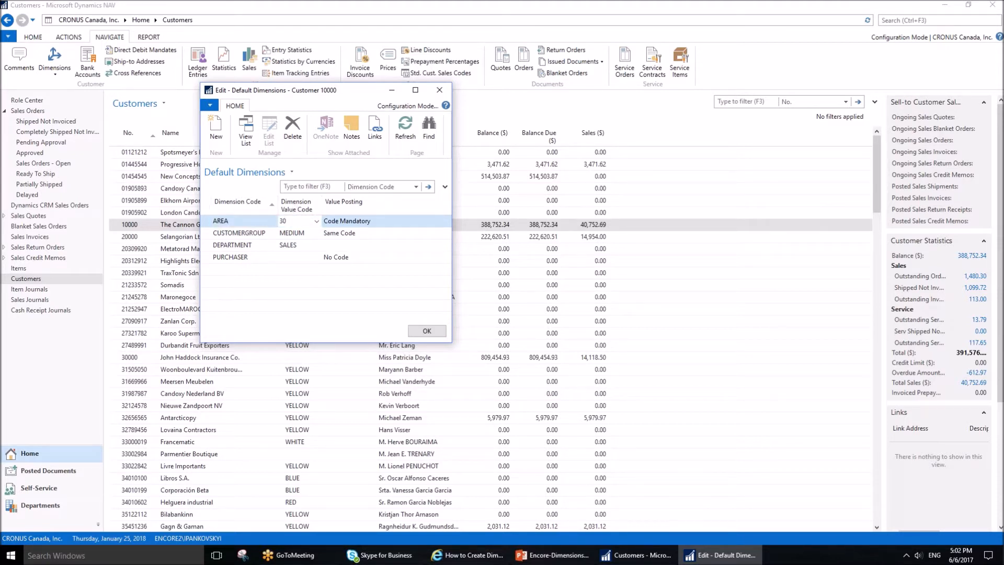
Step: Check AREA value 30 and keep Code Mandatory as its value posting rule
click(298, 220)
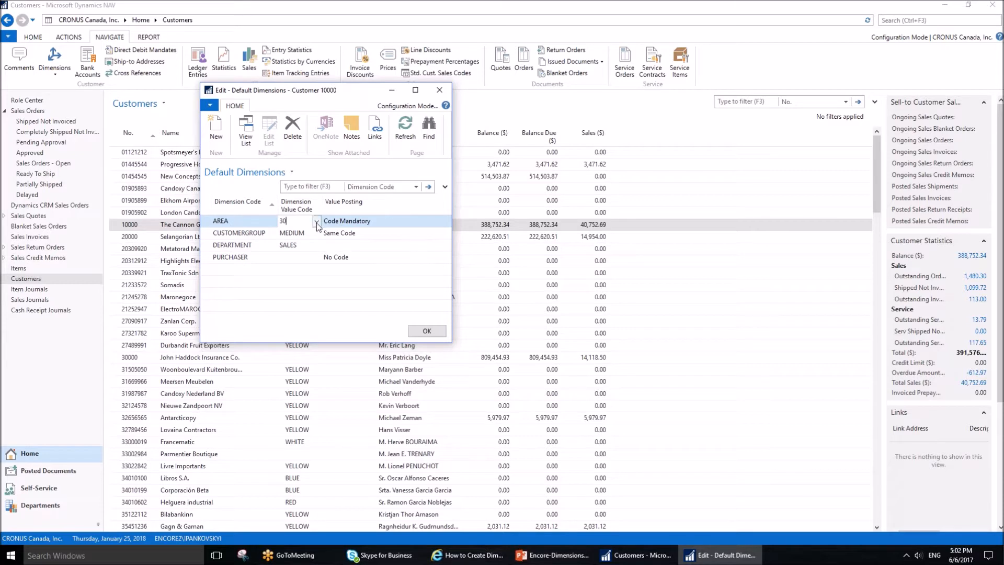
click(314, 221)
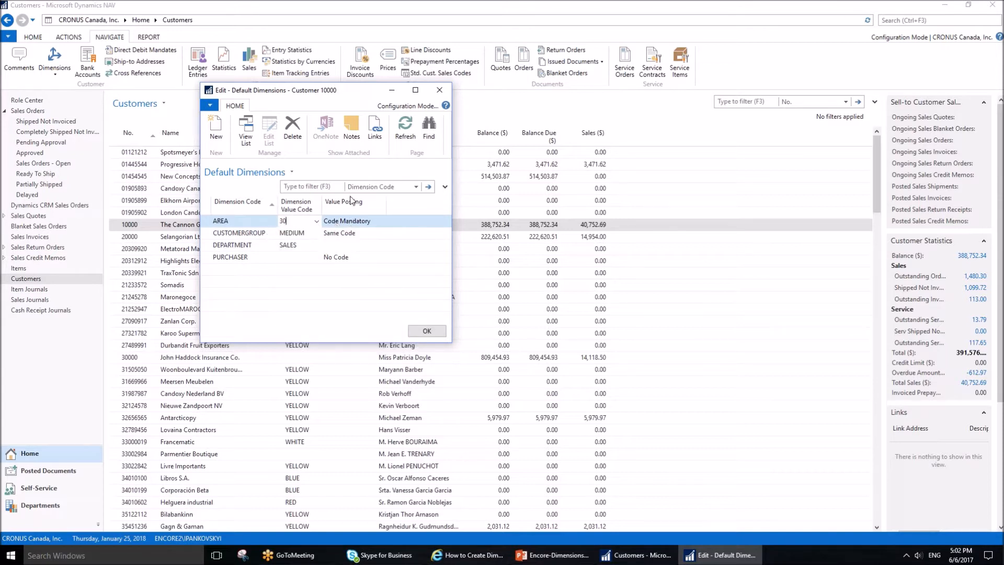
mouse_move(369, 229)
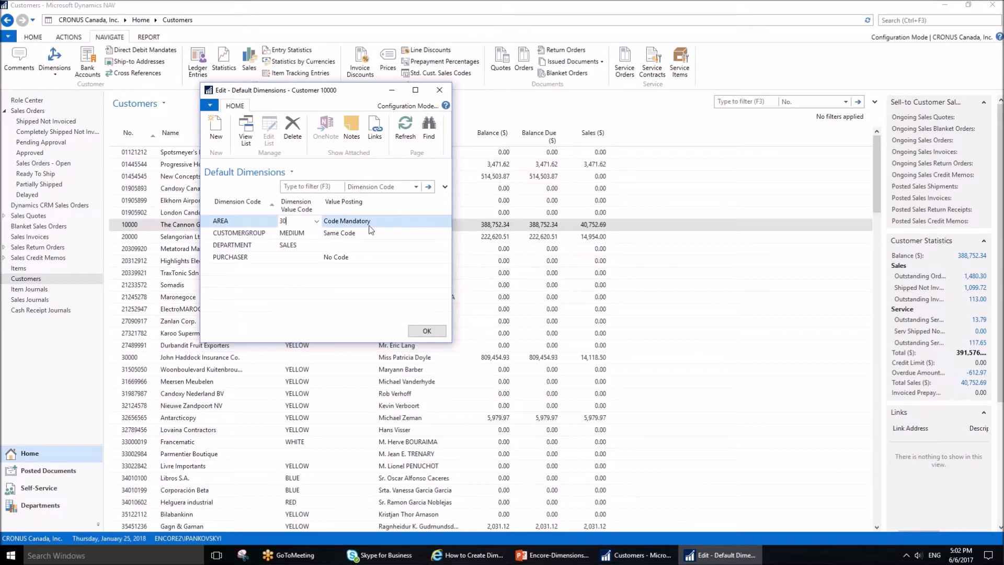
click(348, 221)
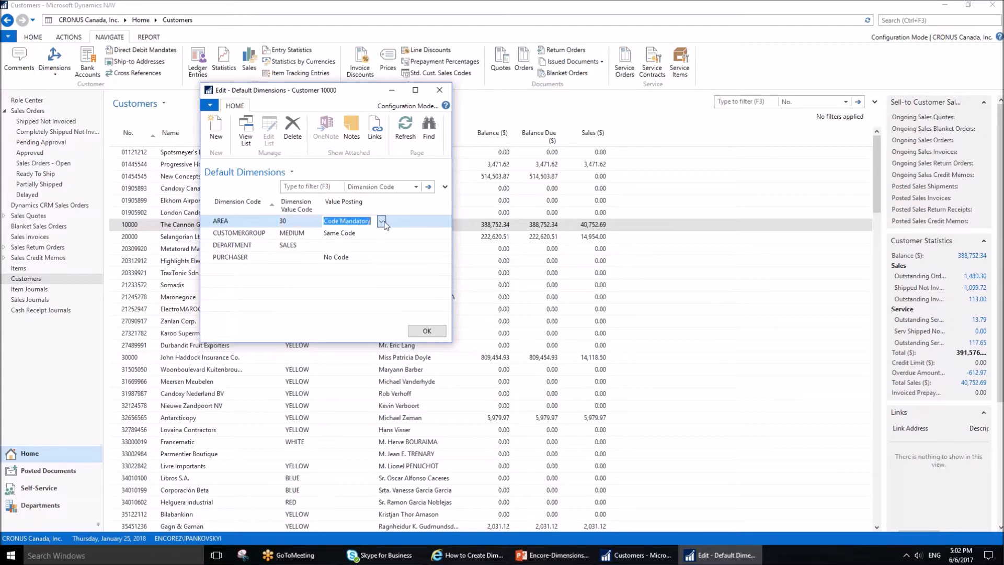
click(382, 221)
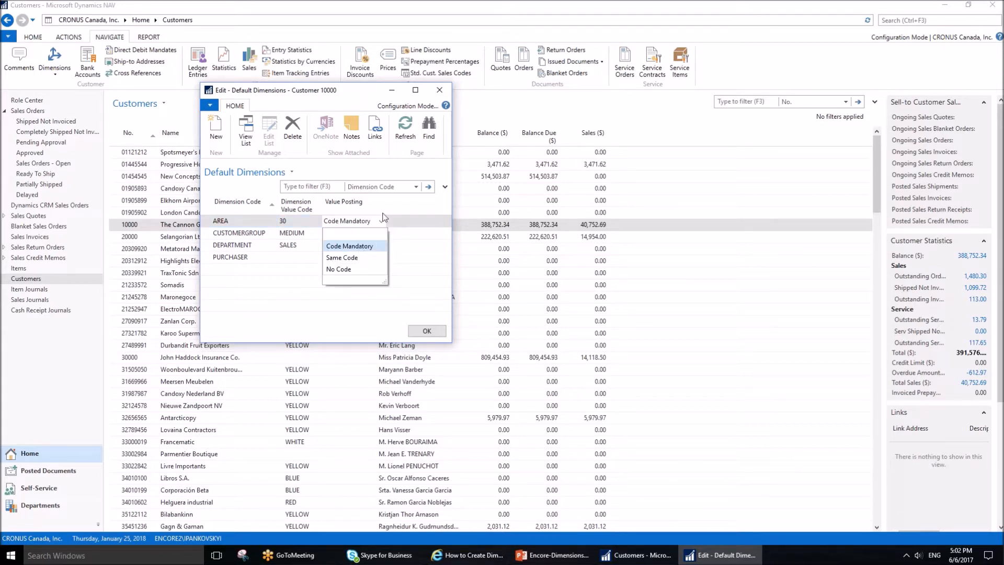
click(351, 245)
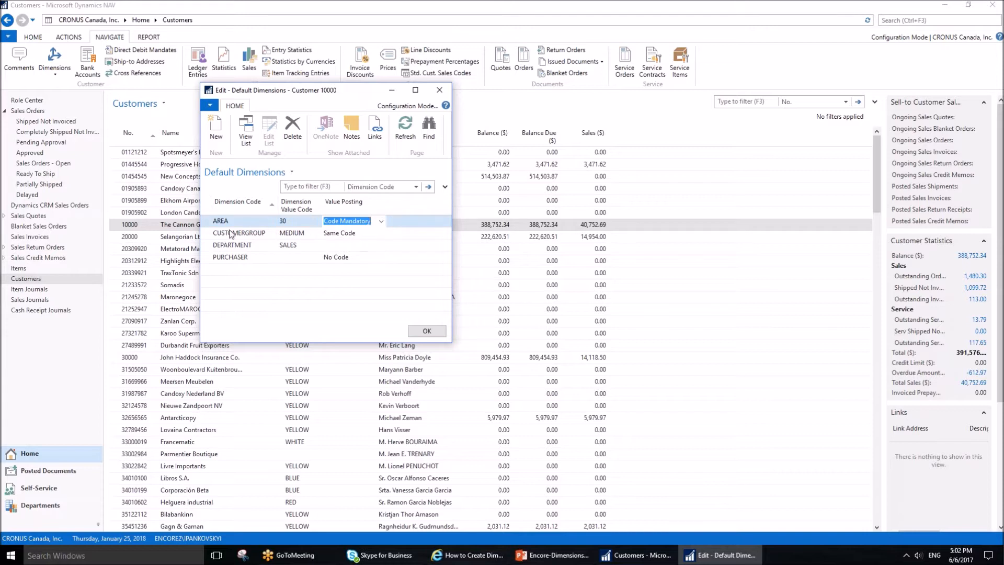
mouse_move(345, 235)
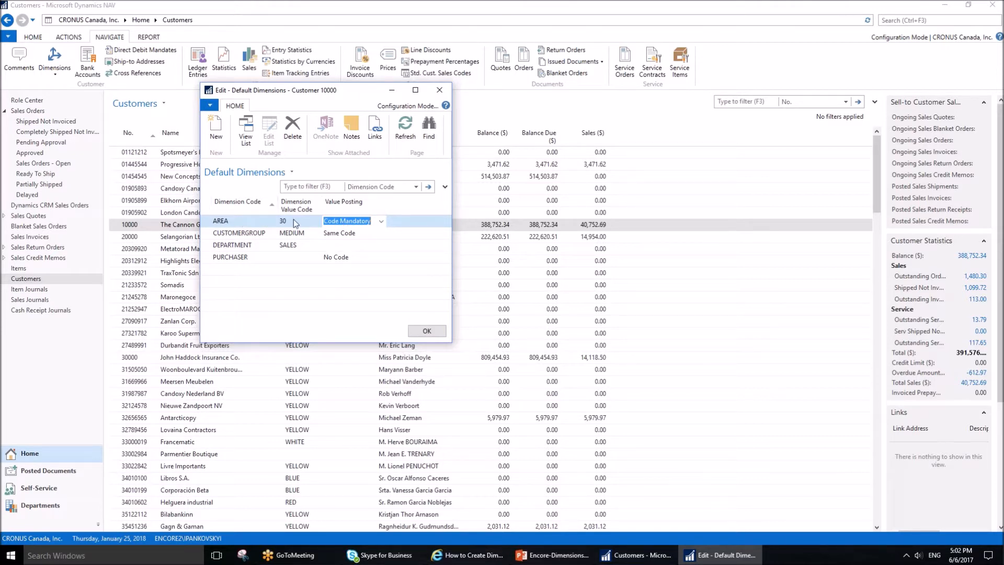
mouse_move(309, 222)
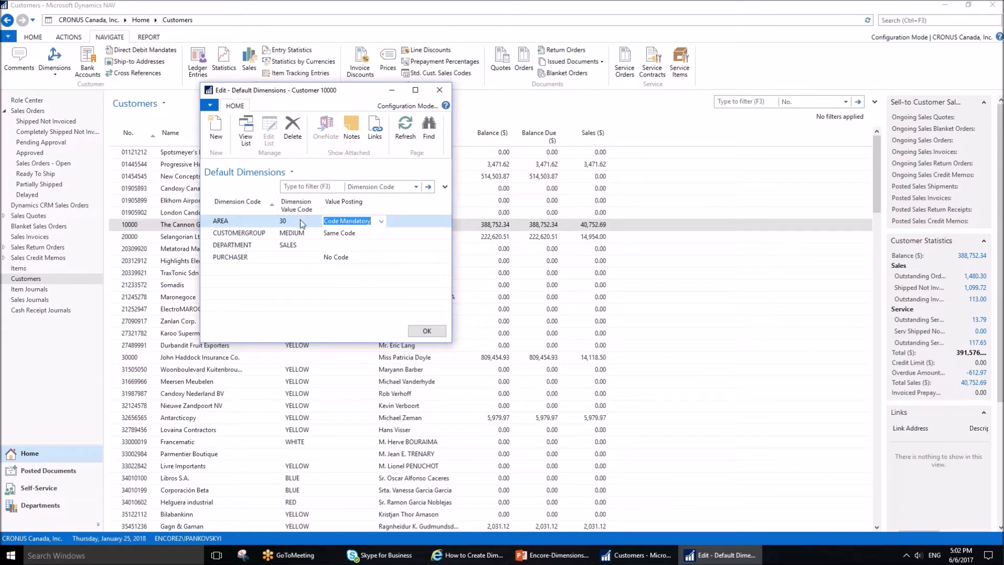
click(316, 221)
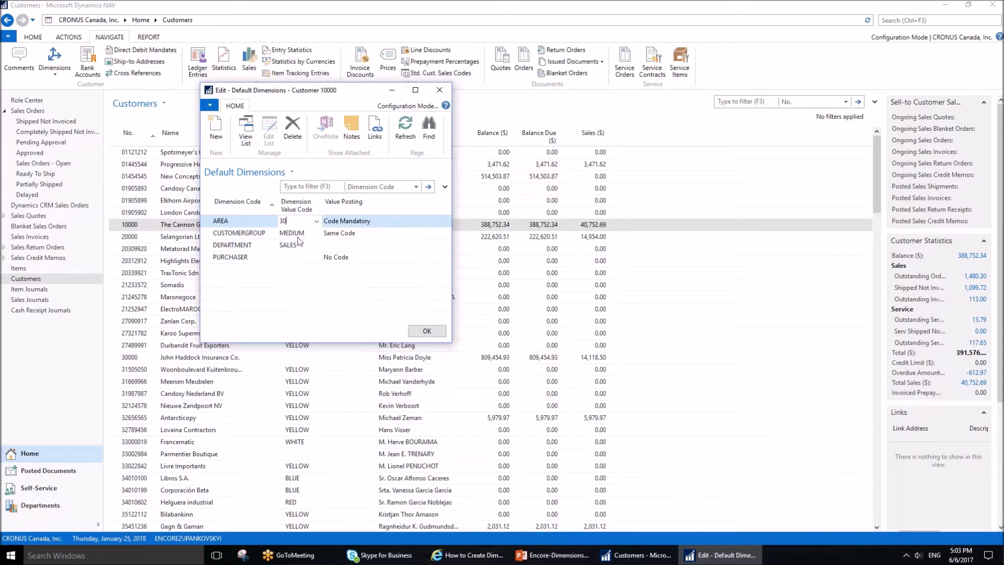
click(239, 232)
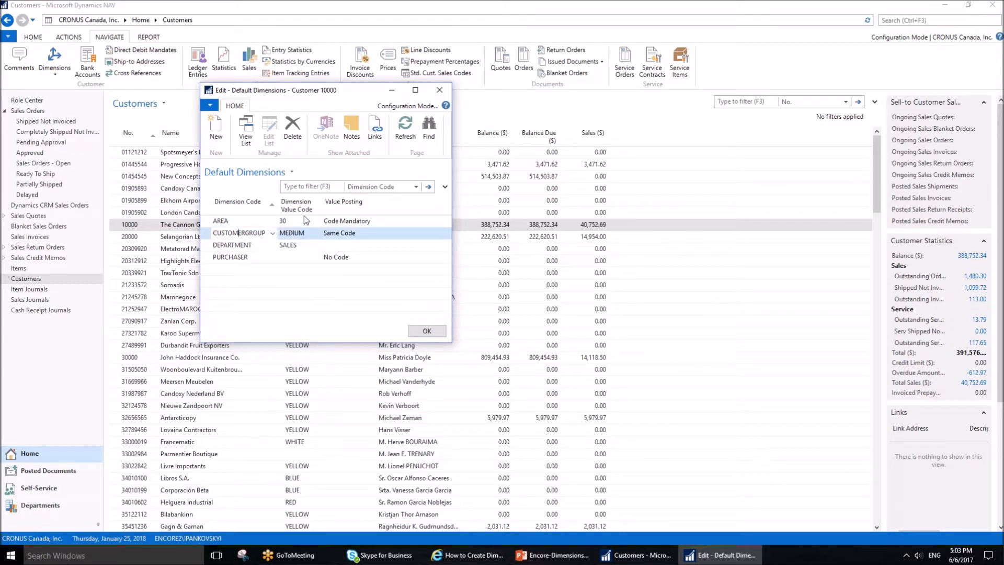
click(316, 233)
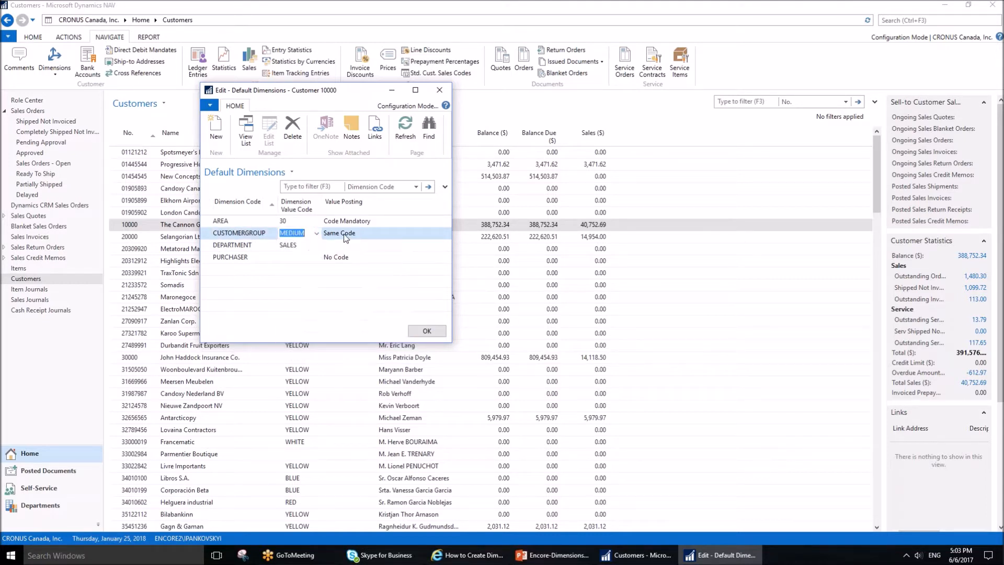
click(349, 232)
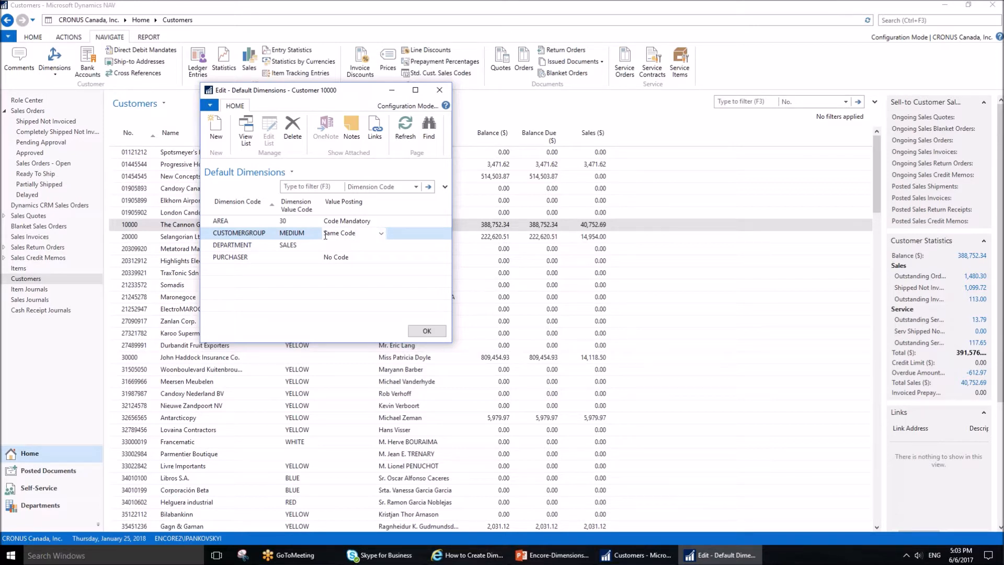
mouse_move(296, 233)
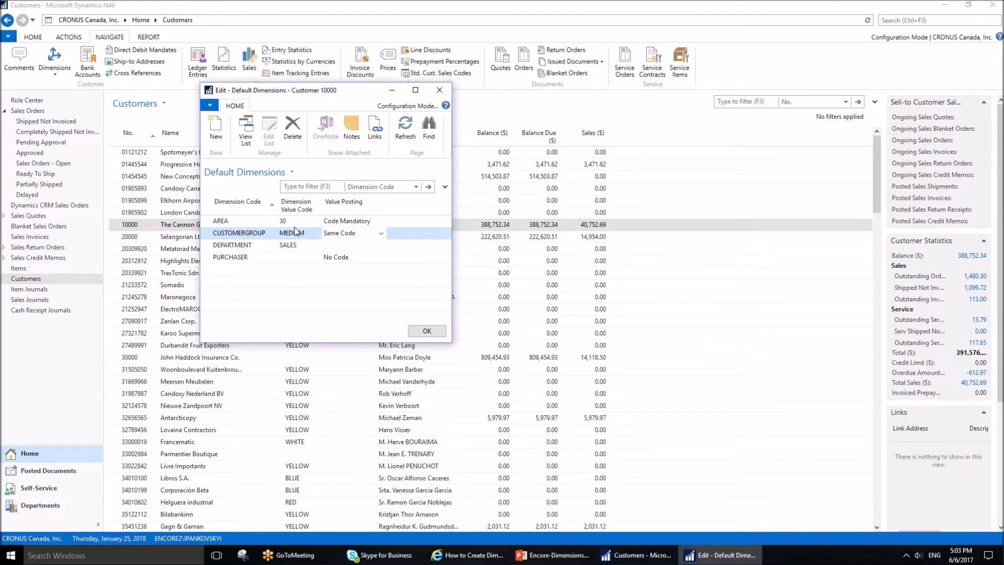
click(291, 232)
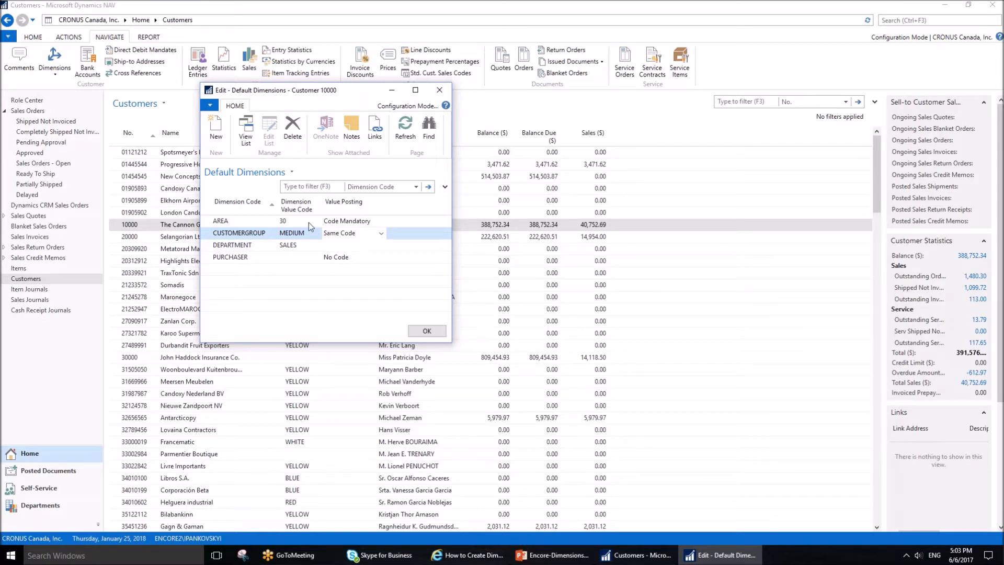
mouse_move(280, 241)
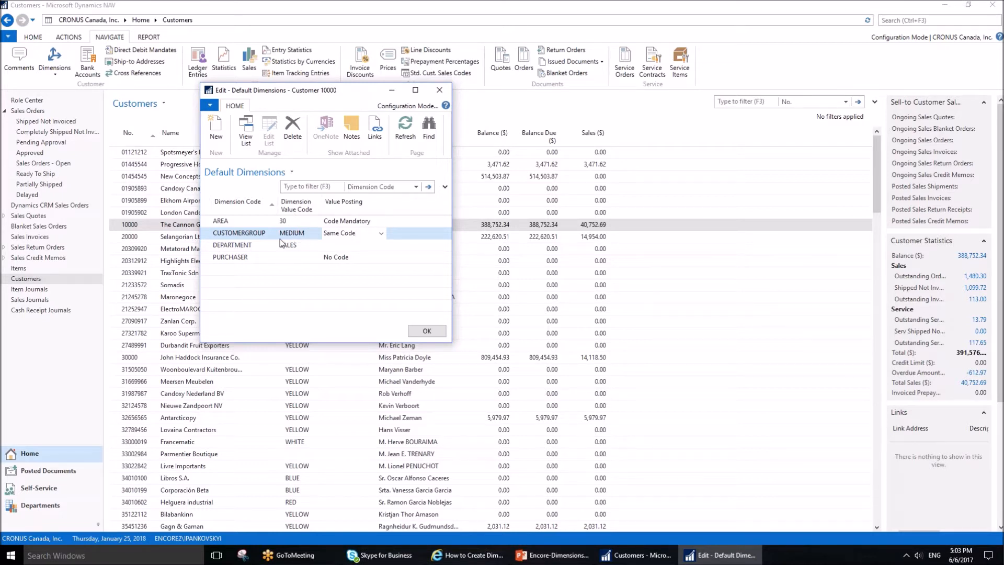
click(288, 245)
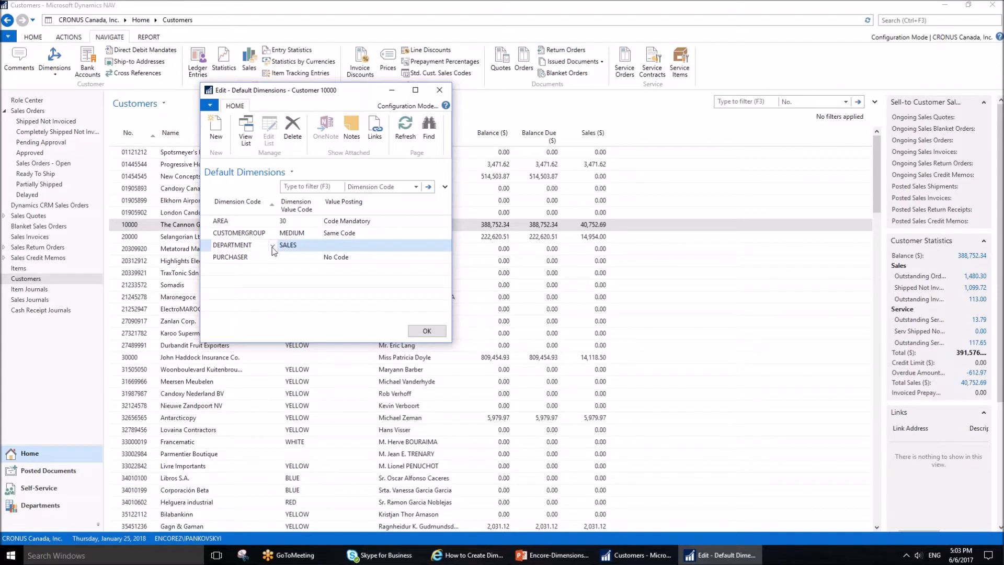
click(272, 247)
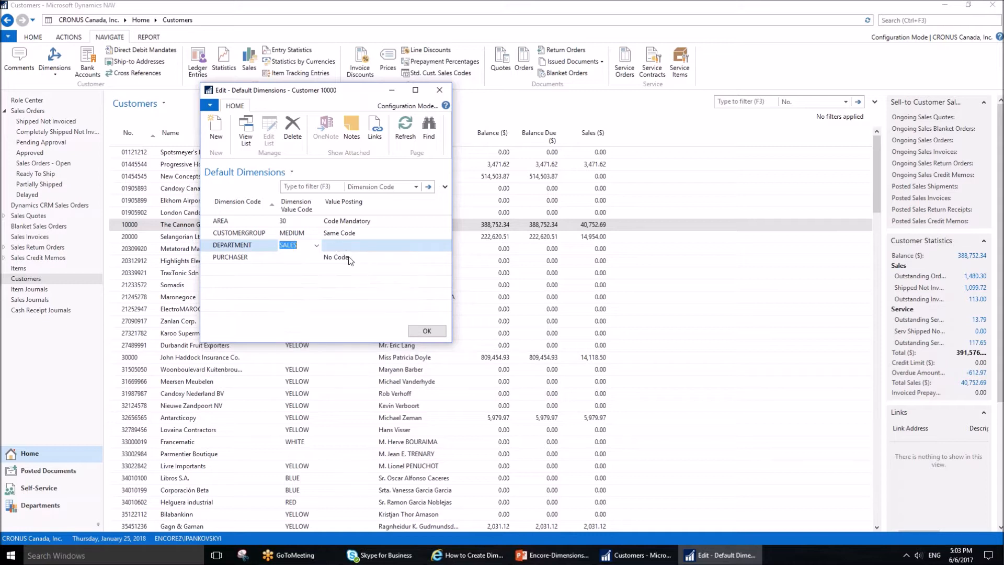
click(352, 244)
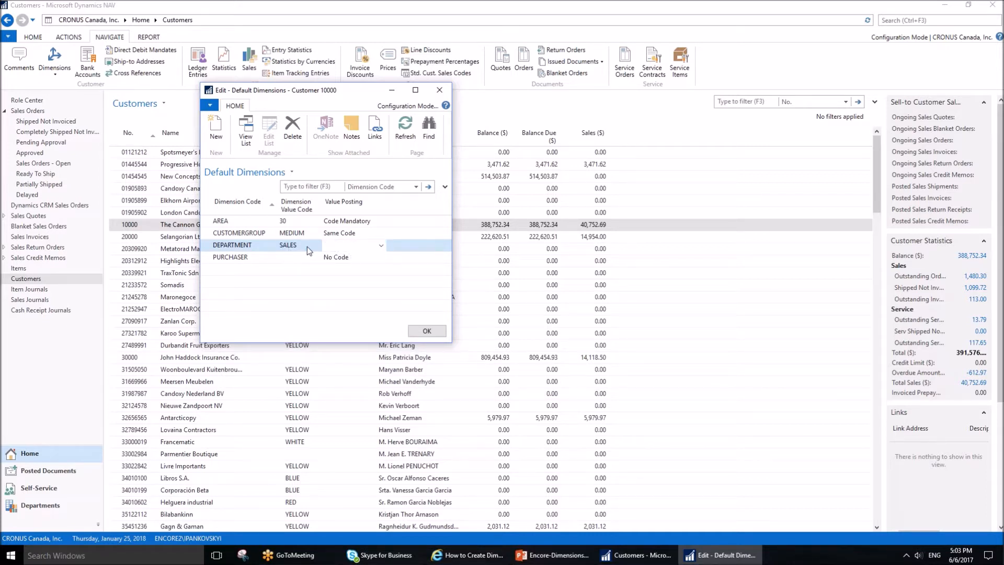
click(352, 244)
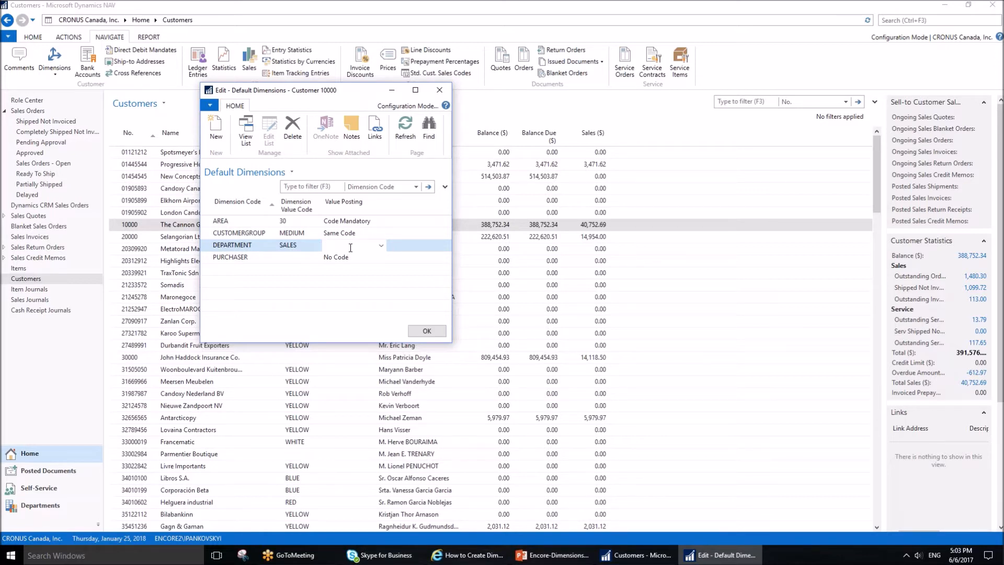
click(346, 245)
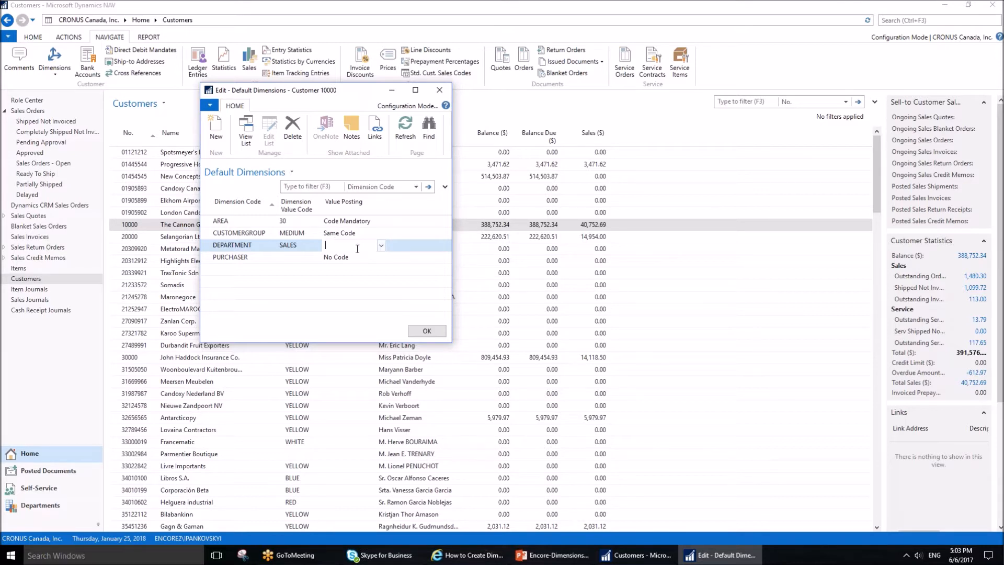
click(230, 257)
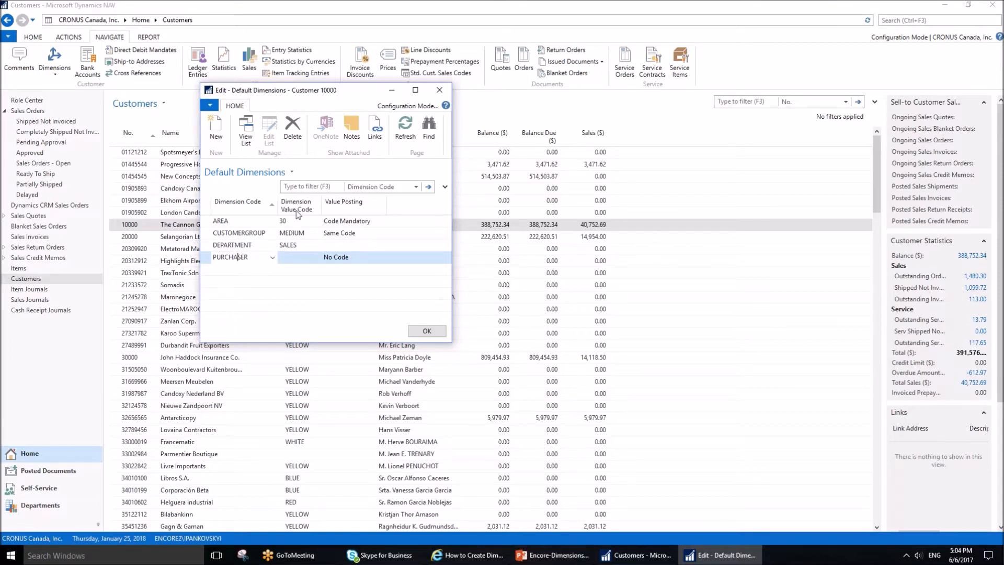
Step: Try RL as the PURCHASER value, then discard it after the No Code rejection
click(314, 258)
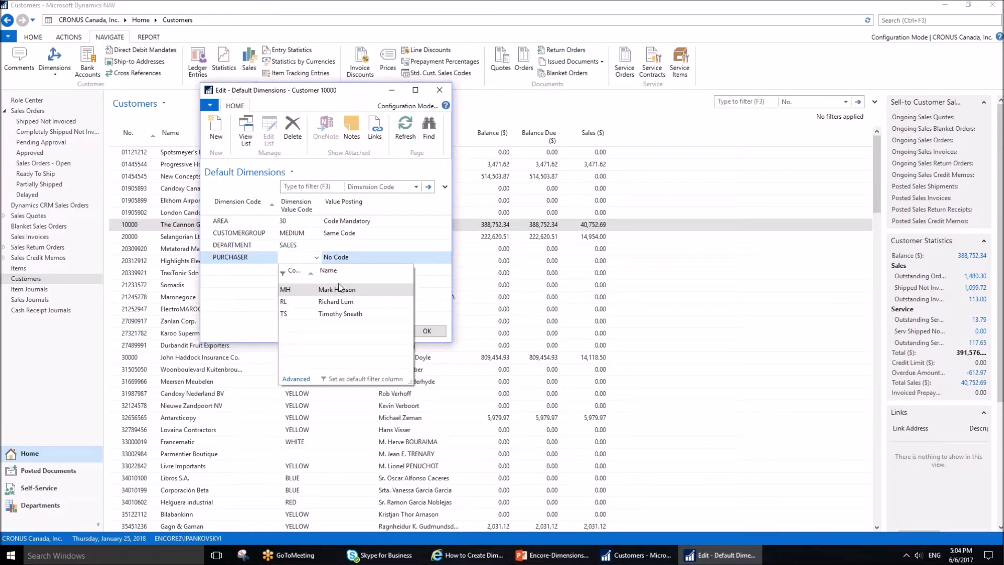
mouse_move(290, 308)
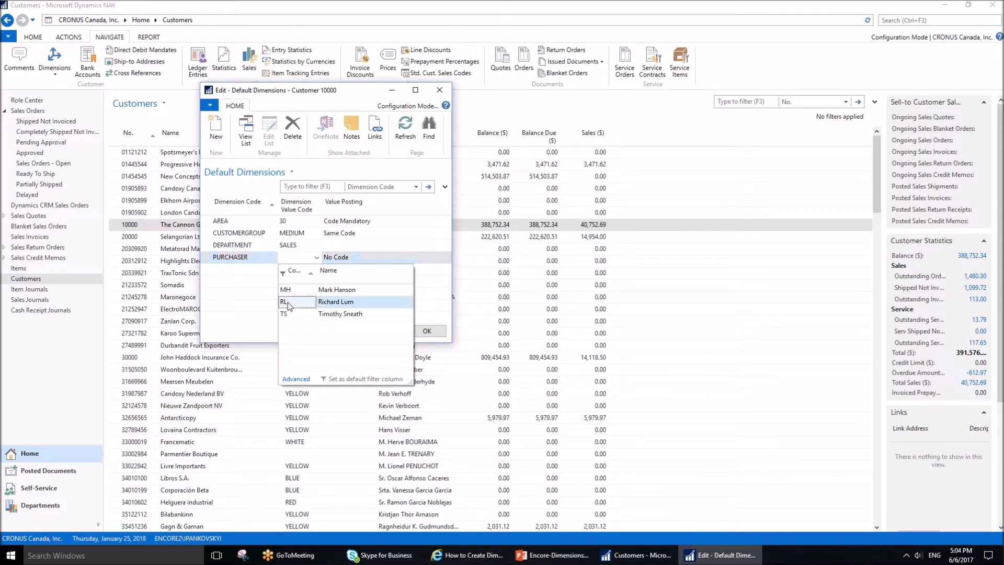
click(336, 301)
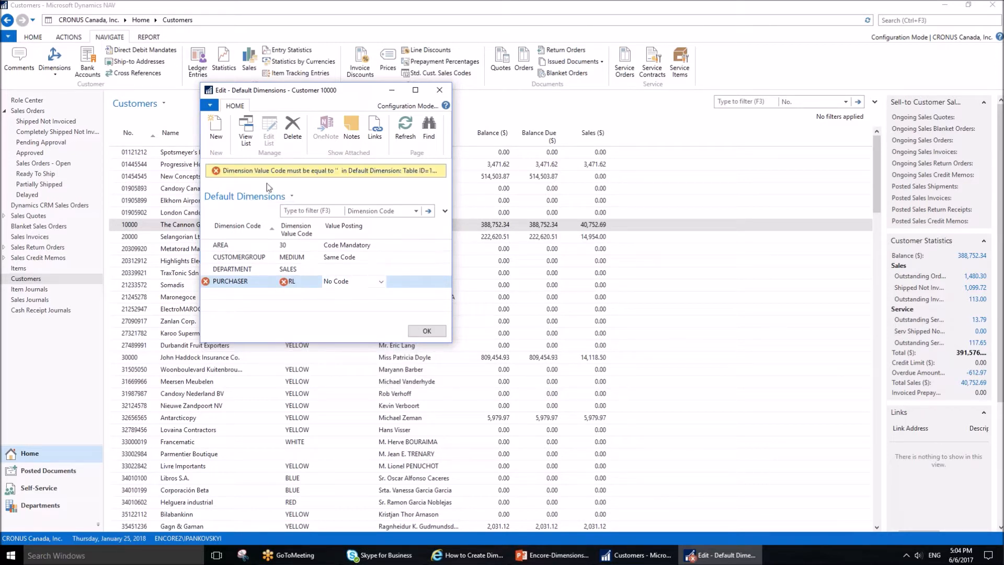
mouse_move(310, 211)
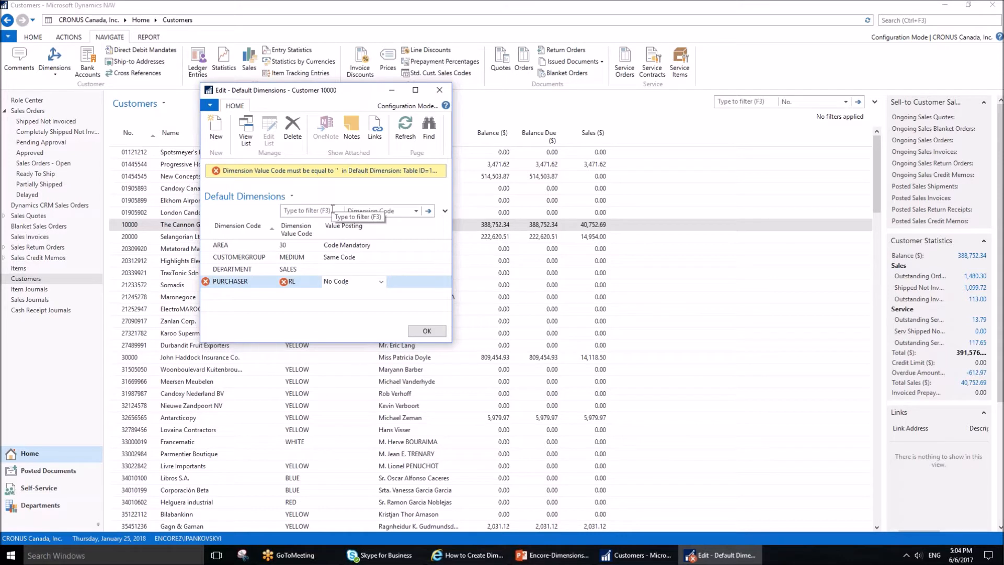
click(439, 89)
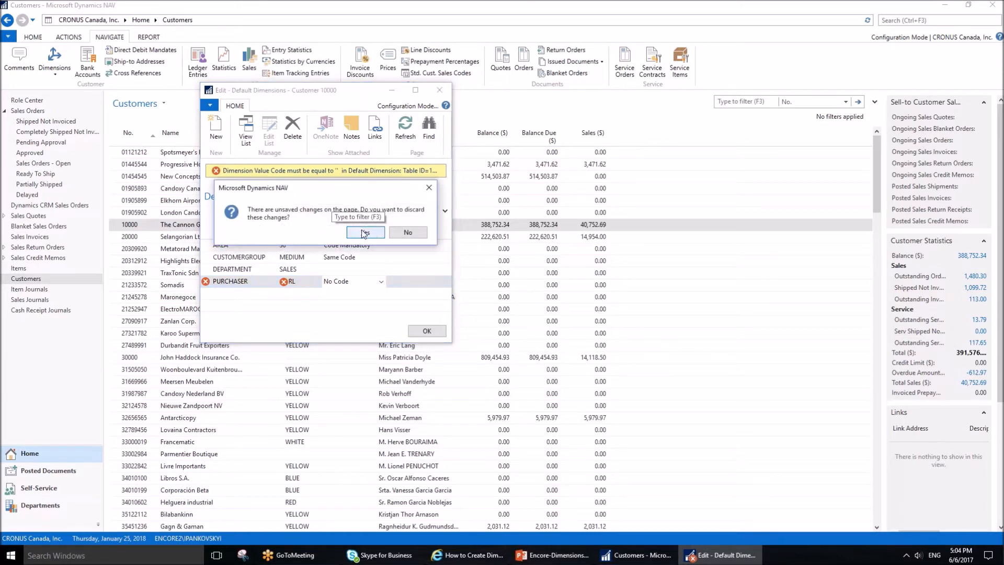
click(364, 232)
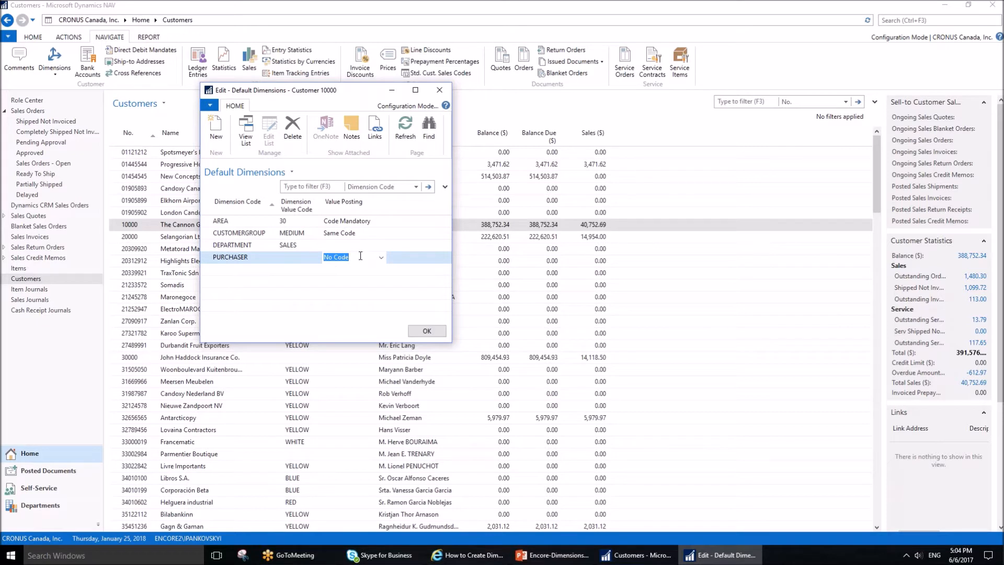
mouse_move(350, 266)
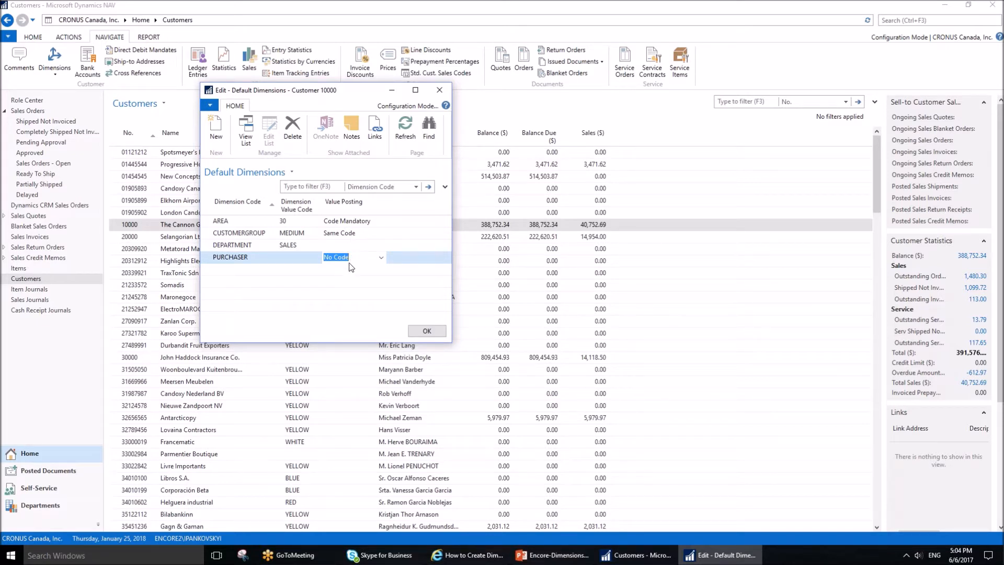
mouse_move(147, 201)
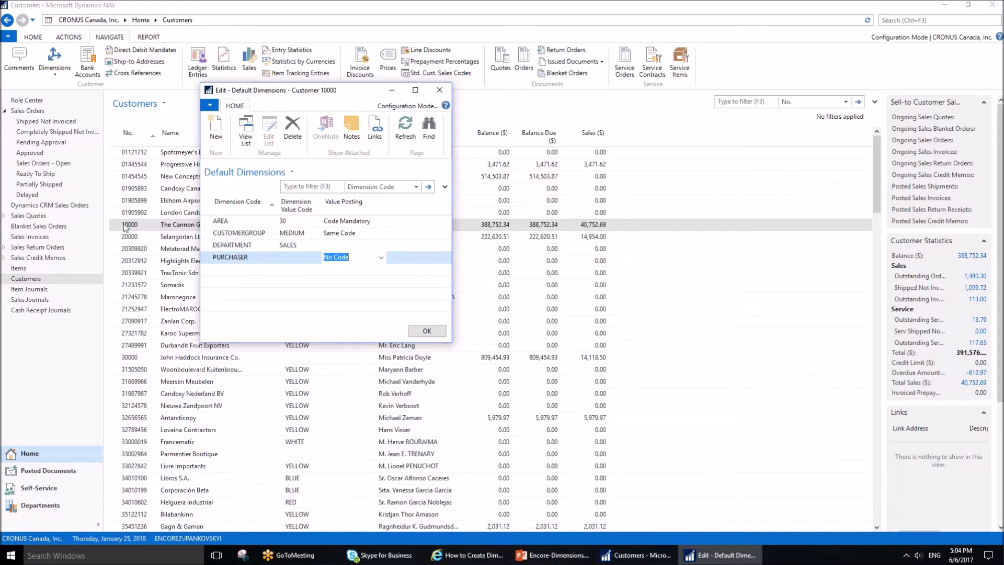
mouse_move(226, 261)
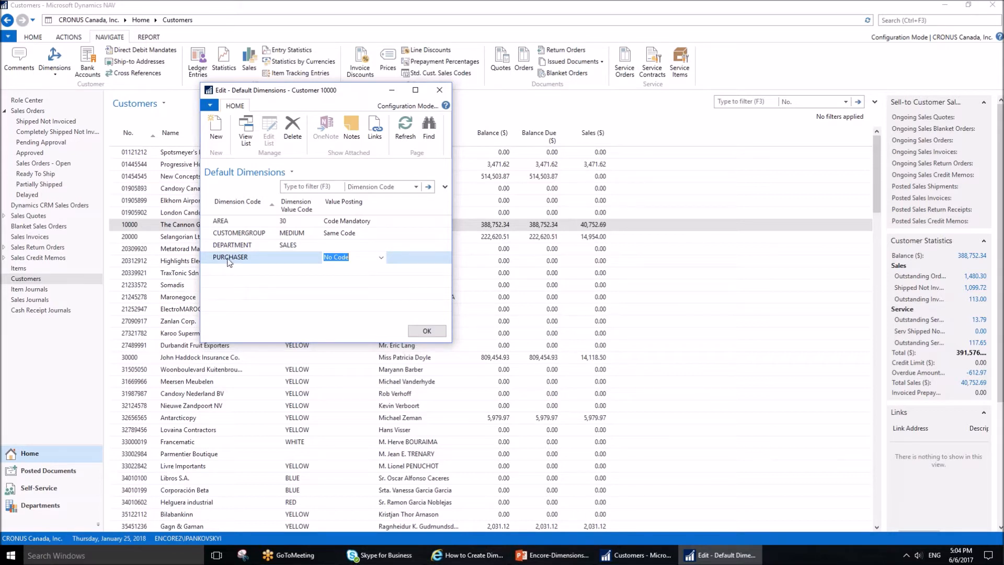
mouse_move(334, 301)
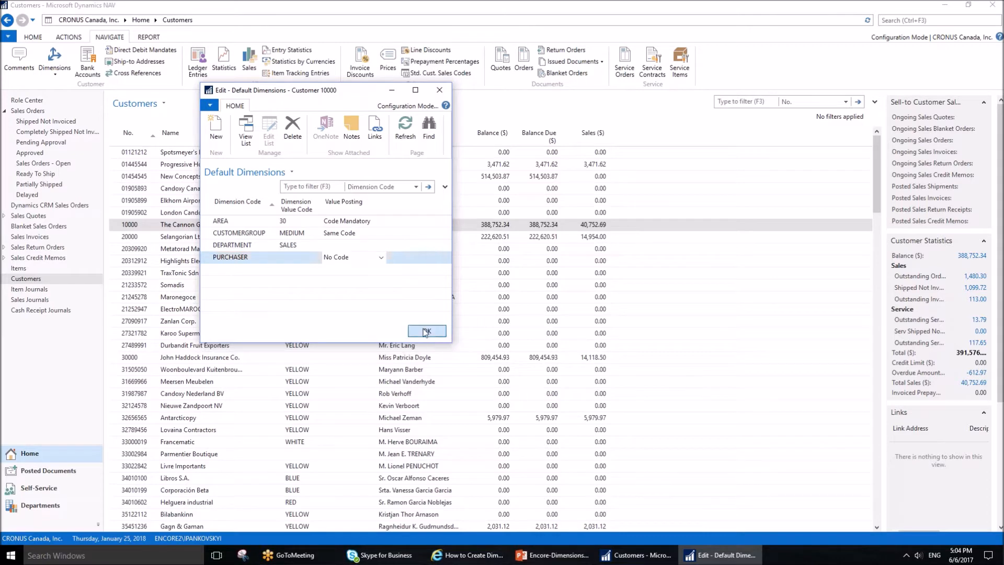
Step: Close customer 10000's default dimensions and select customer 01121212 in the list
click(427, 332)
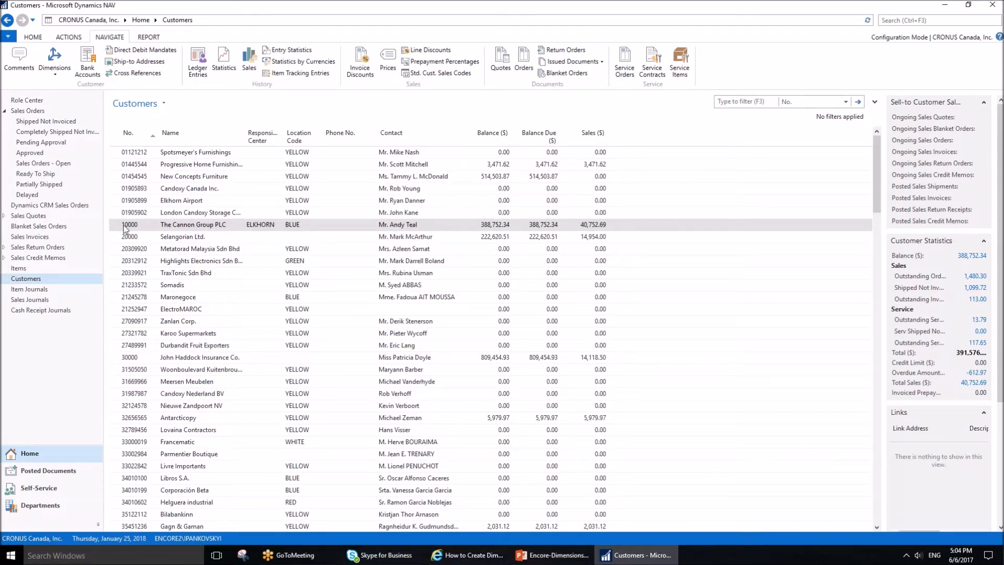
click(53, 61)
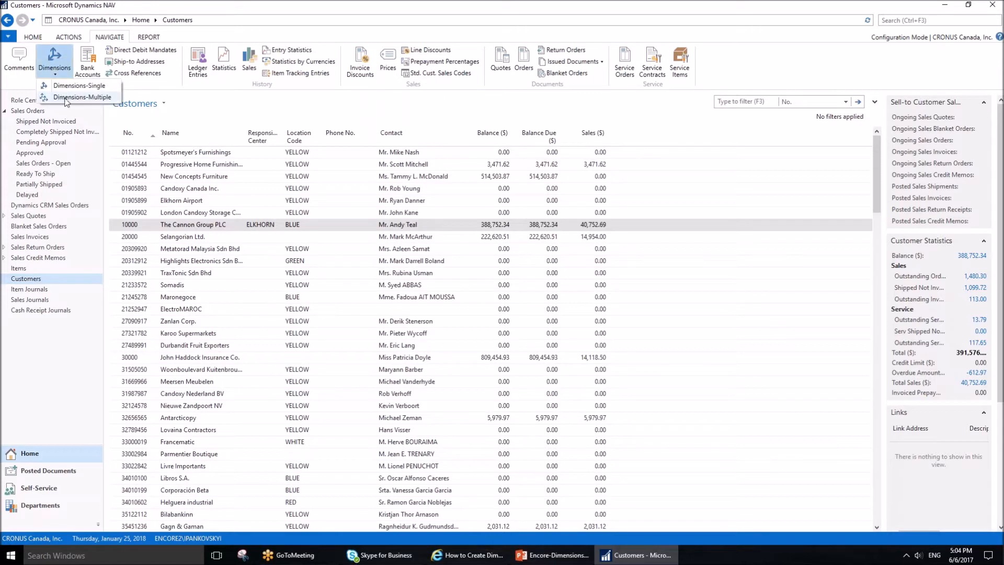
mouse_move(84, 99)
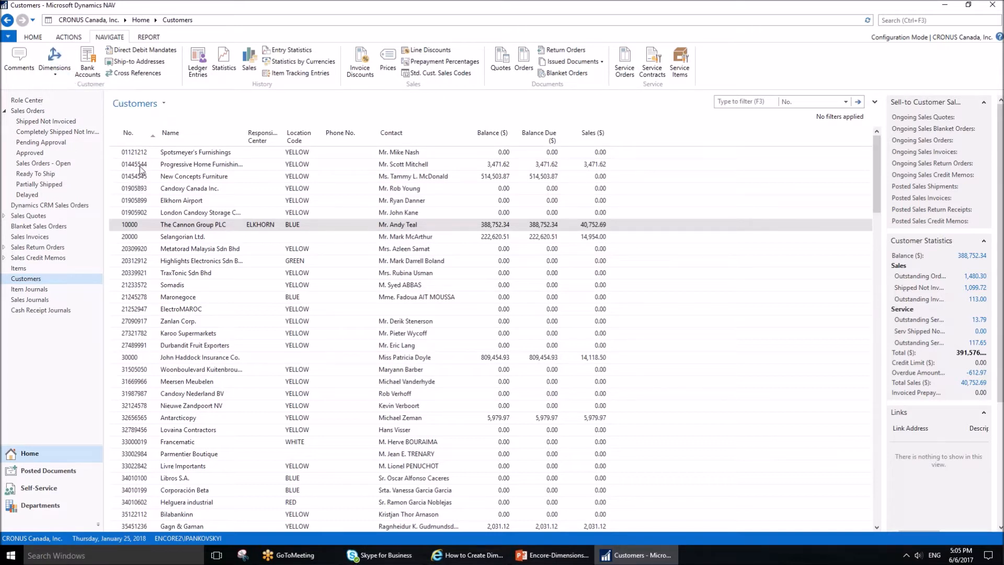
mouse_move(141, 182)
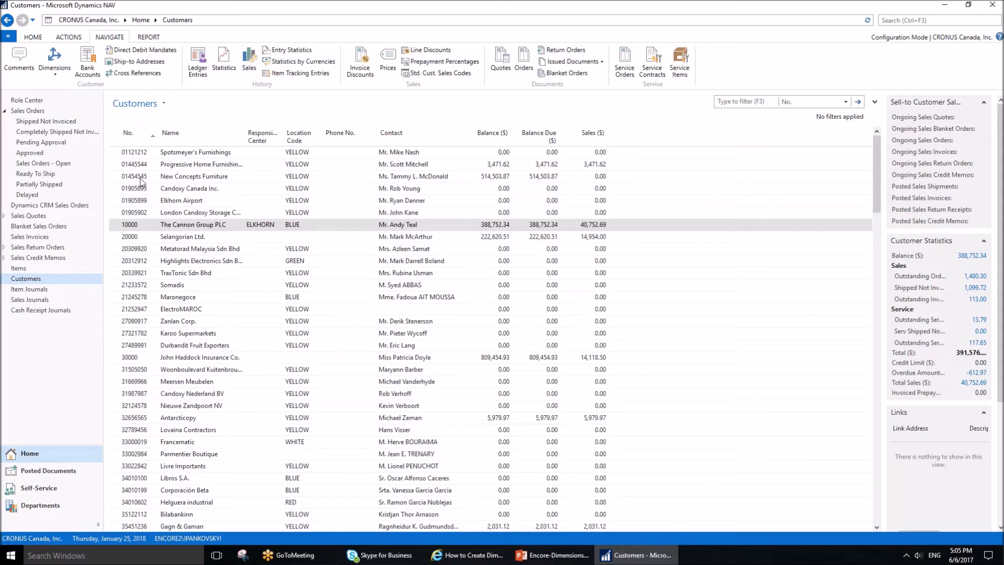
mouse_move(141, 182)
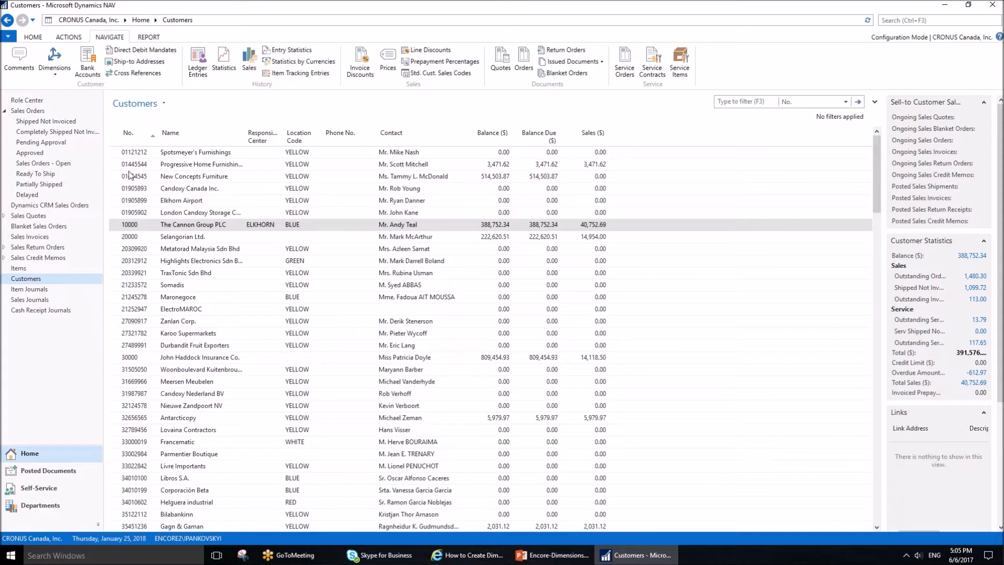
mouse_move(133, 172)
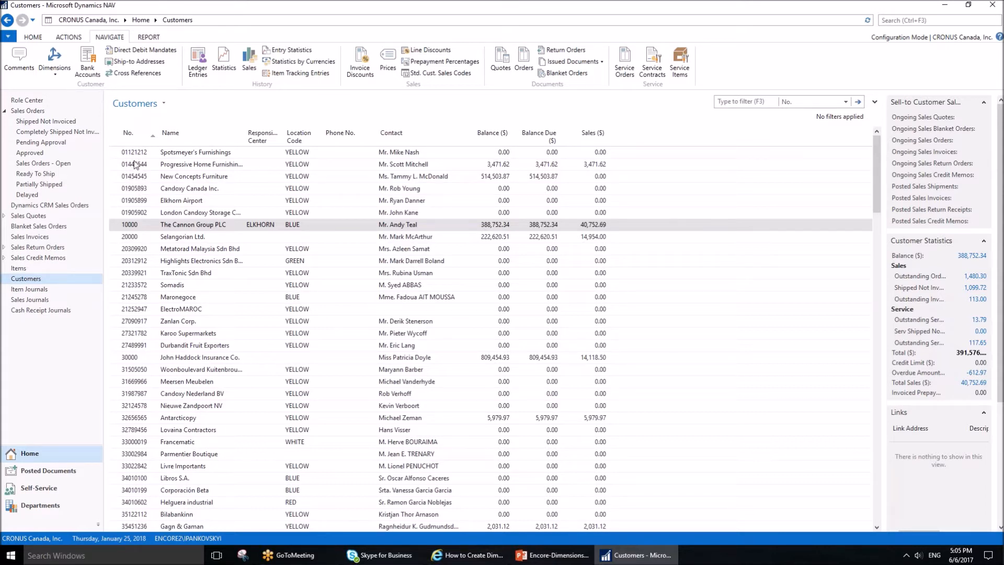
click(196, 152)
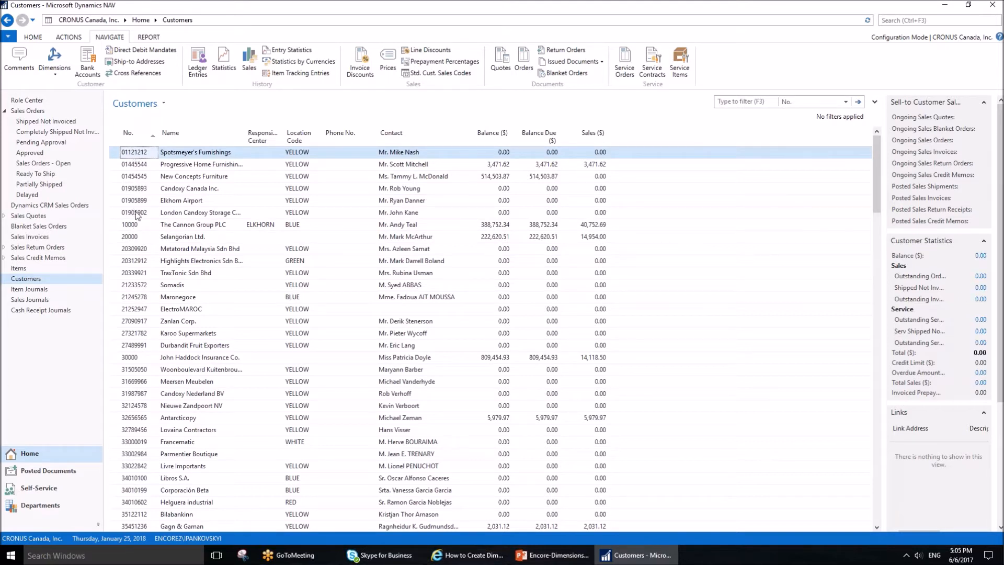
mouse_move(179, 232)
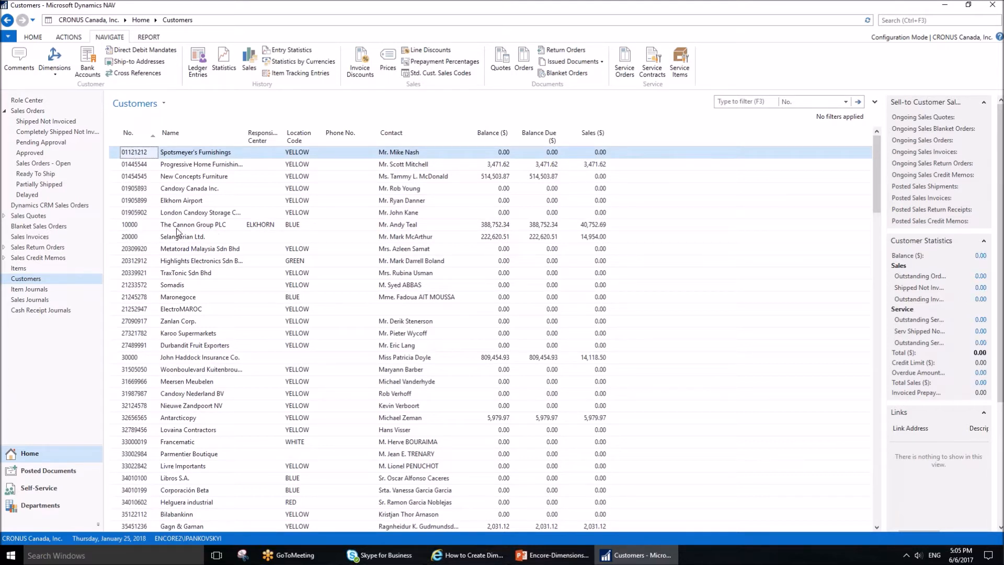
mouse_move(174, 232)
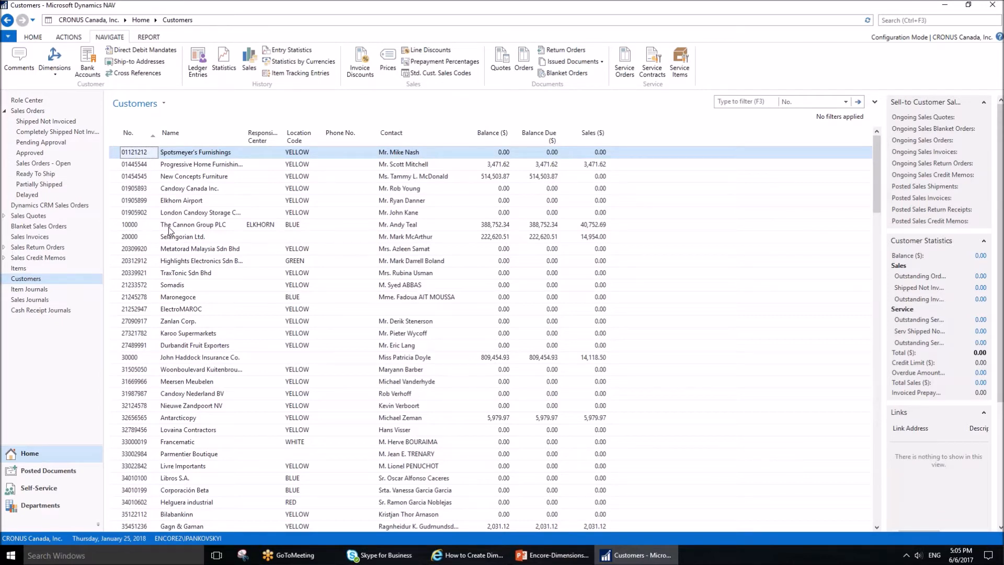
click(53, 62)
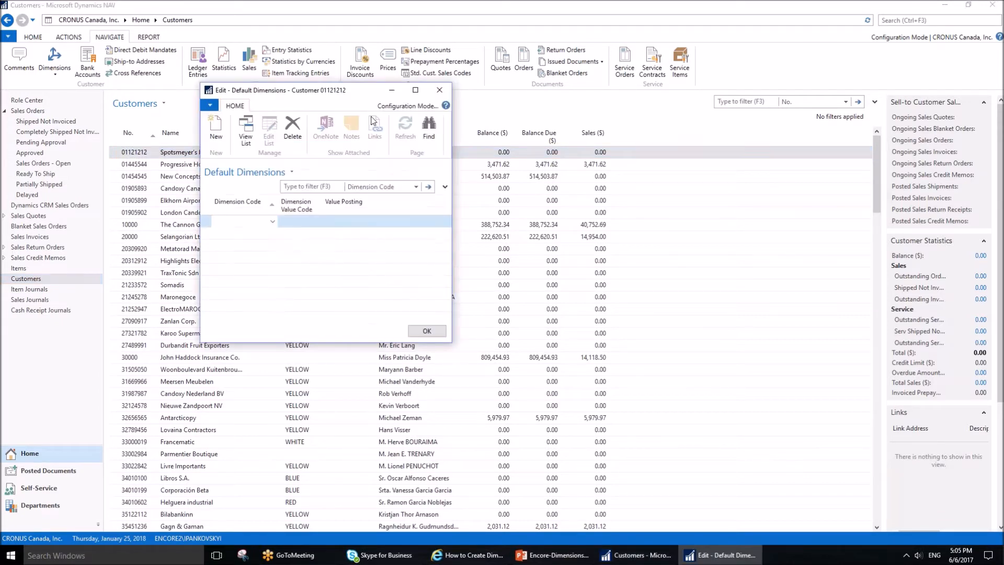
click(427, 330)
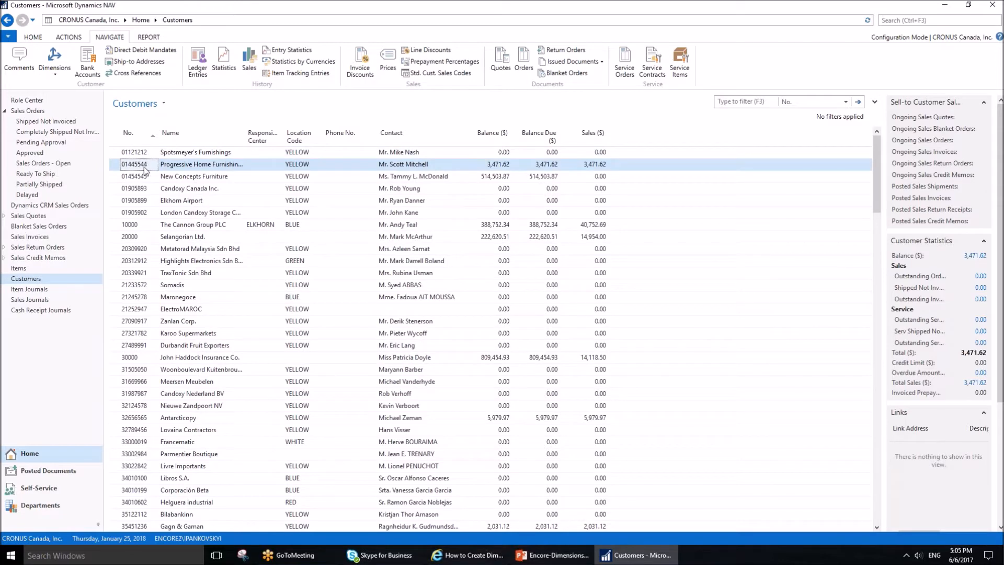
click(54, 62)
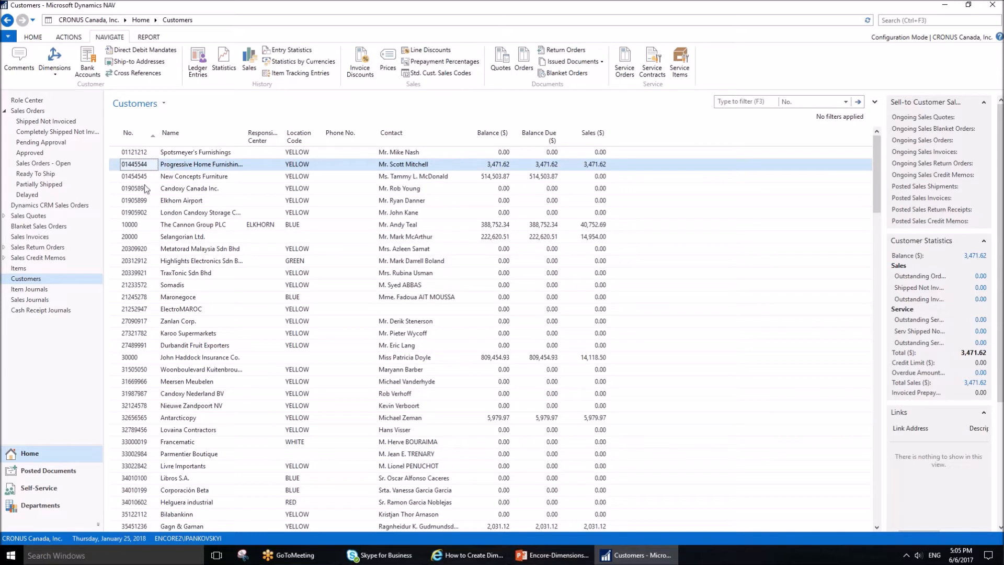
mouse_move(146, 179)
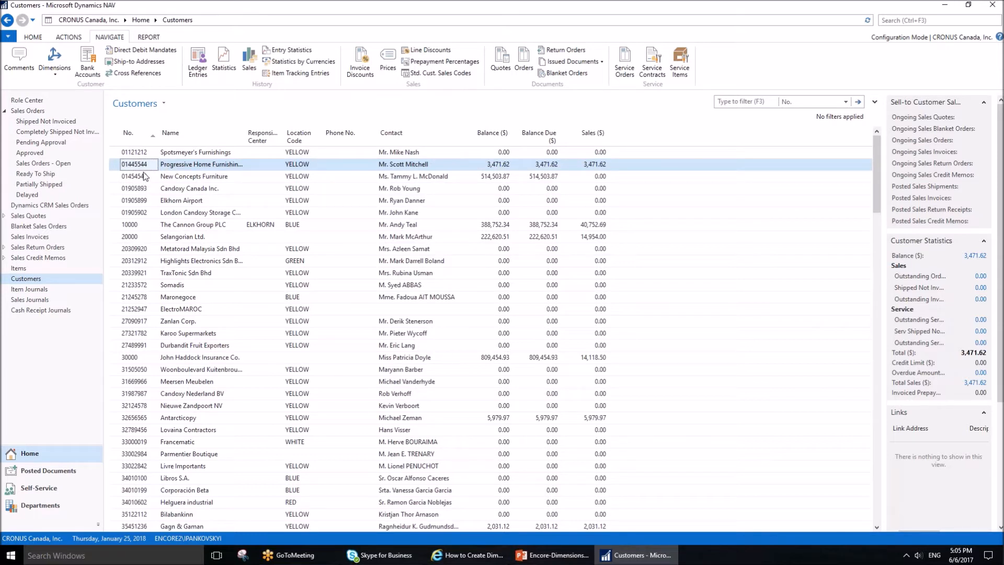
mouse_move(115, 155)
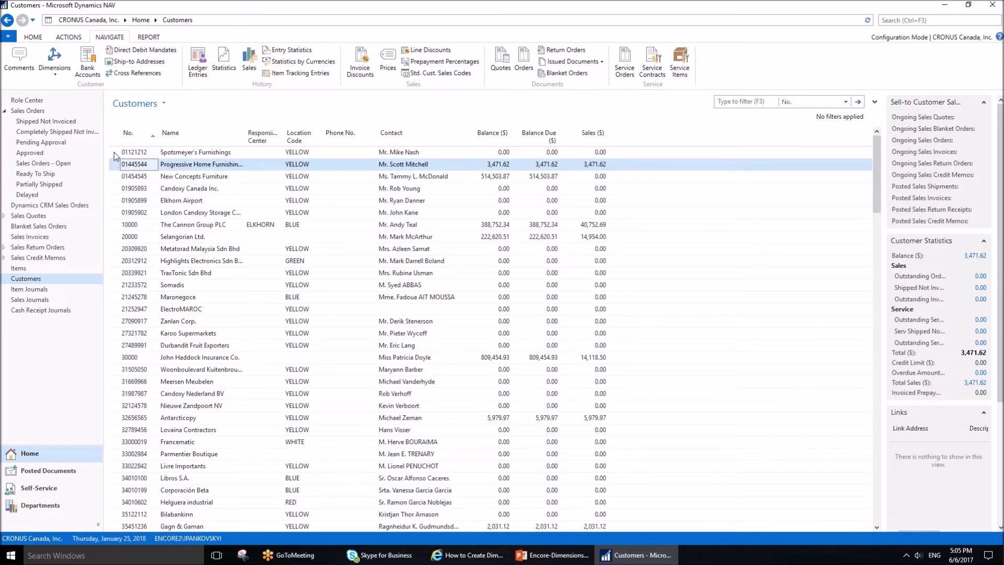
Step: Select customers 01121212, 01454545 and 01905899 together in the Customers list
click(189, 188)
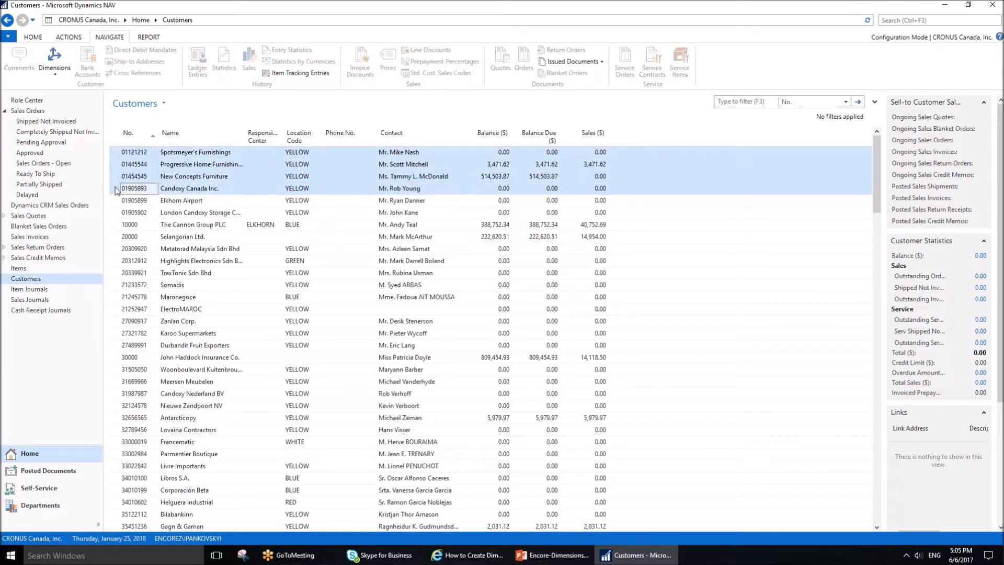
click(136, 212)
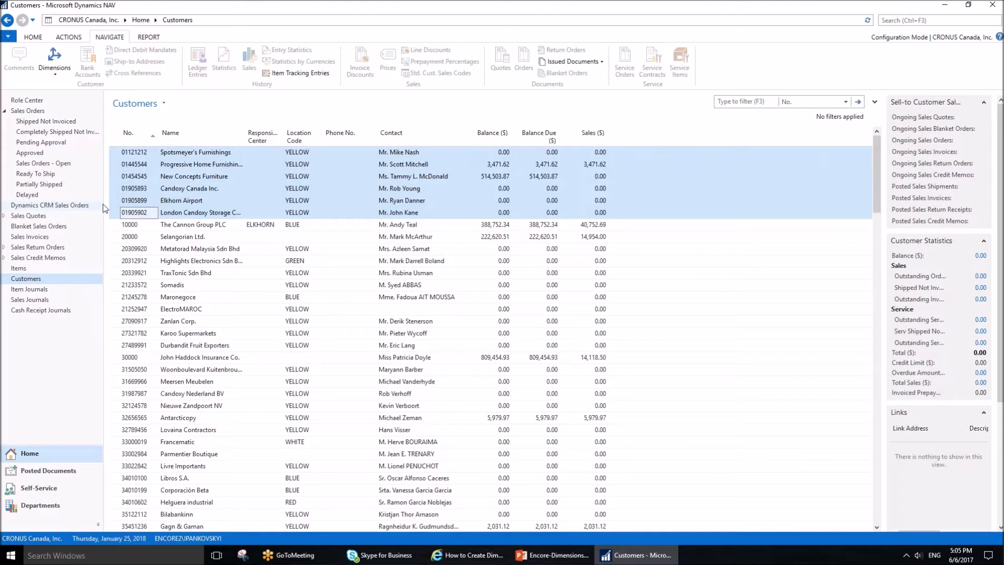
mouse_move(116, 201)
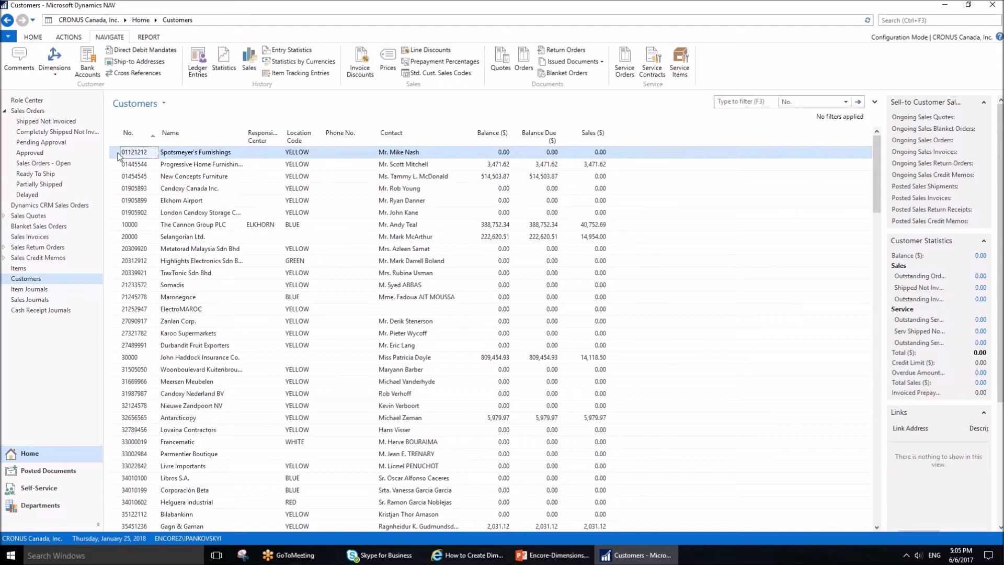
click(135, 213)
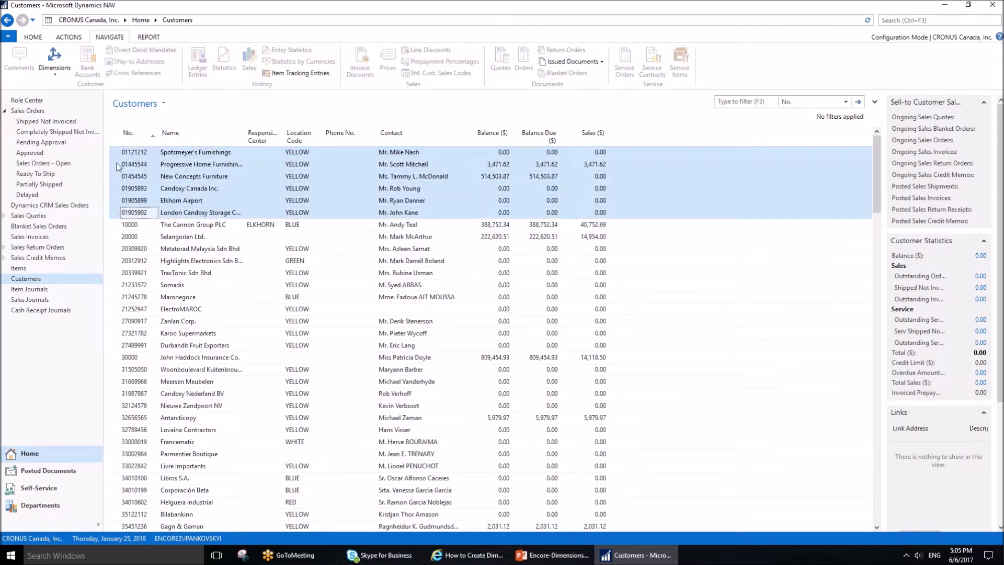
click(195, 152)
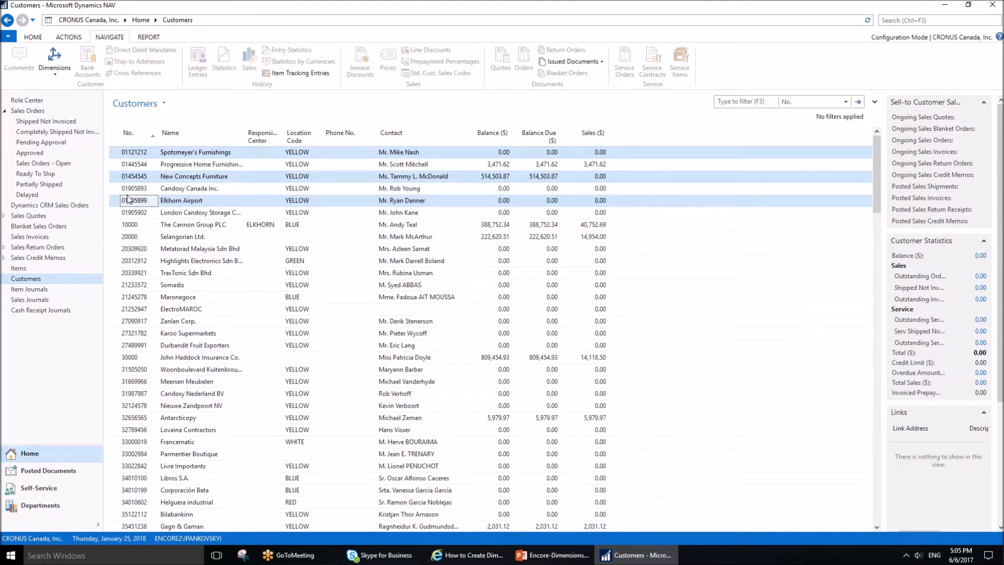
mouse_move(64, 83)
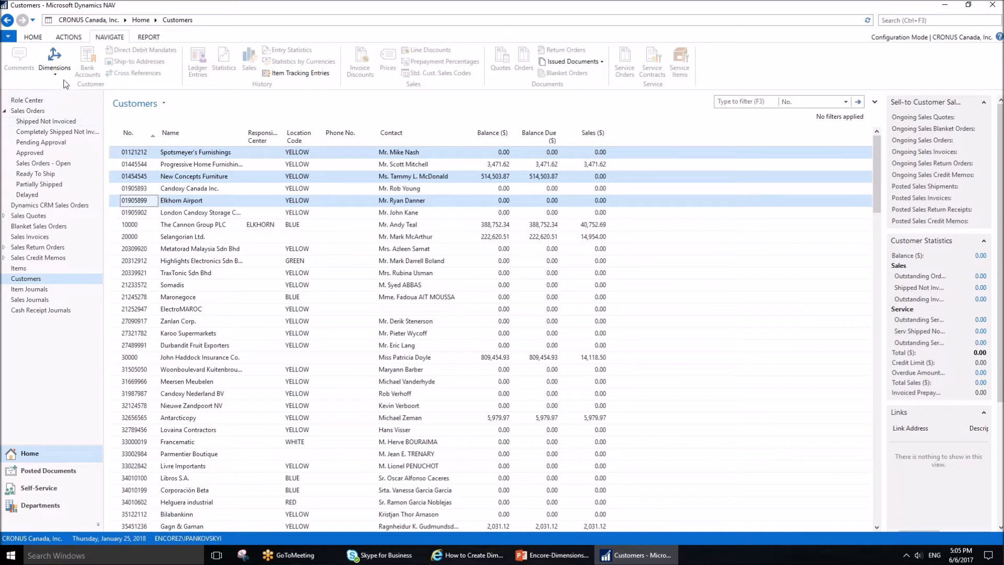
mouse_move(103, 58)
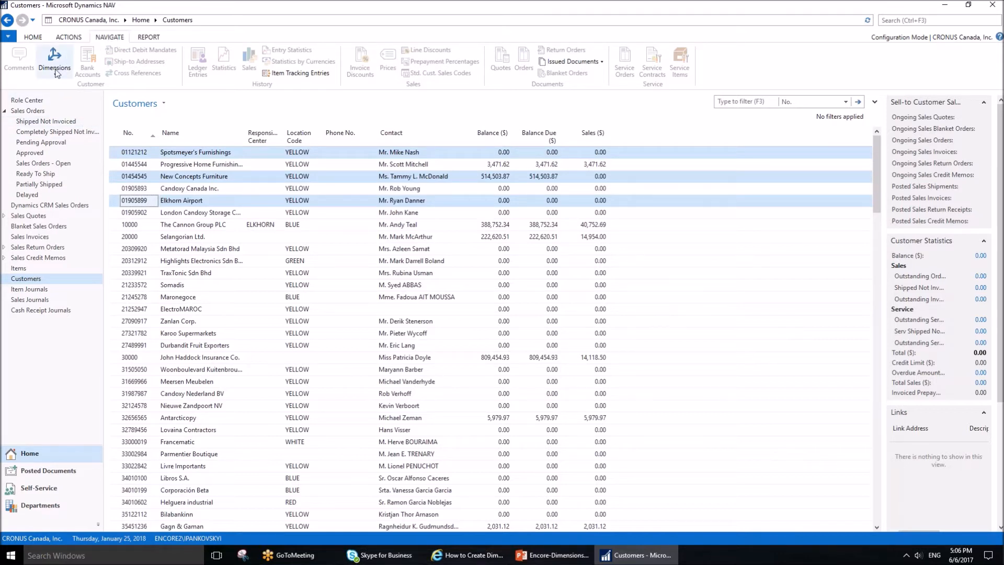
Step: Show the Dimensions-Single and Dimensions-Multiple options for the three selected customers
click(54, 60)
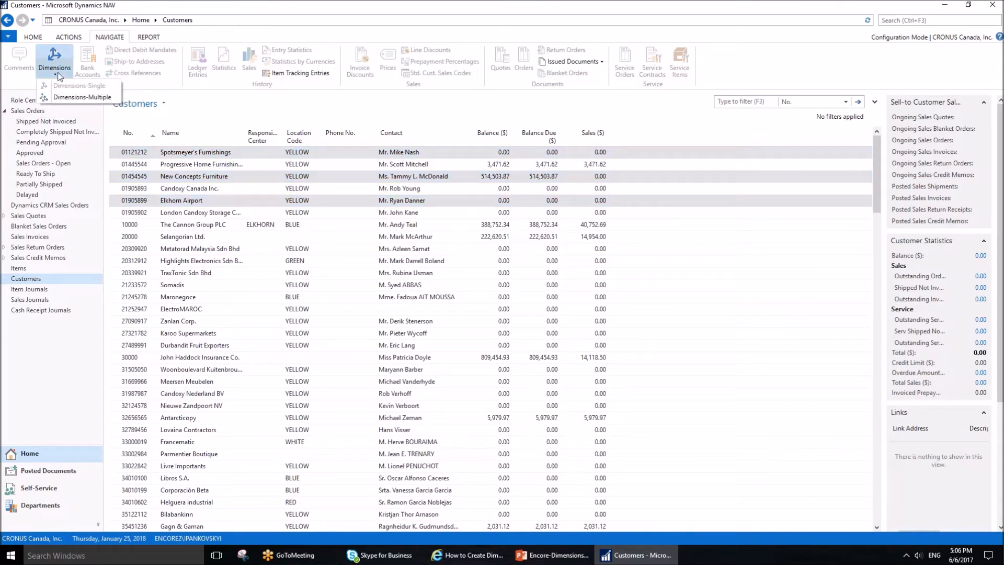
mouse_move(81, 96)
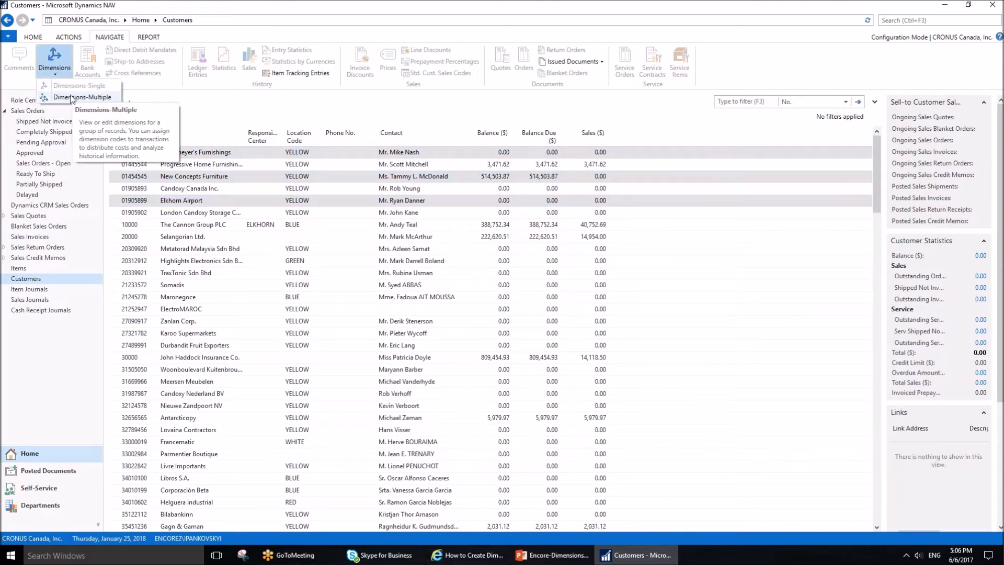
mouse_move(79, 85)
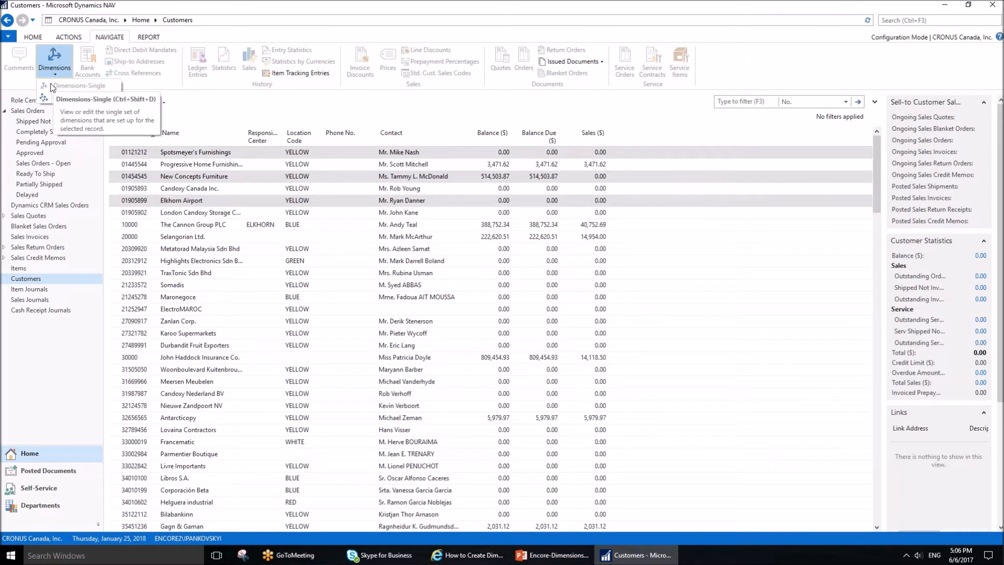
mouse_move(93, 90)
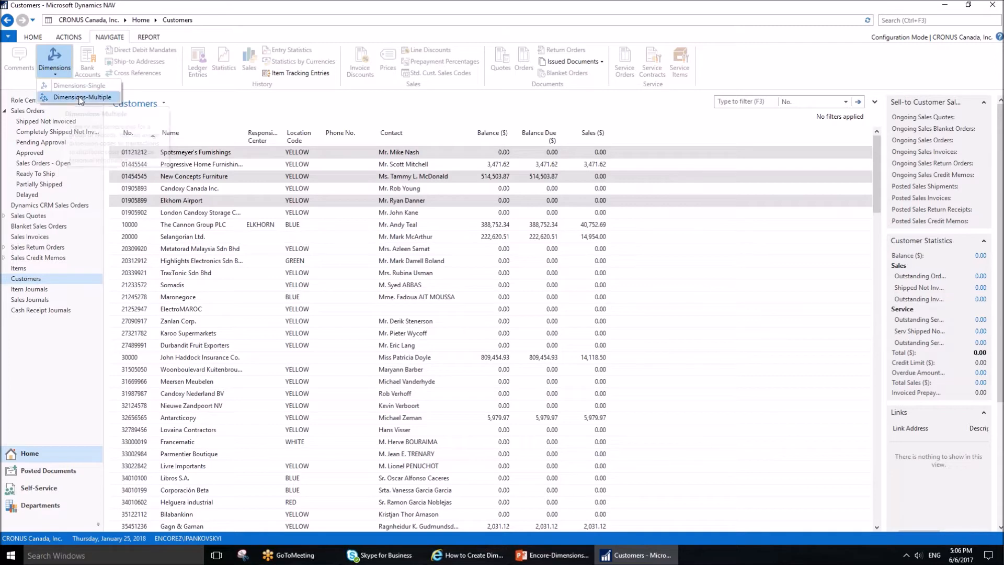
Step: Through Default Dimensions-Multiple, give the selected customers AREA 30 with Value Posting Code Mandatory
click(82, 96)
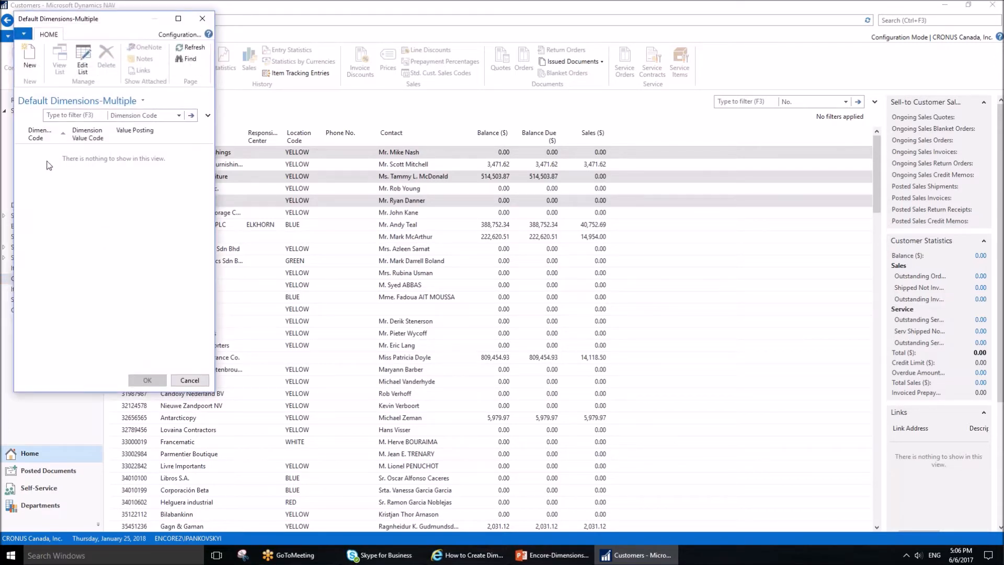
click(83, 61)
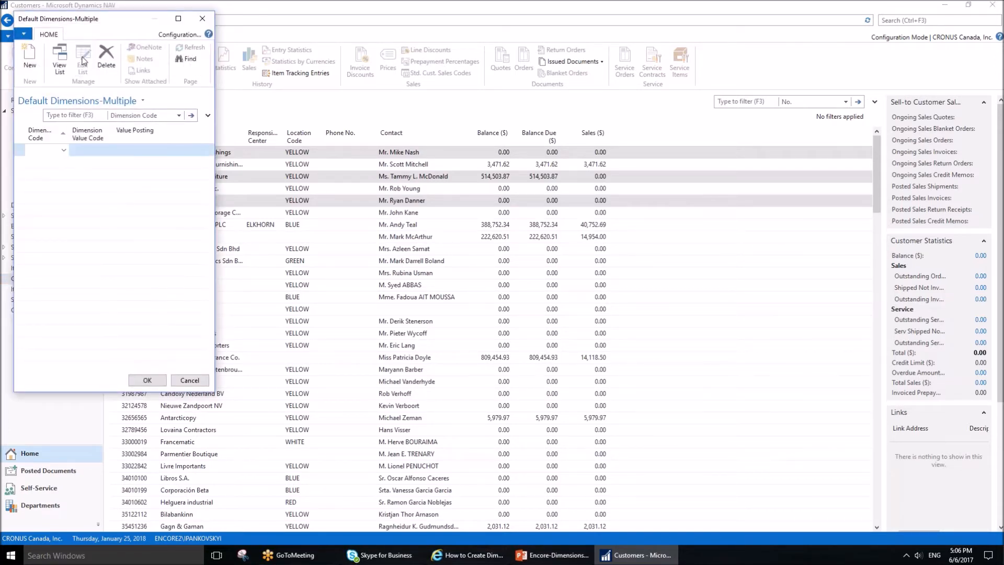
click(63, 149)
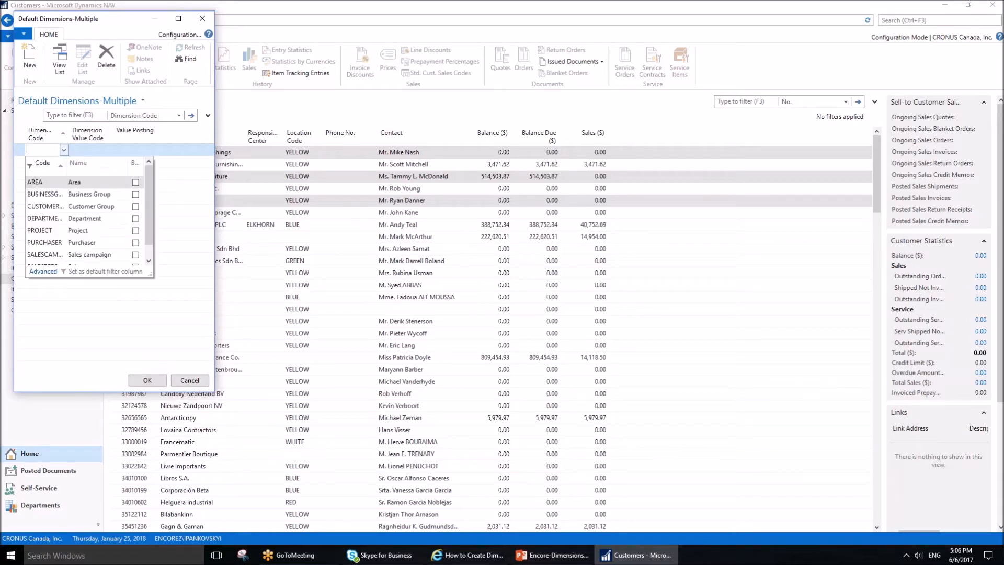
click(34, 181)
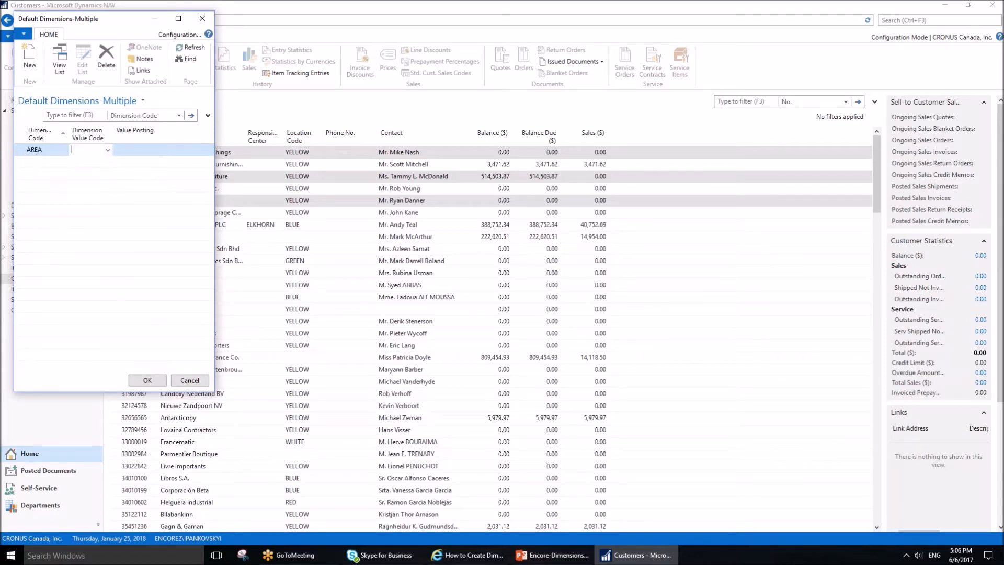
click(108, 149)
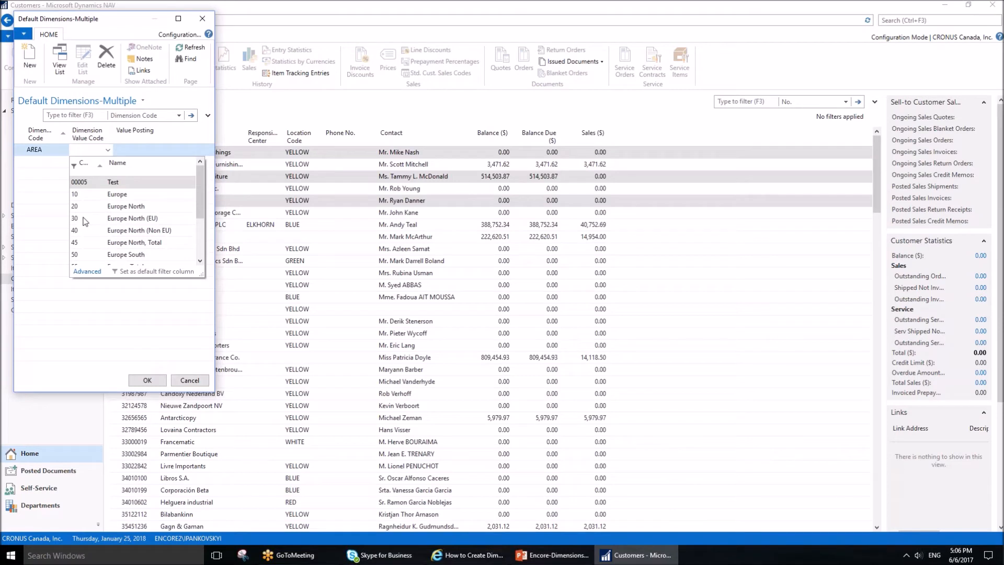
click(74, 217)
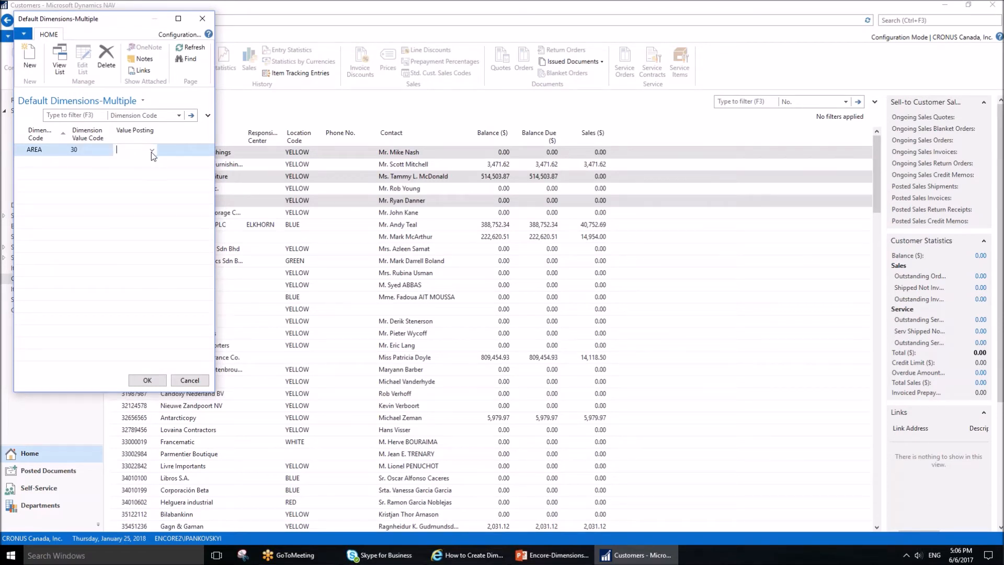
click(151, 150)
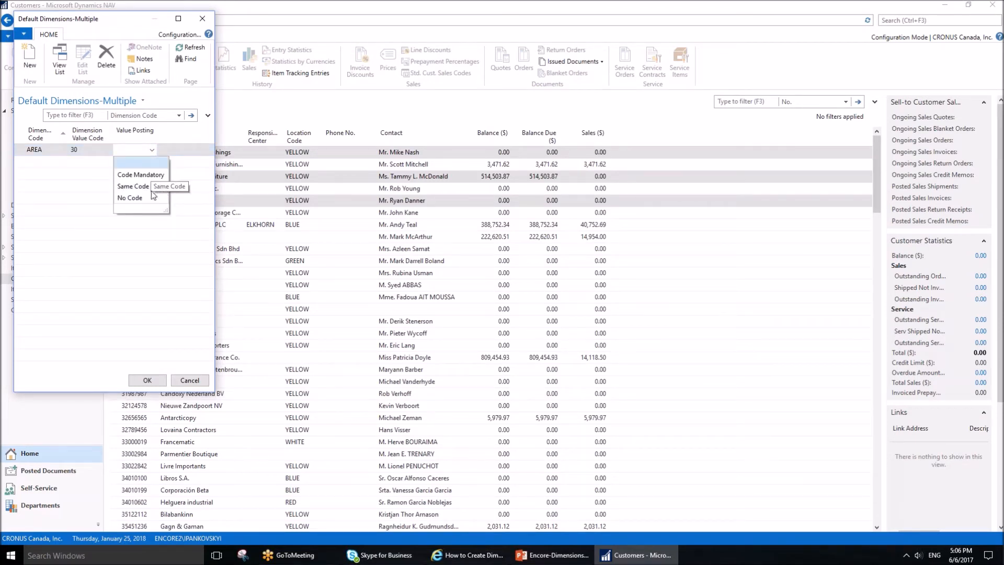
click(140, 174)
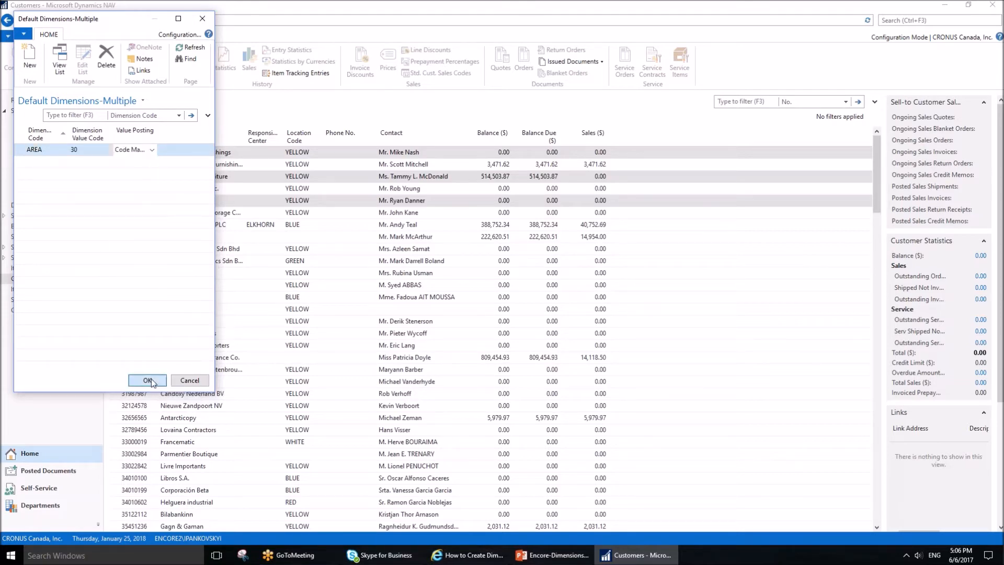
click(148, 381)
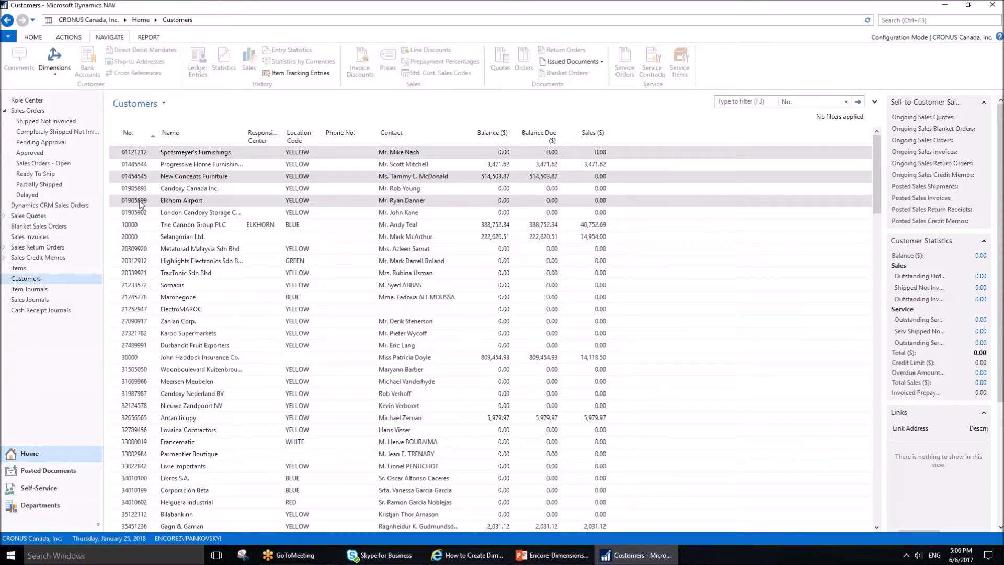
click(189, 188)
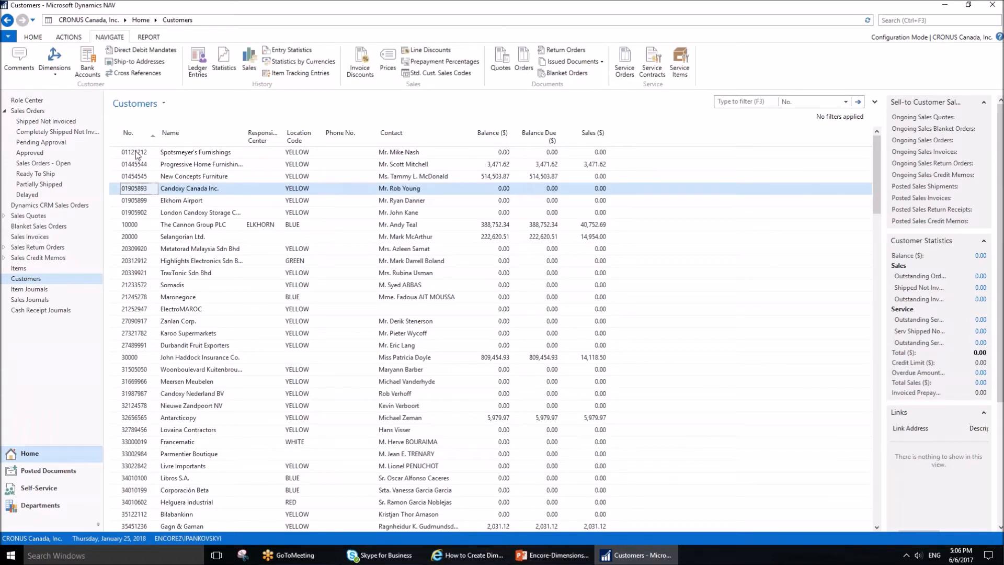
click(196, 152)
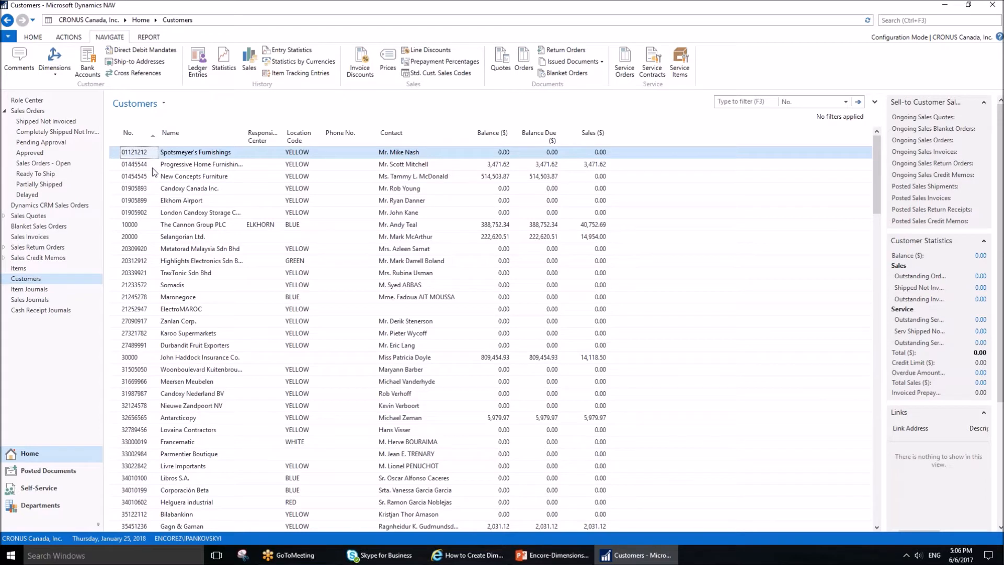
mouse_move(165, 178)
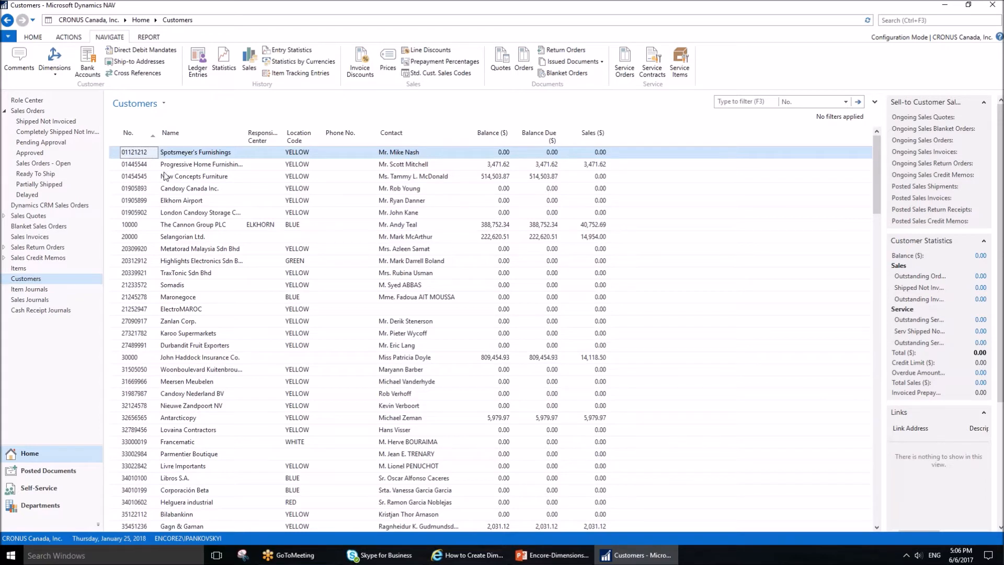
click(54, 62)
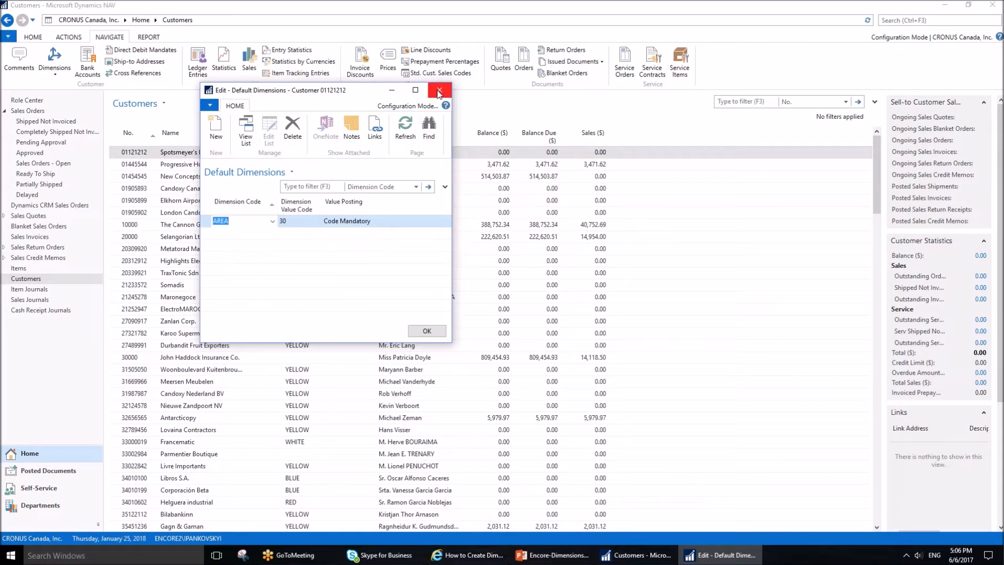
click(439, 89)
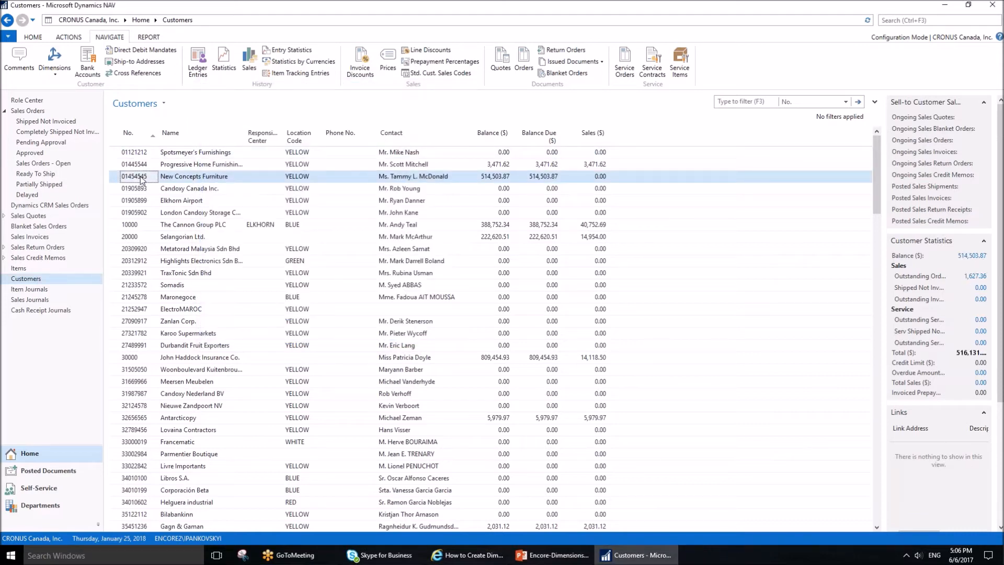
click(54, 61)
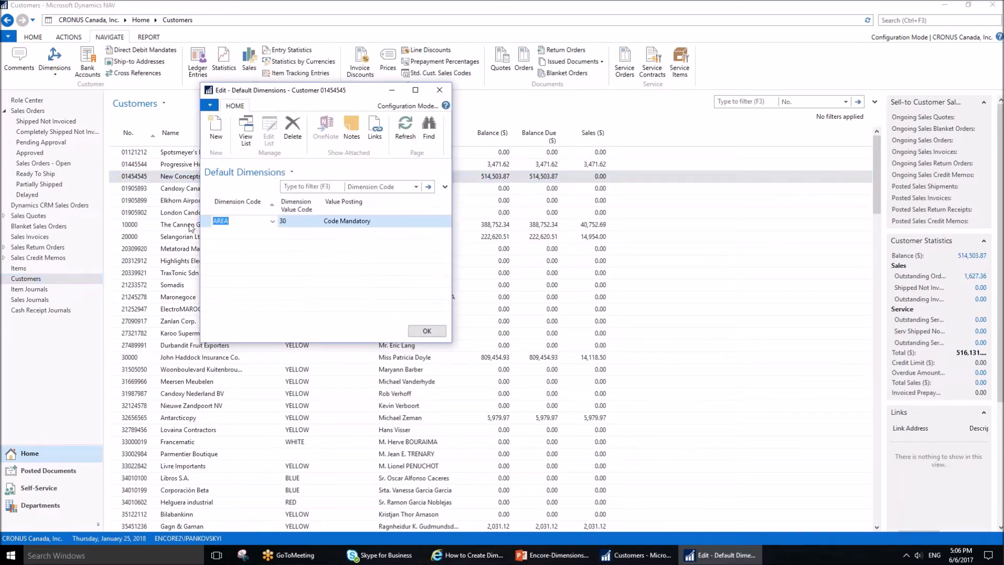
mouse_move(489, 121)
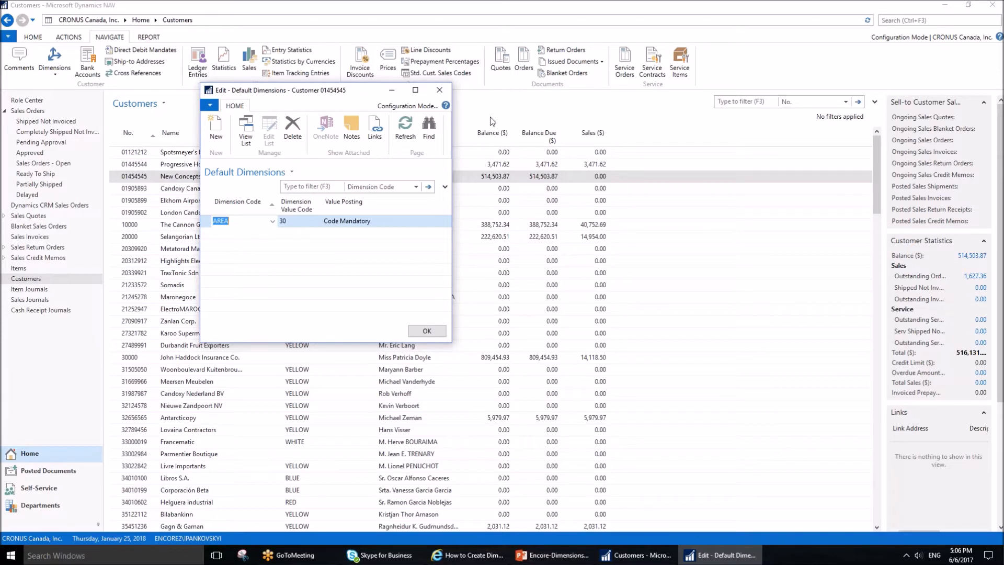
click(427, 331)
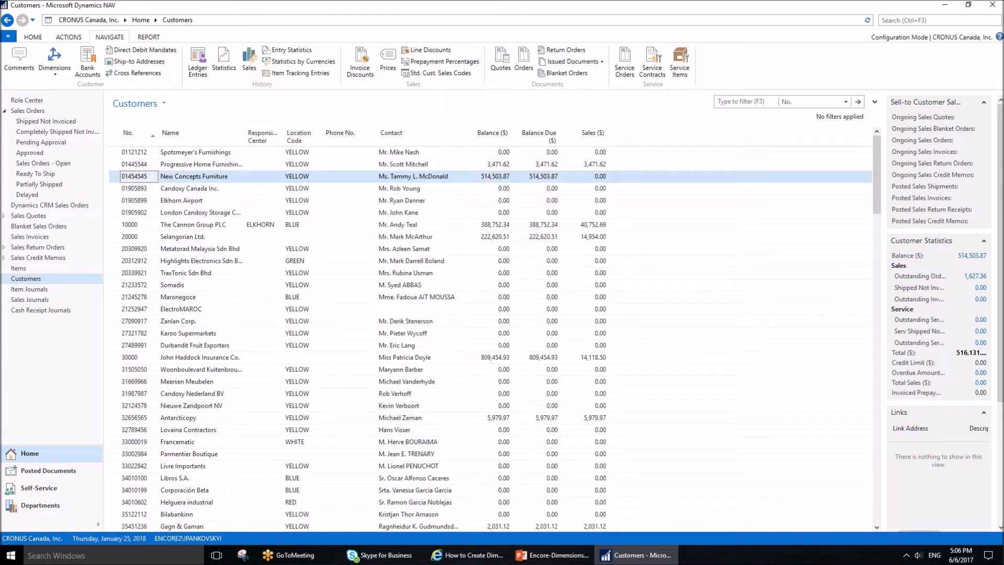
mouse_move(45, 301)
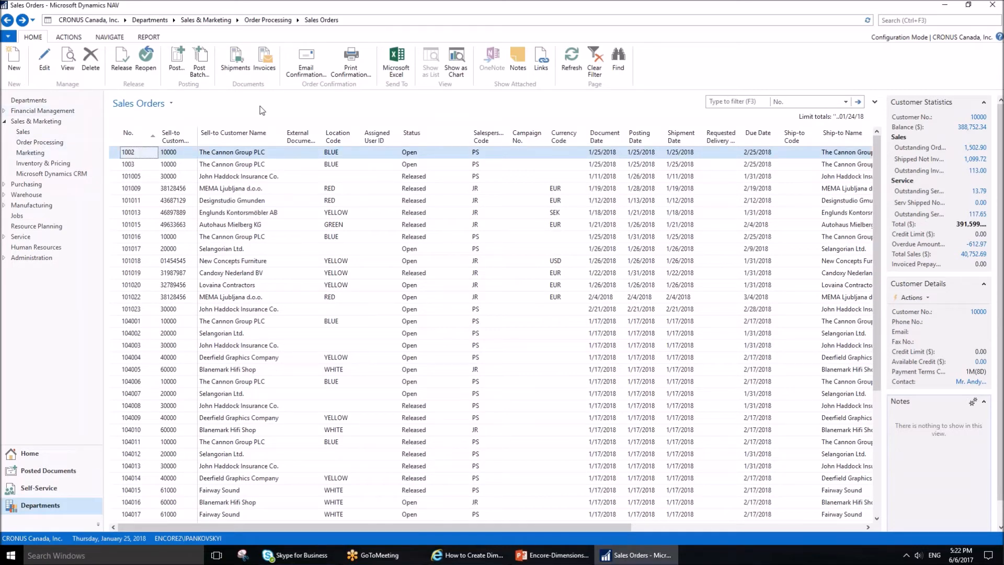
Step: Create sales order No. 20001 for Customer No. 10000, The Cannon Group PLC
click(14, 60)
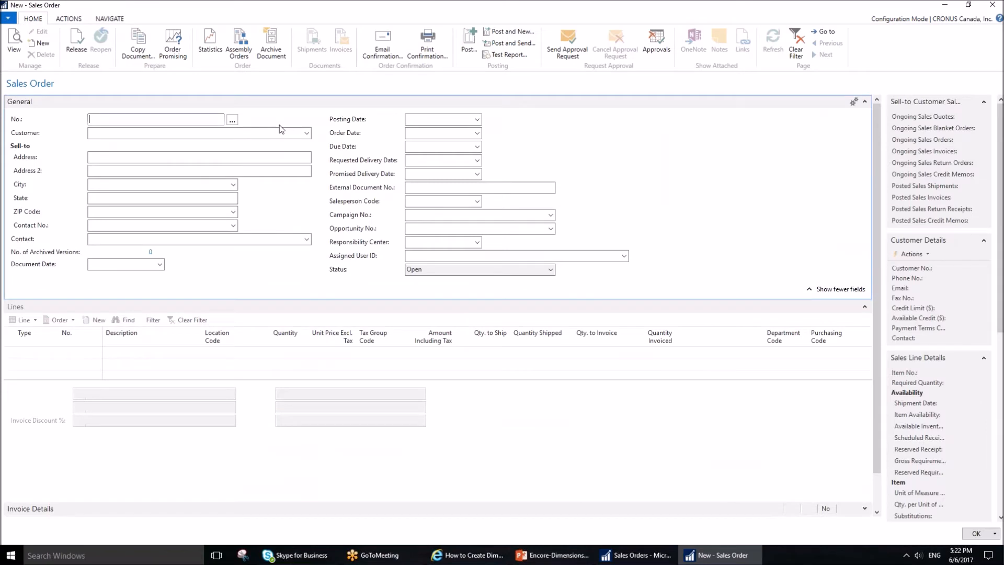
click(193, 132)
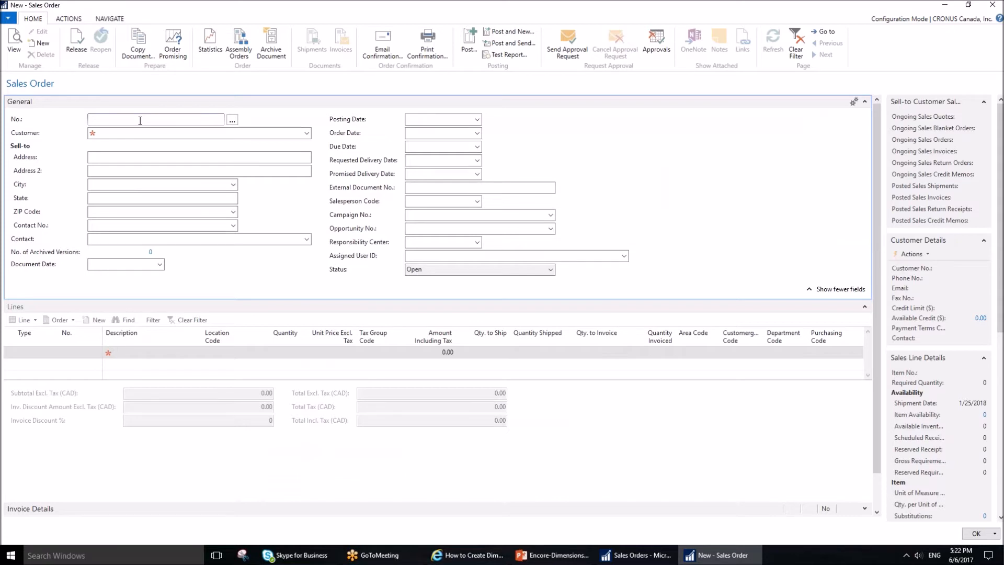
text(2000)
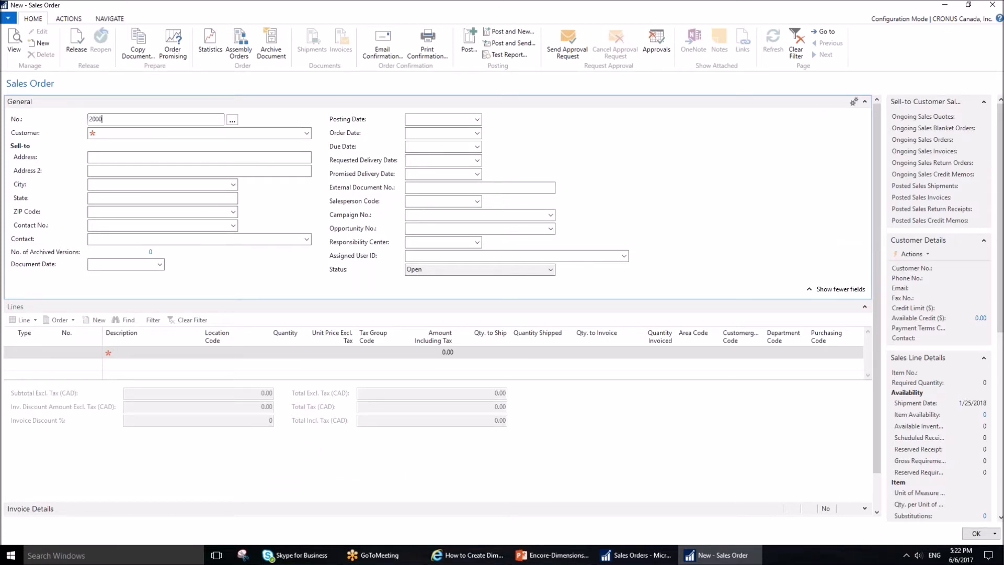
text(20001)
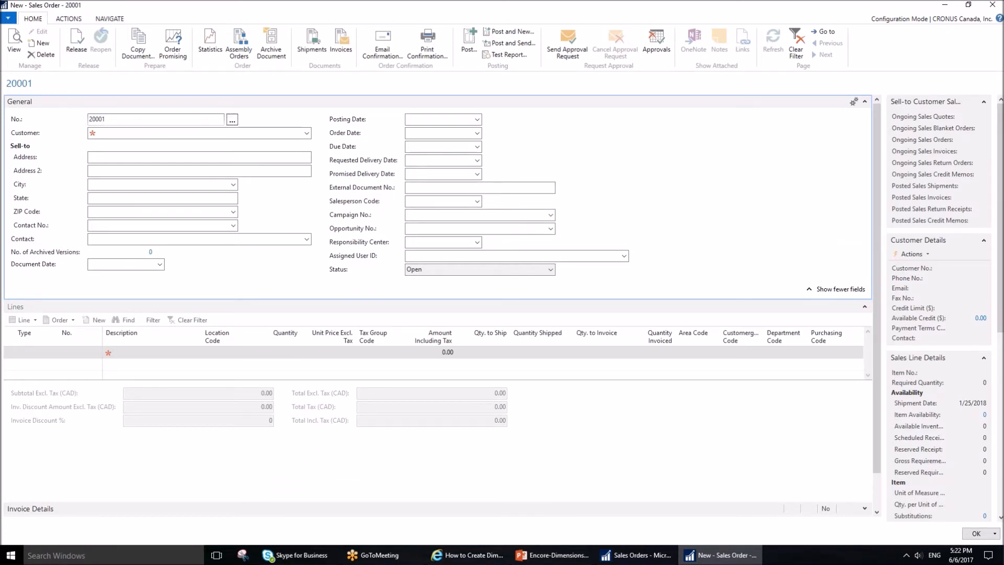
text(1000)
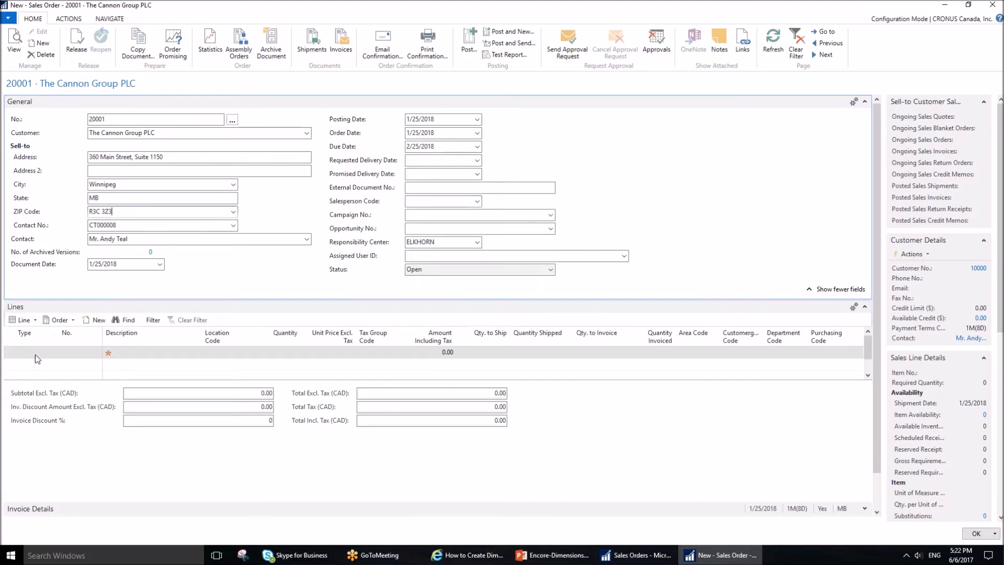
Step: Enter the Rim item line with its quantity and clear its SALES Department Code
click(30, 353)
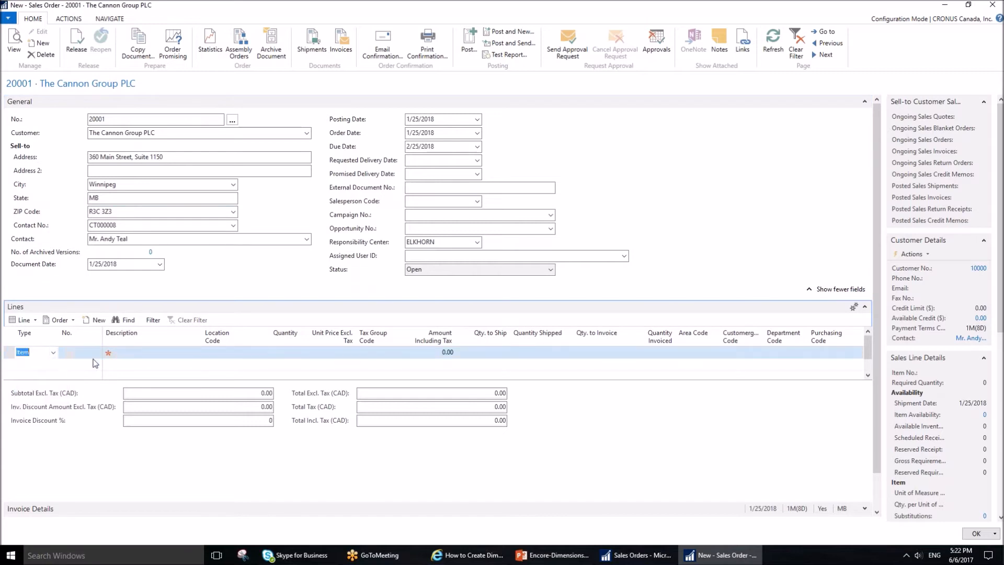
click(96, 352)
text(1110)
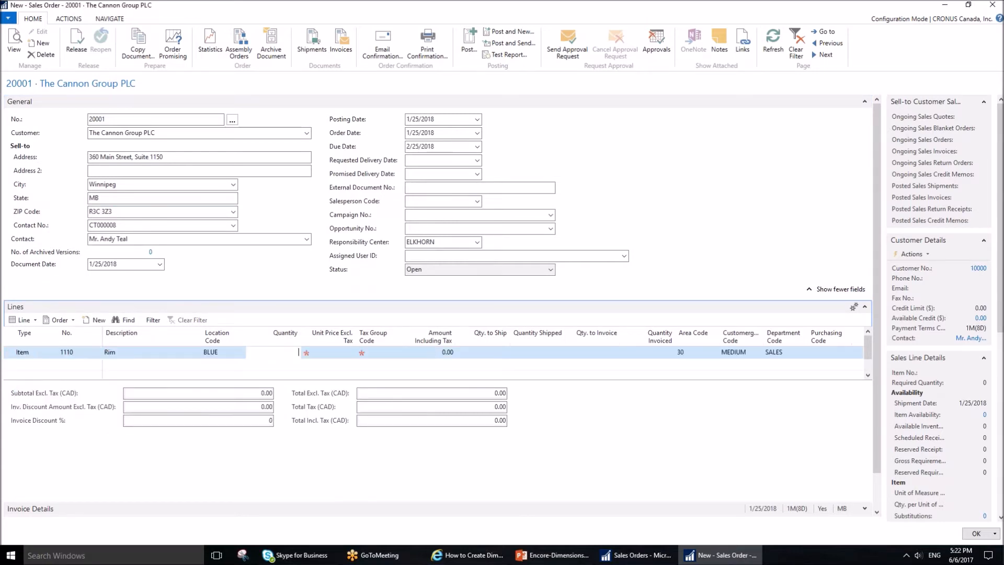
click(332, 352)
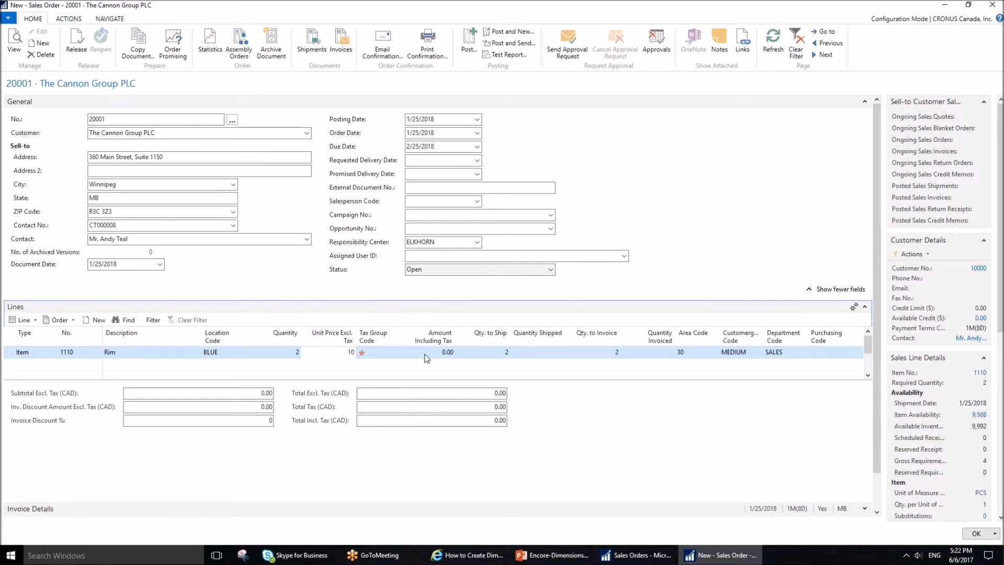
mouse_move(387, 362)
text(TAXABLE)
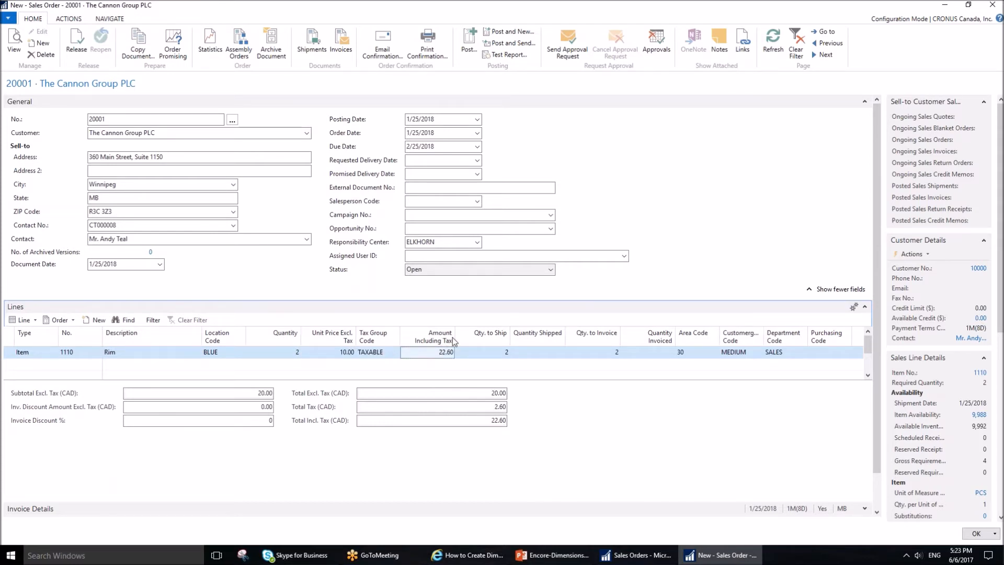
mouse_move(606, 375)
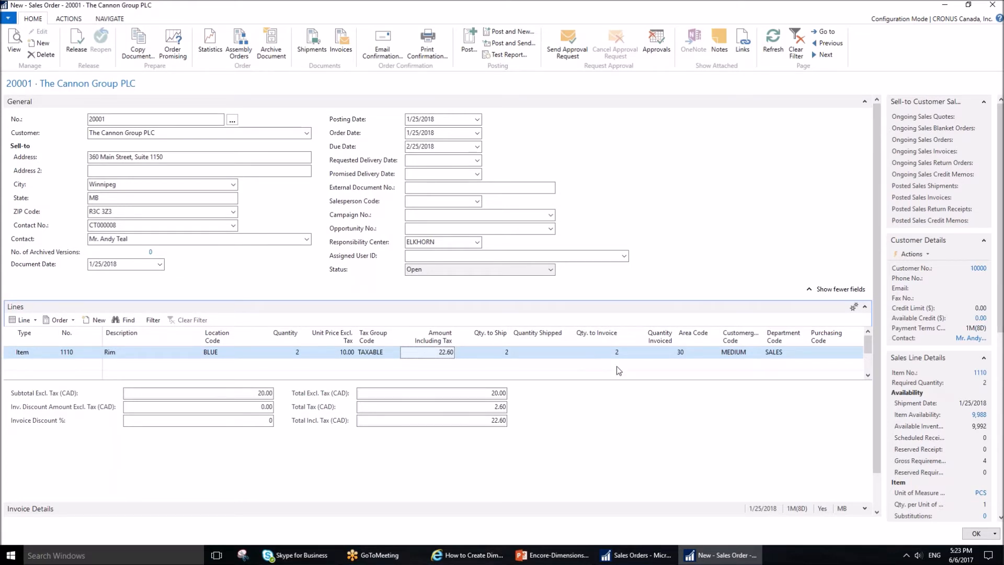
mouse_move(709, 352)
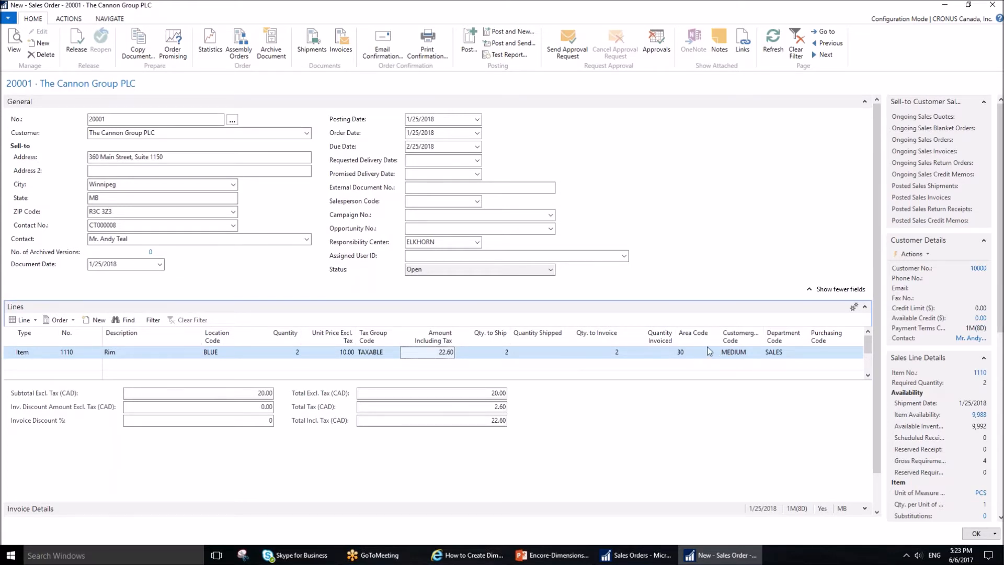
mouse_move(755, 352)
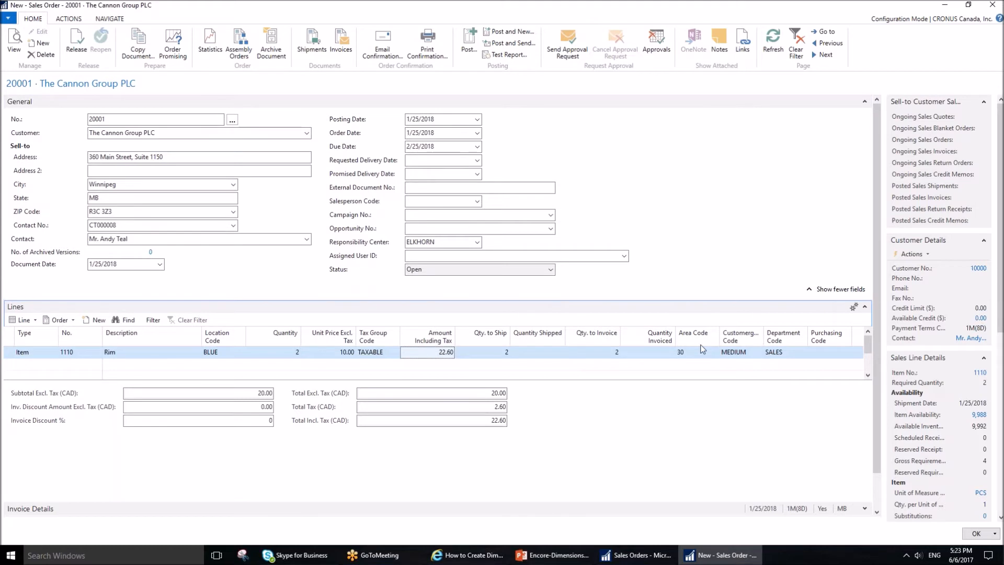
mouse_move(663, 353)
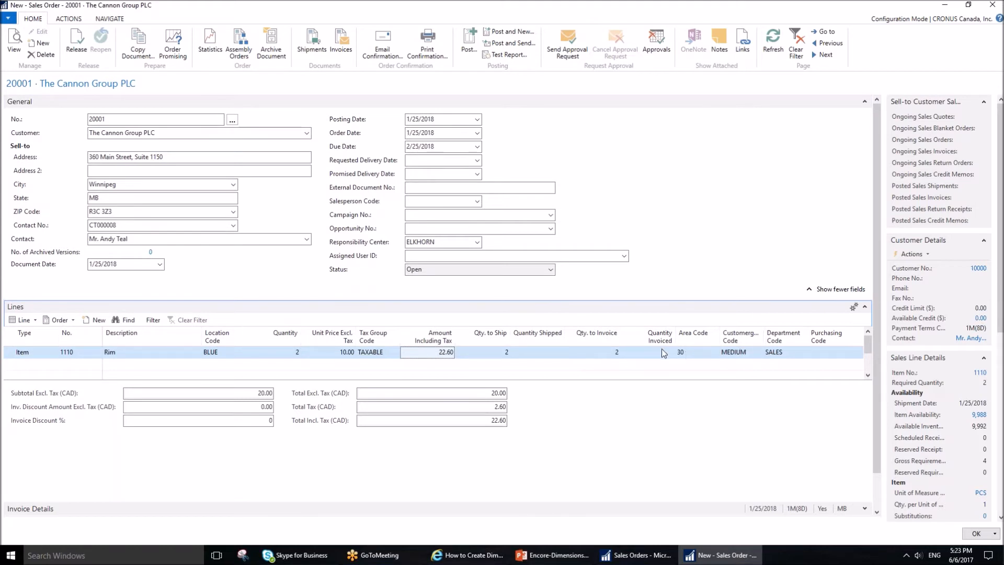
mouse_move(350, 380)
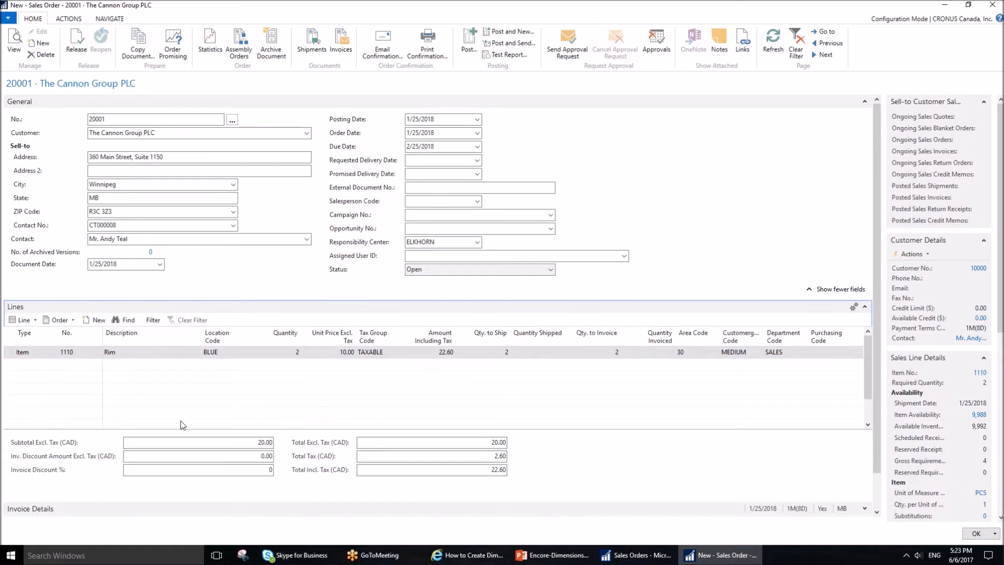
mouse_move(668, 374)
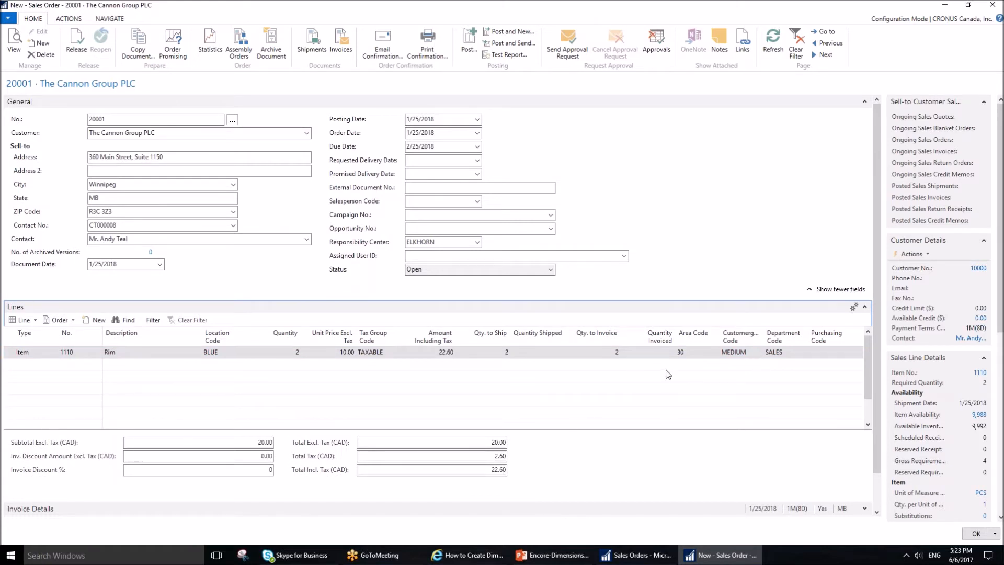
mouse_move(694, 351)
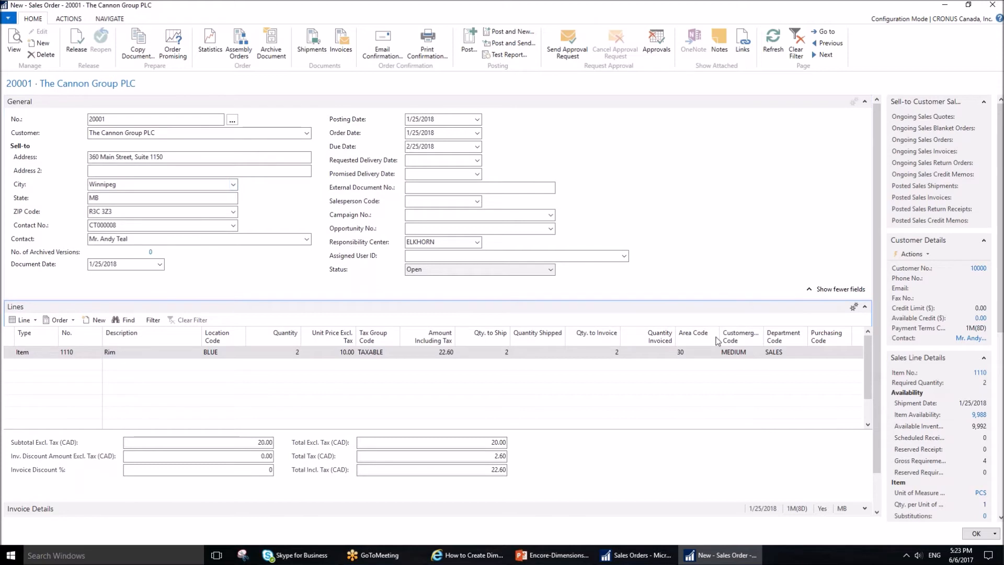
mouse_move(786, 338)
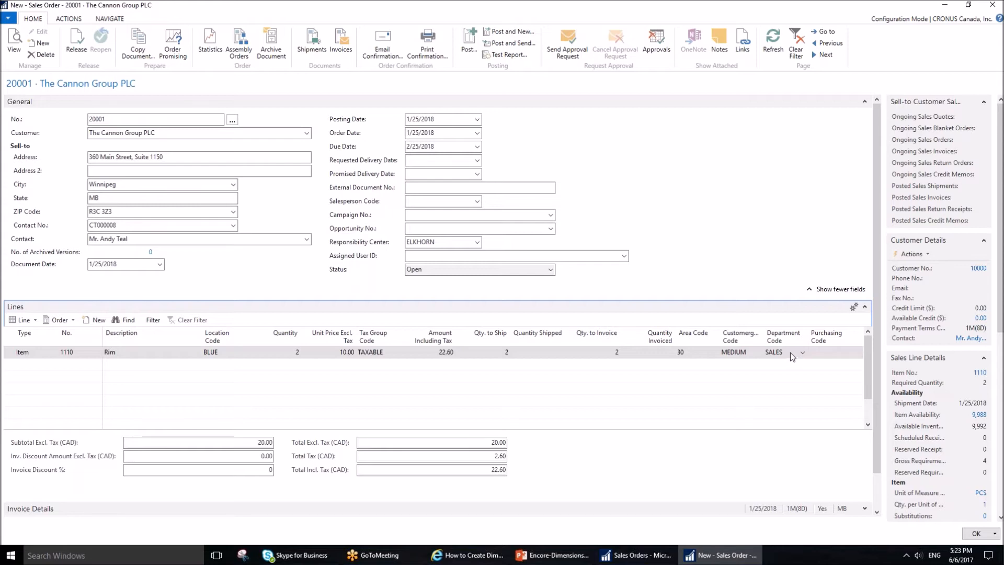
click(774, 353)
text(ADM)
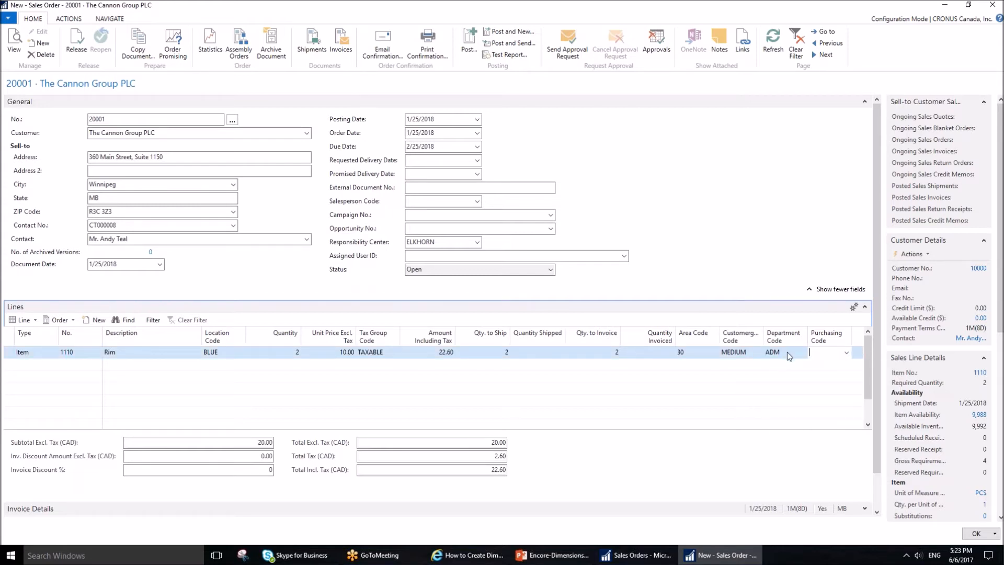
click(801, 353)
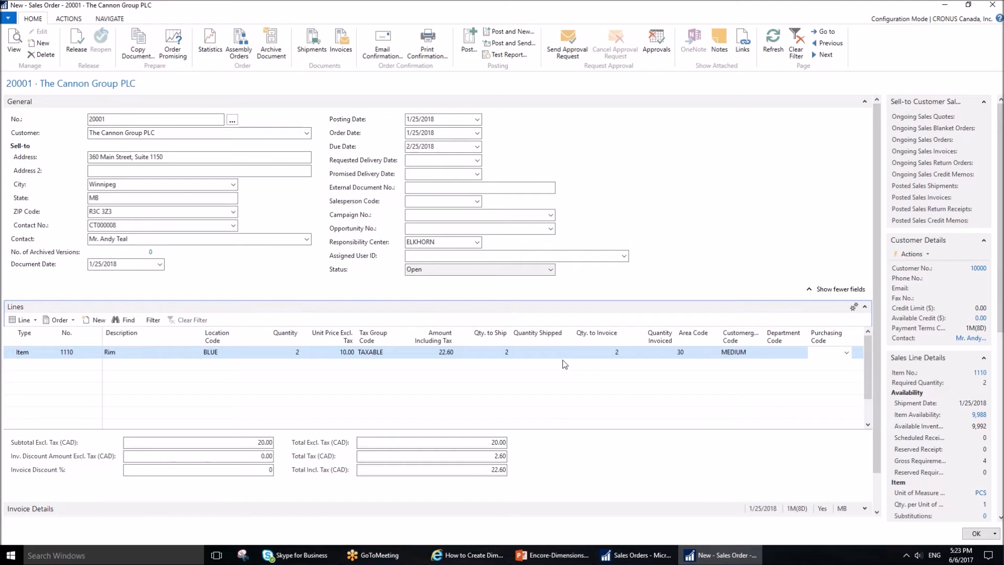
mouse_move(722, 361)
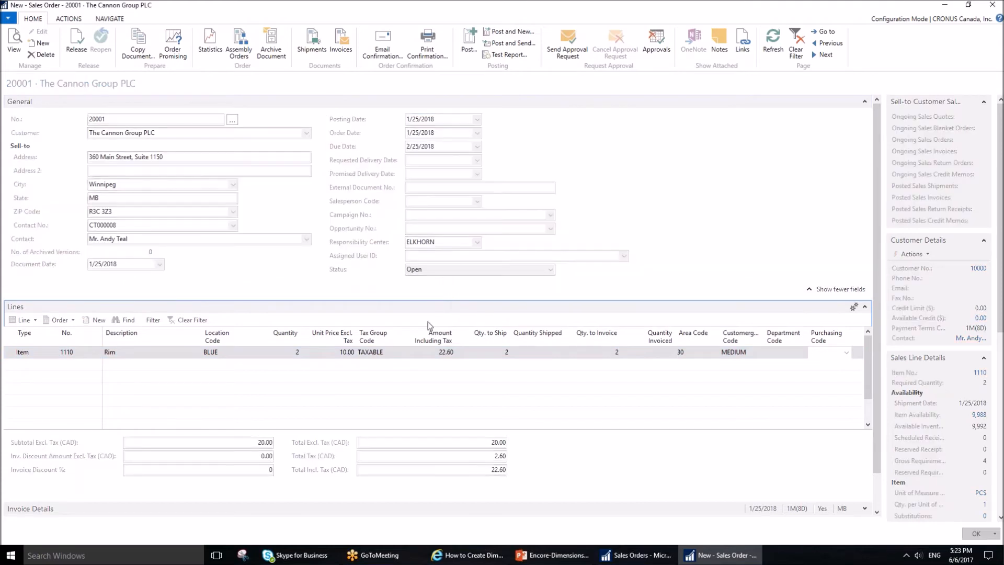
Step: Post order 20001 as invoice 104006 and show the Rim line's dimensions
click(469, 45)
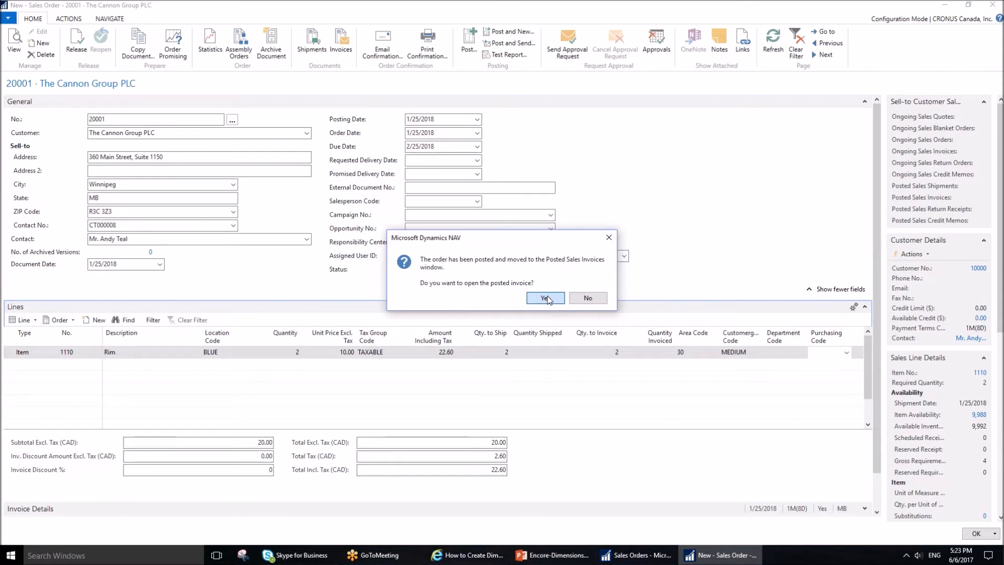
click(542, 298)
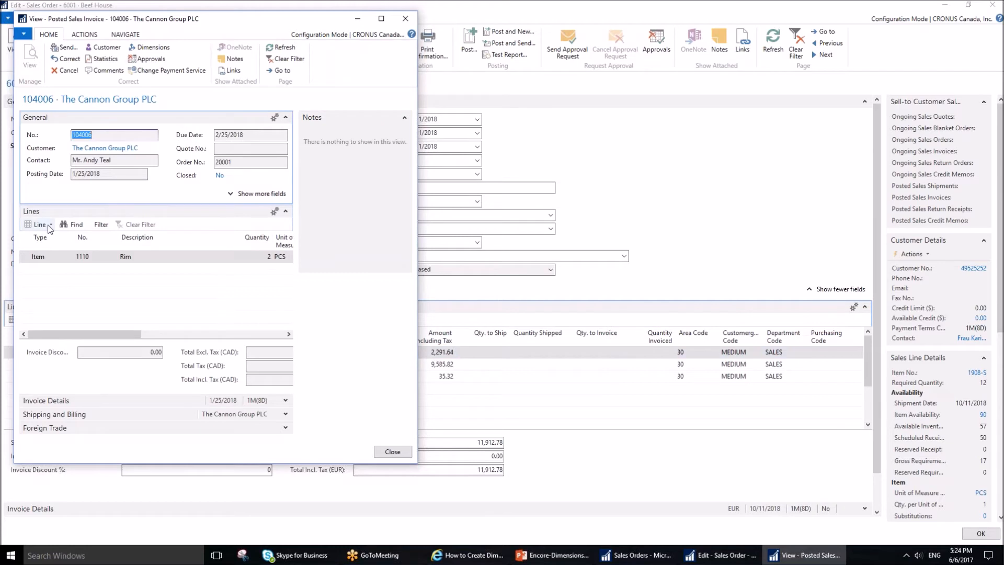
click(39, 224)
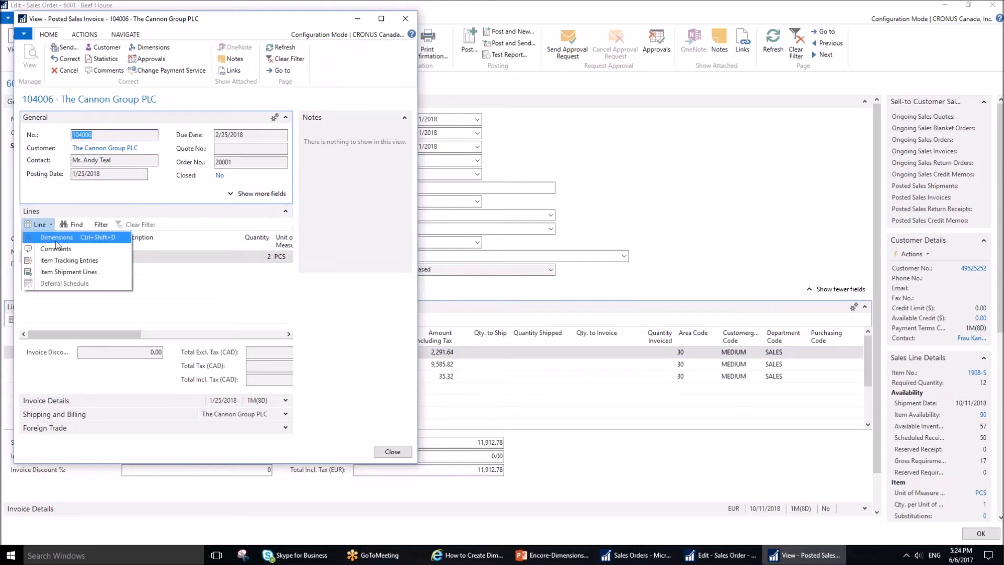
click(56, 238)
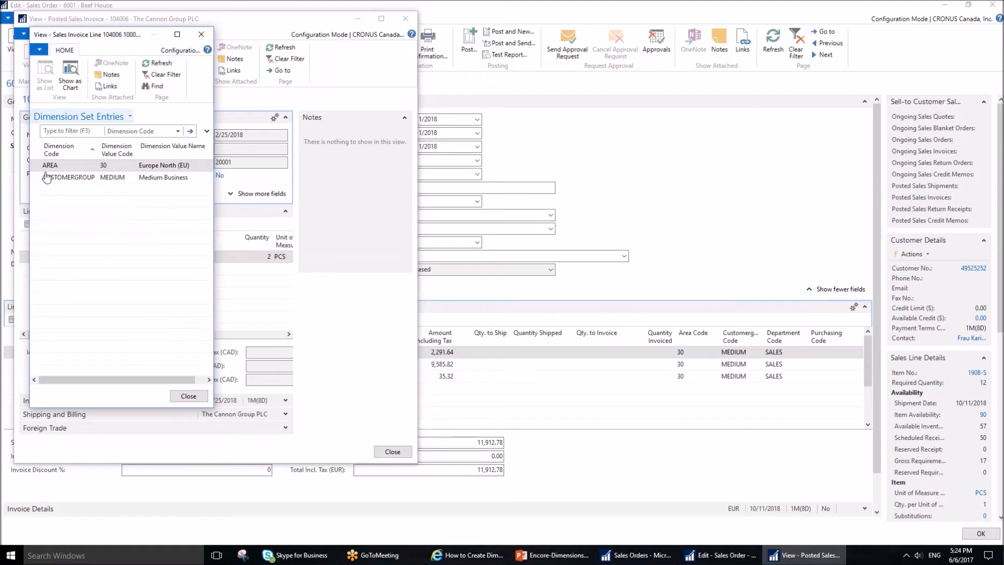
Step: Confirm the line carries AREA 30 and CUSTOMERGROUP MEDIUM, then close the invoice
click(76, 165)
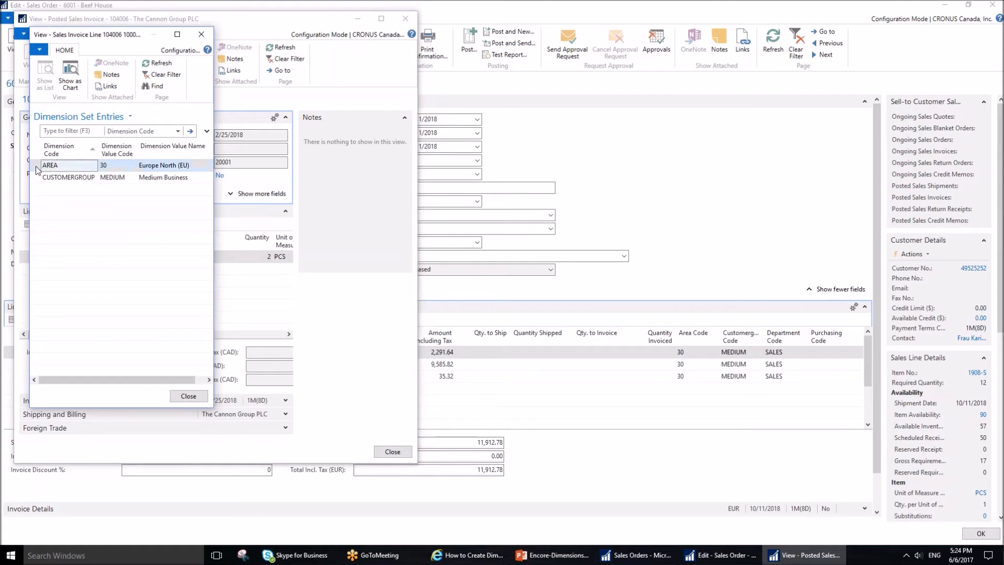
click(68, 178)
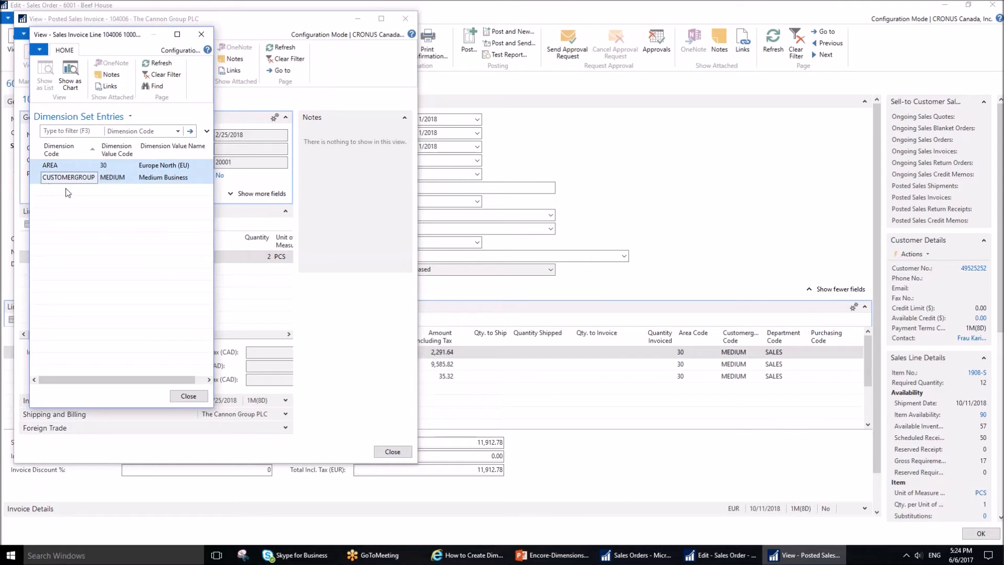
mouse_move(82, 181)
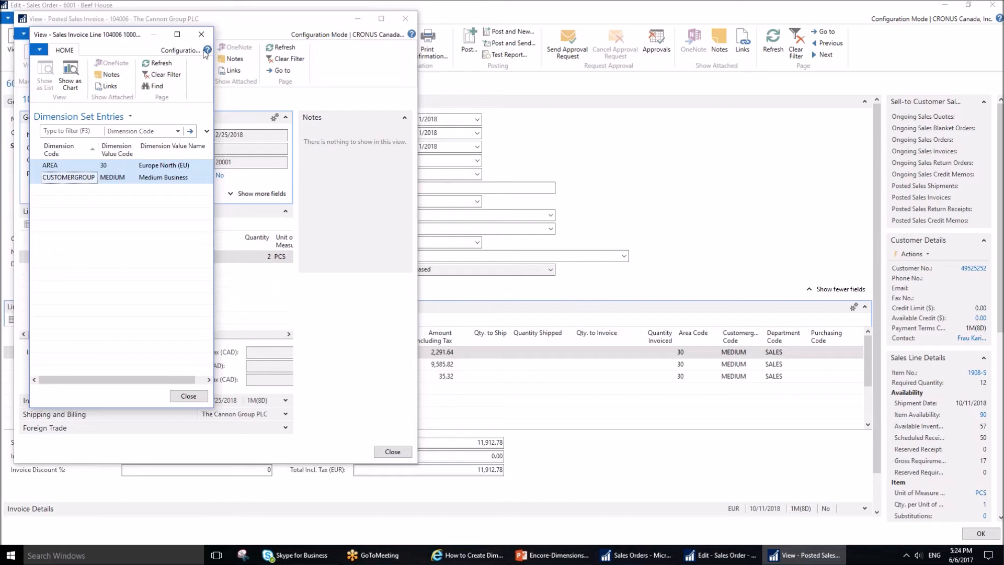
mouse_move(201, 33)
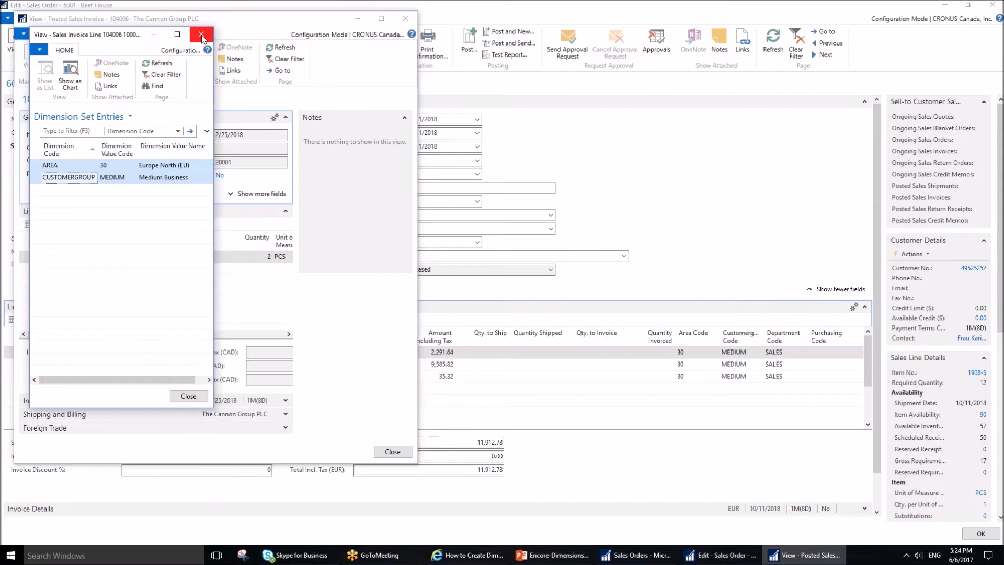
click(202, 33)
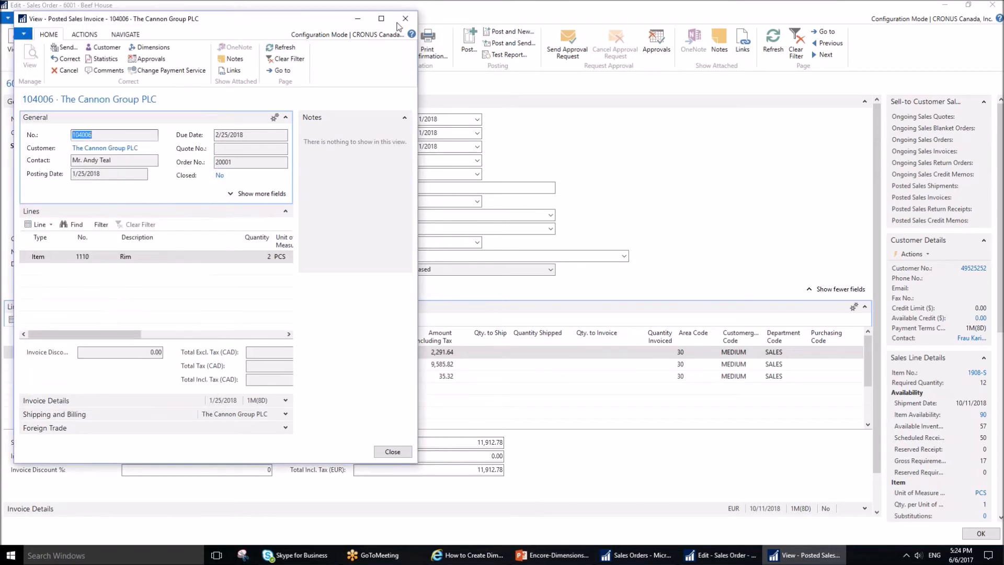
click(405, 18)
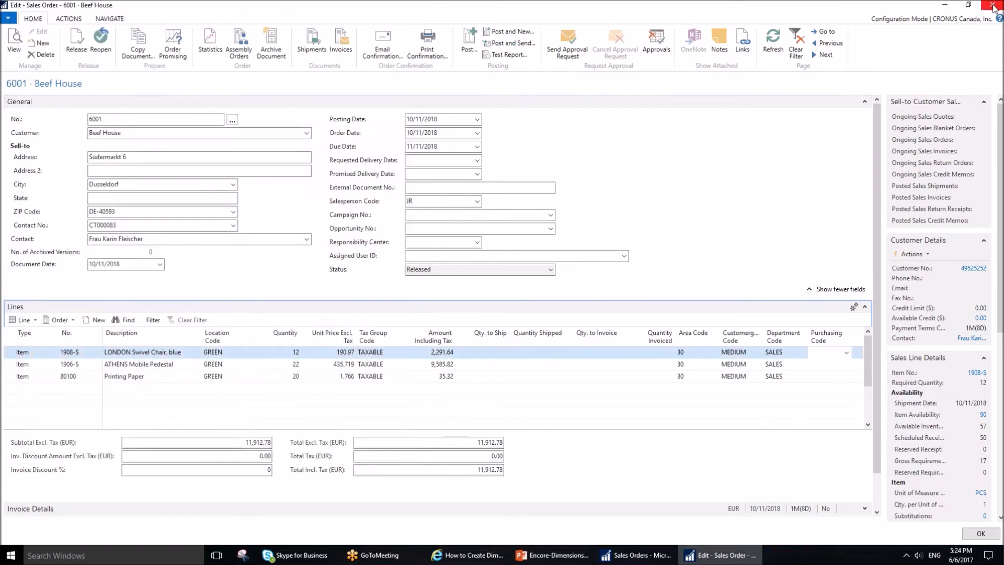
Step: Close the sales order and reach the Chart of Accounts by searching 'chart'
click(993, 5)
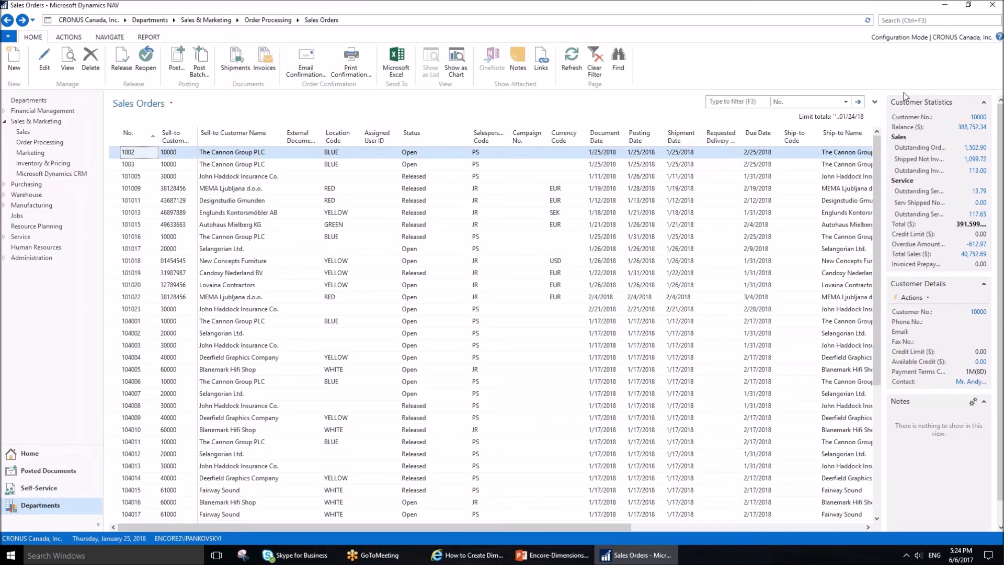
mouse_move(968, 21)
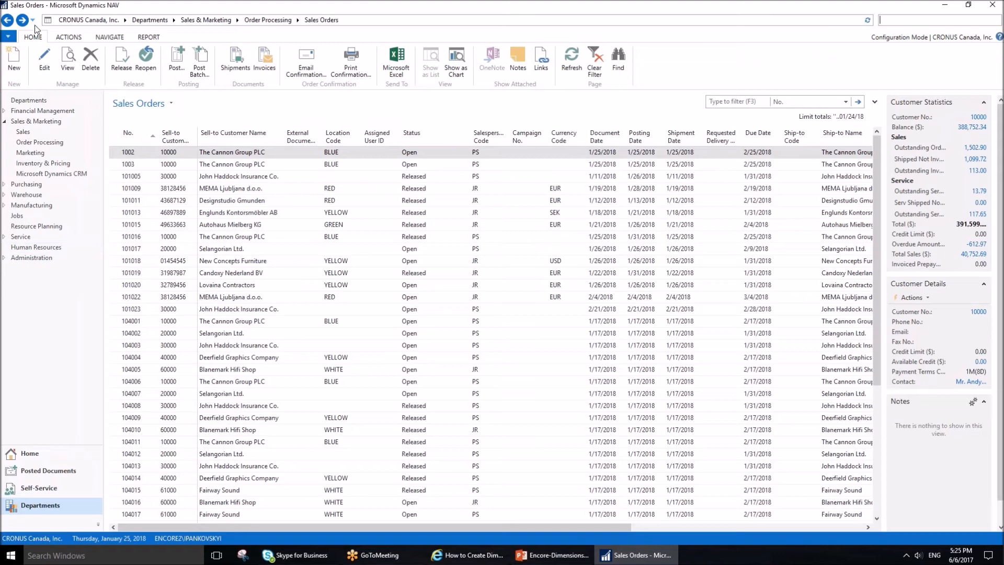
text(chart)
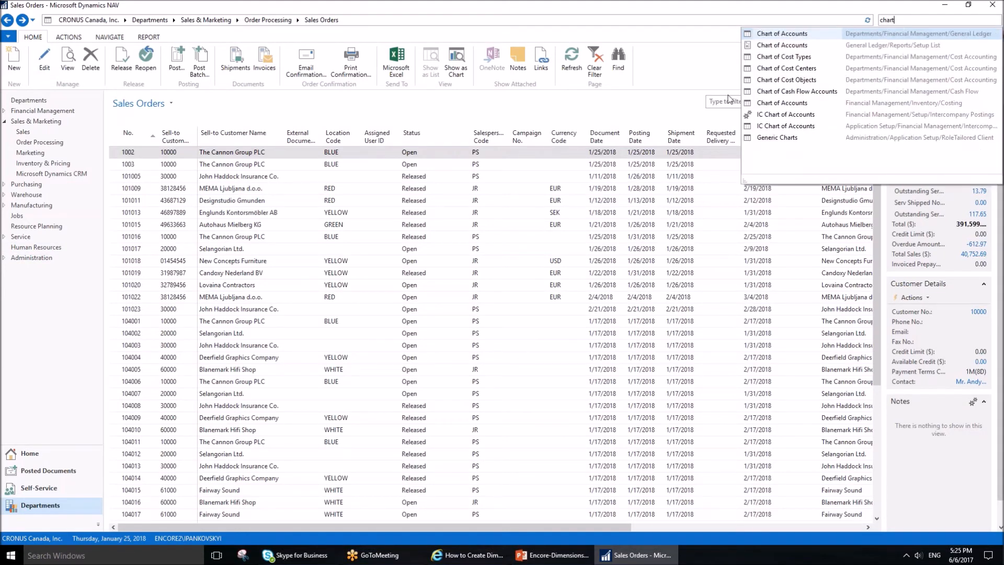
click(782, 33)
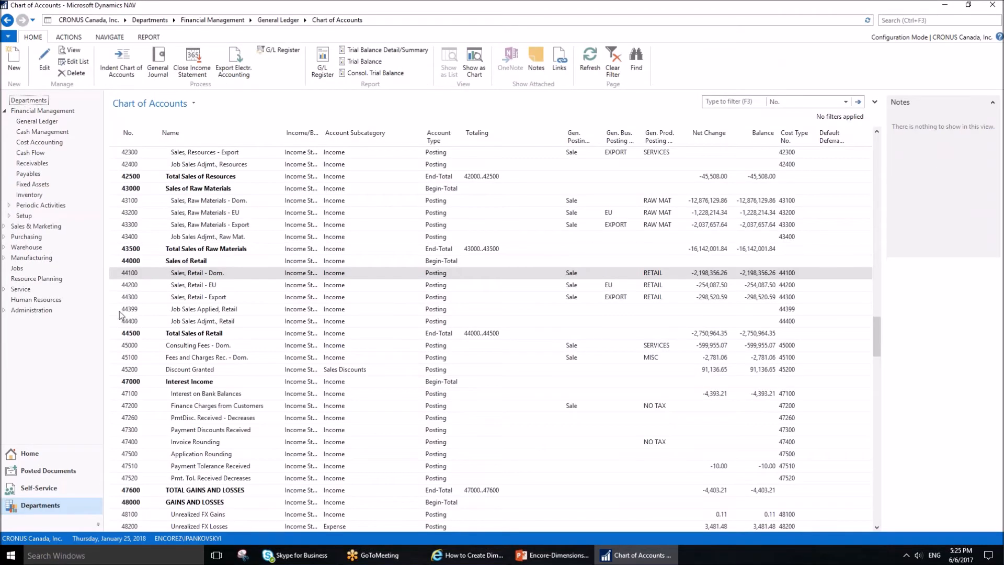
mouse_move(159, 291)
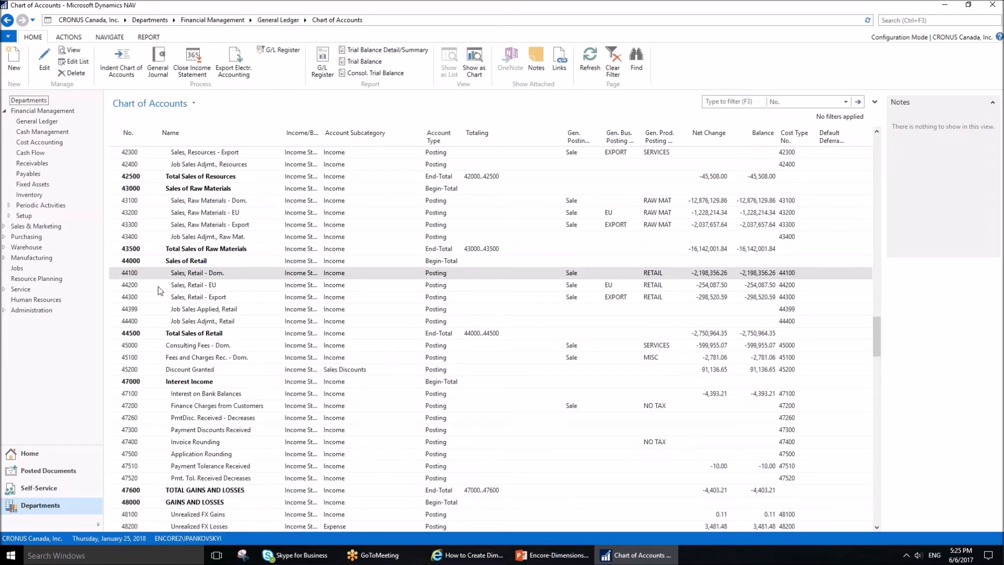
mouse_move(123, 283)
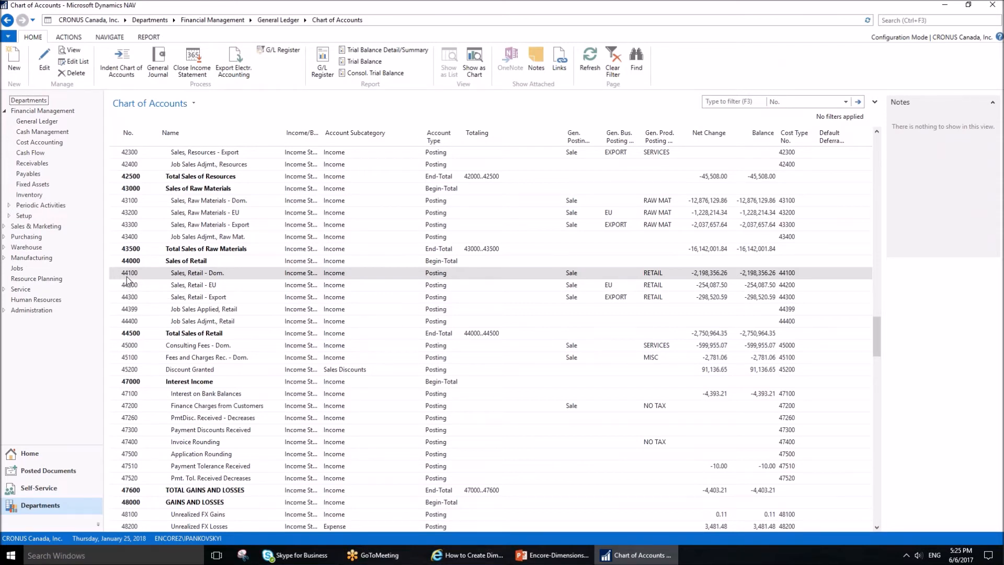
mouse_move(144, 238)
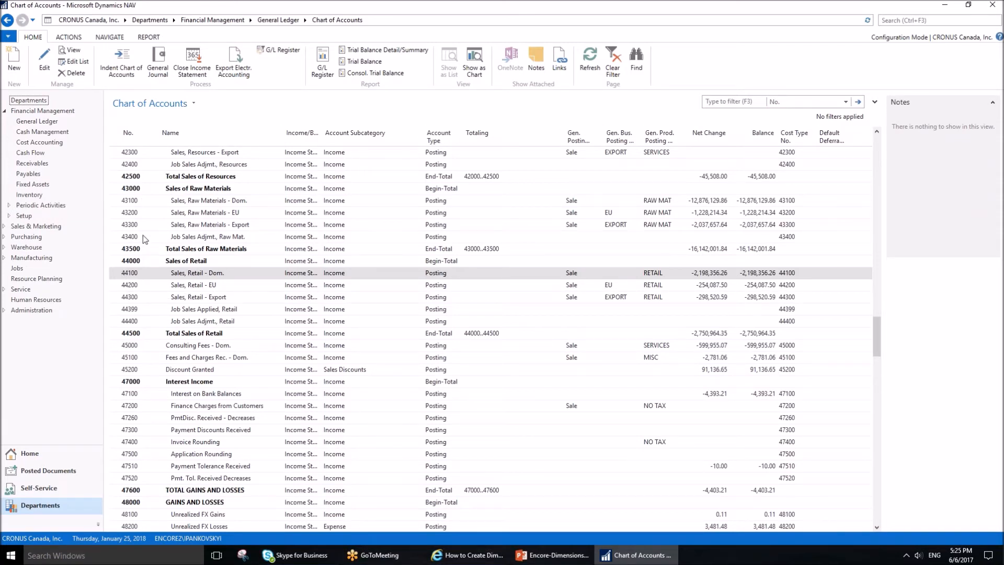
mouse_move(118, 100)
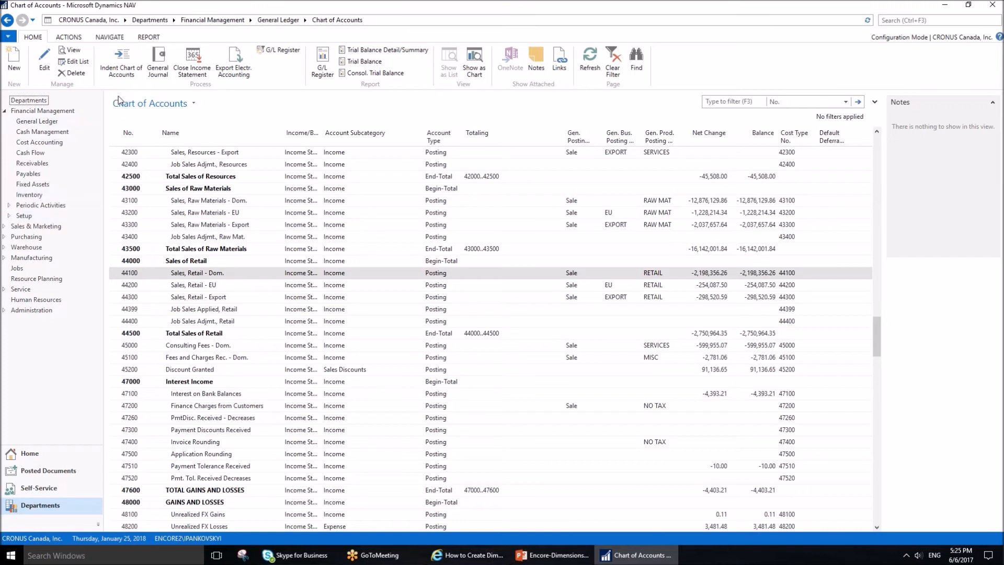
mouse_move(108, 41)
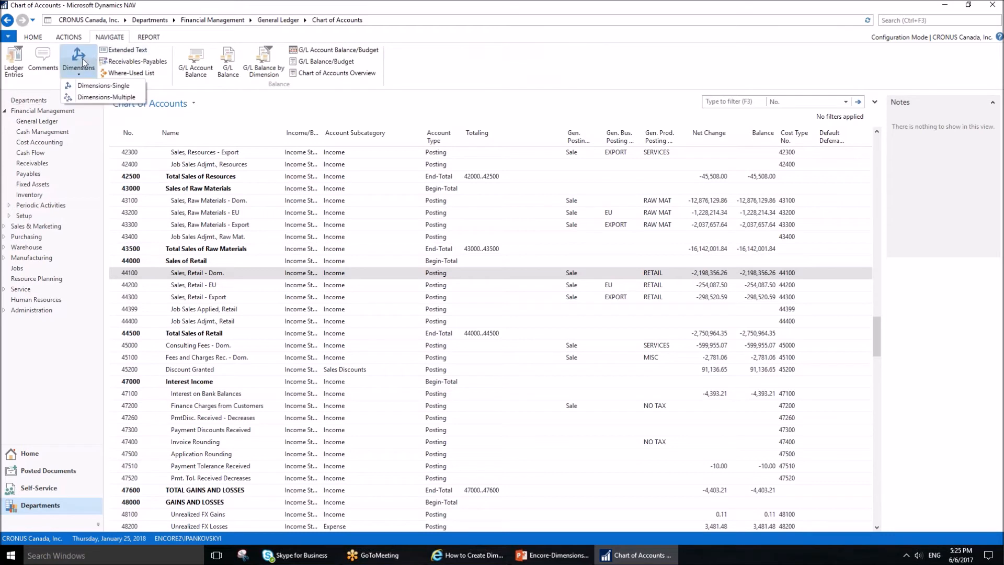
Step: Give G/L account 44100 a DEPARTMENT default dimension with Value Posting Code Mandatory
click(104, 85)
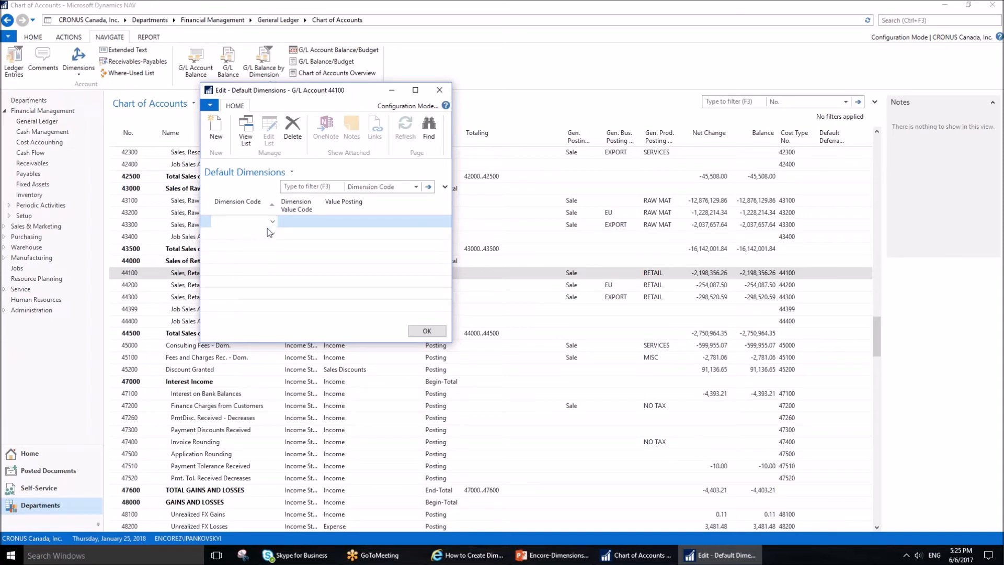
click(272, 222)
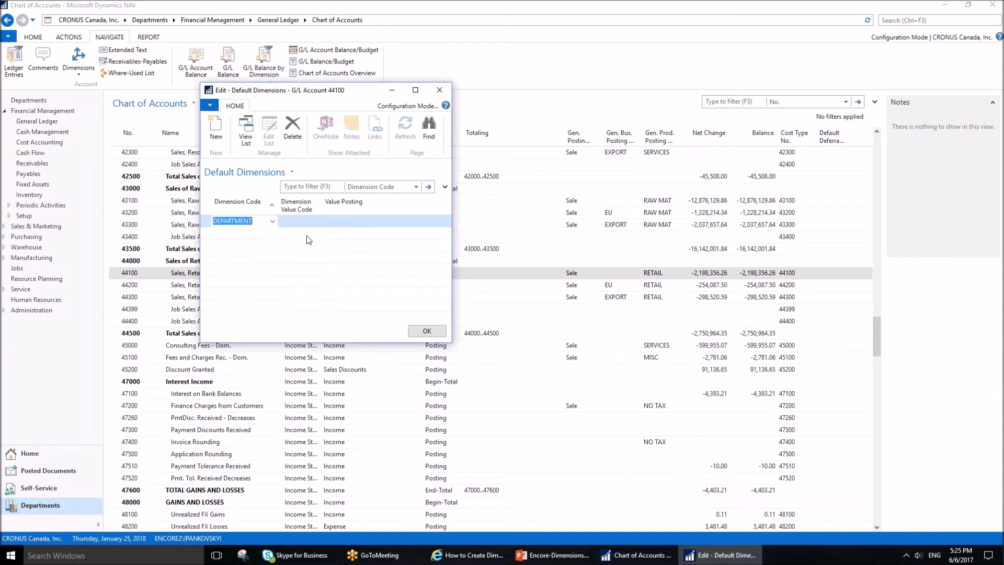
click(353, 221)
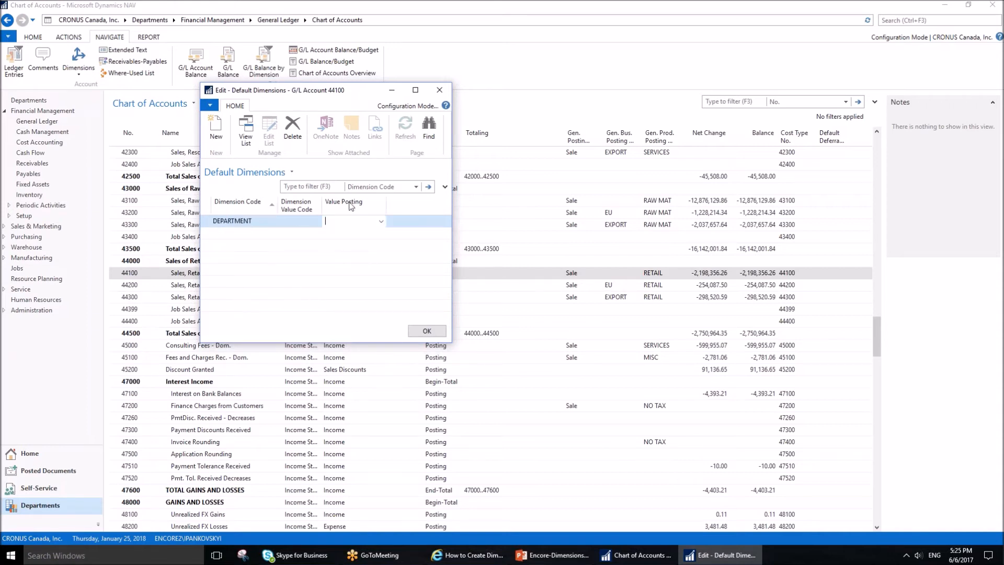
click(381, 221)
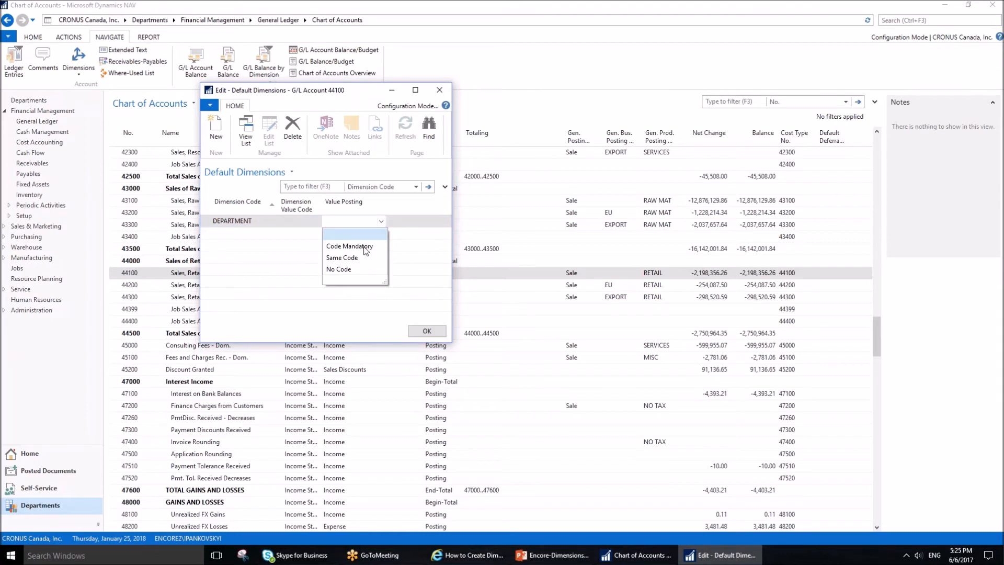
click(350, 245)
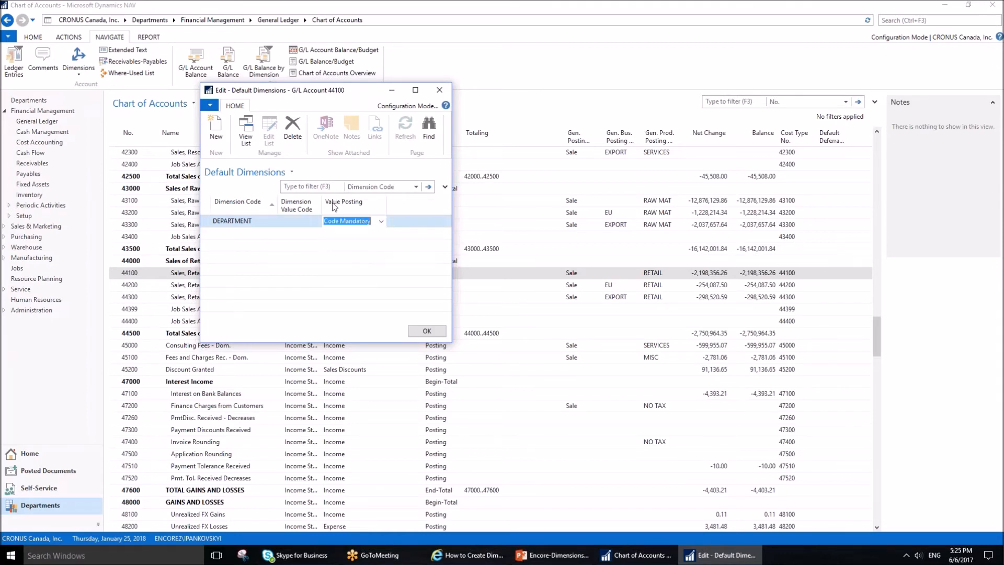
mouse_move(333, 218)
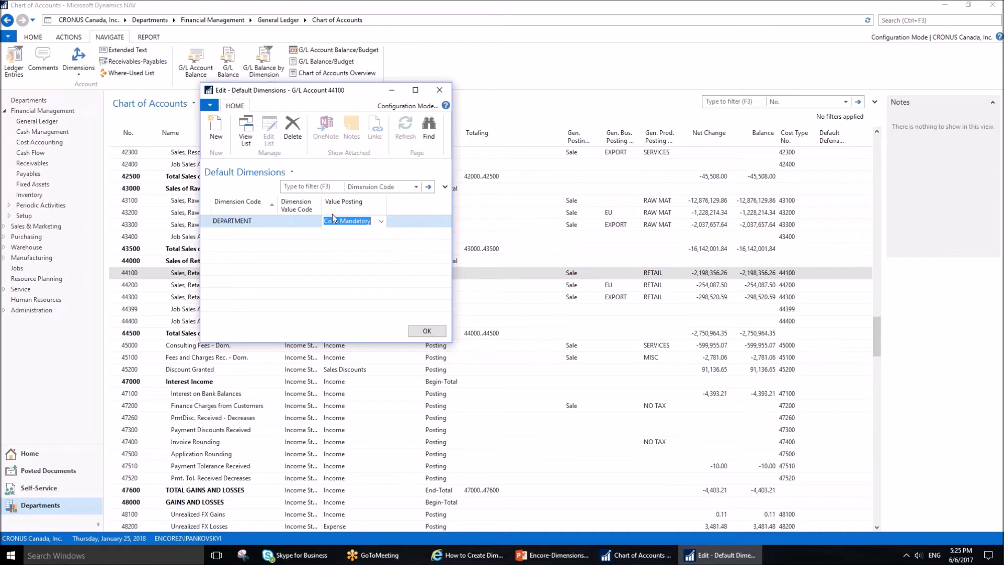
mouse_move(262, 203)
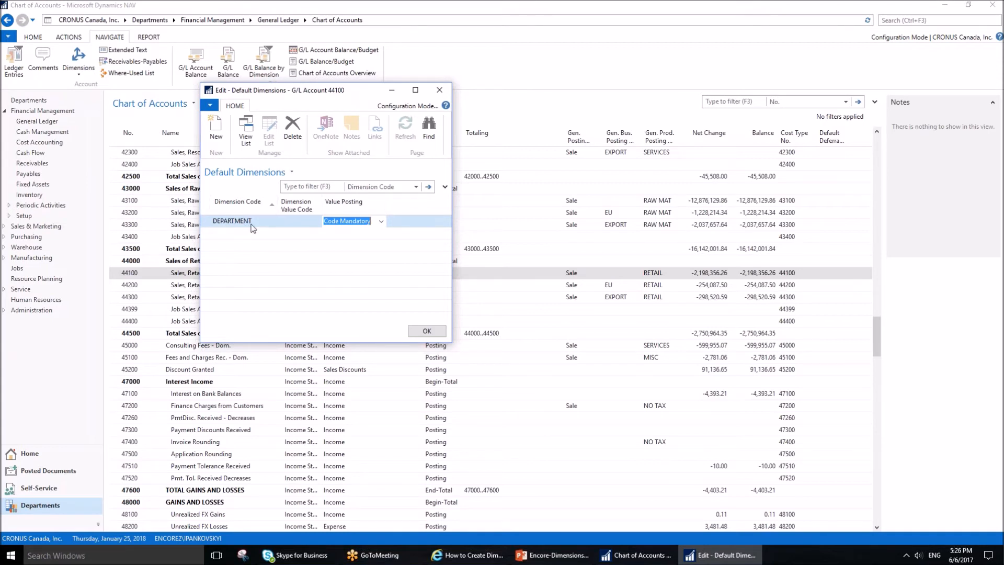
mouse_move(301, 218)
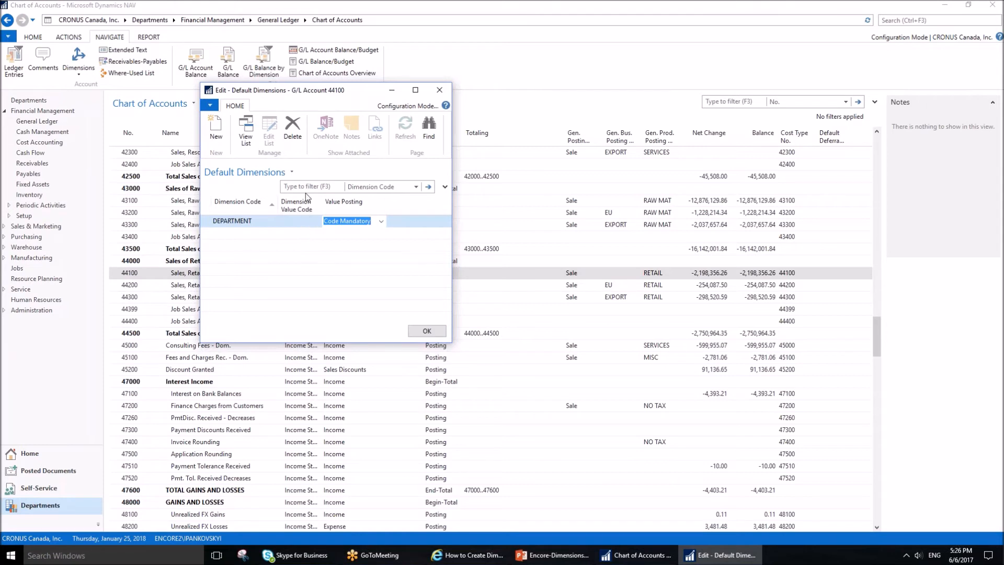
mouse_move(300, 238)
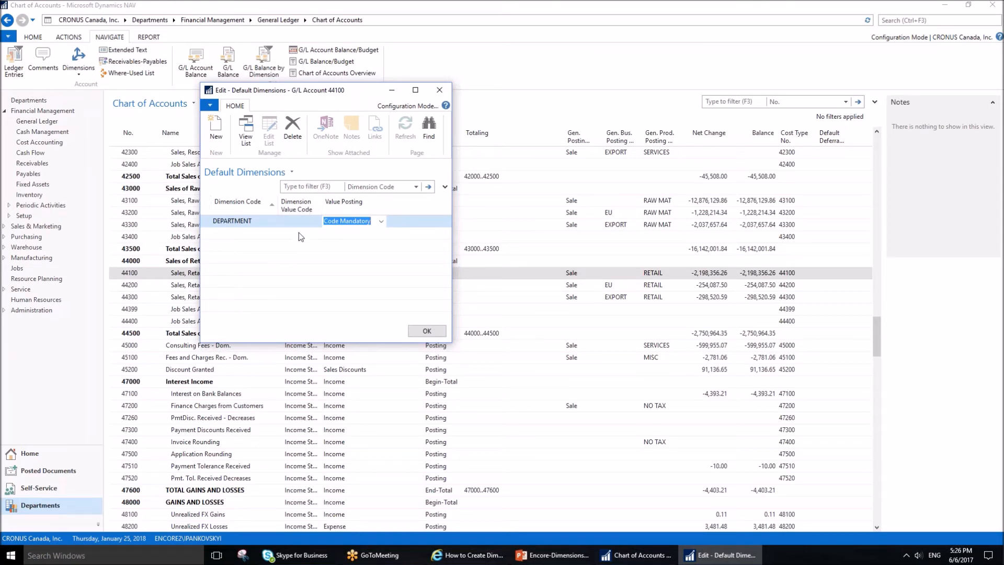
click(426, 331)
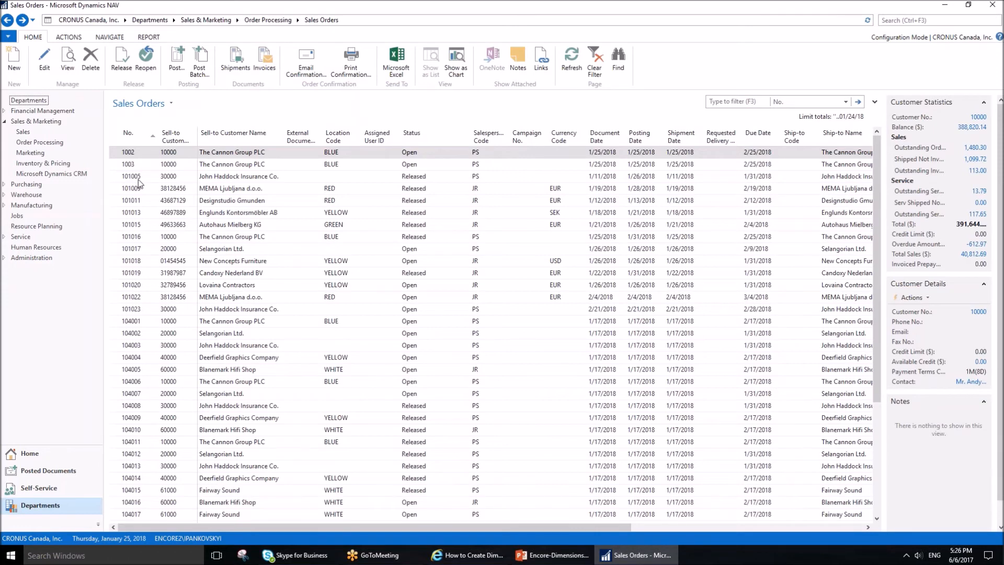
Step: Create sales order No. 30001 for customer 10000, The Cannon Group PLC
click(14, 61)
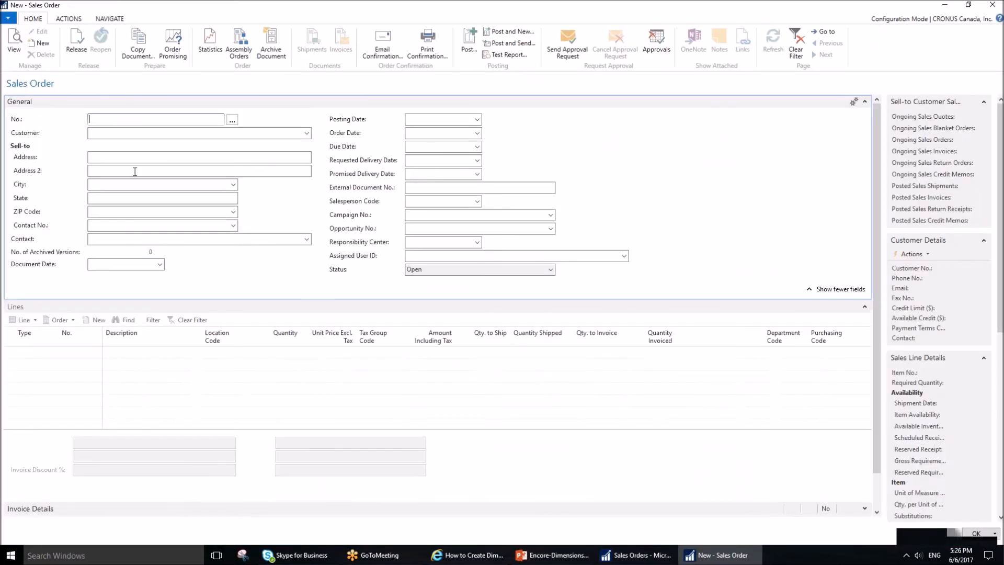
text(30001)
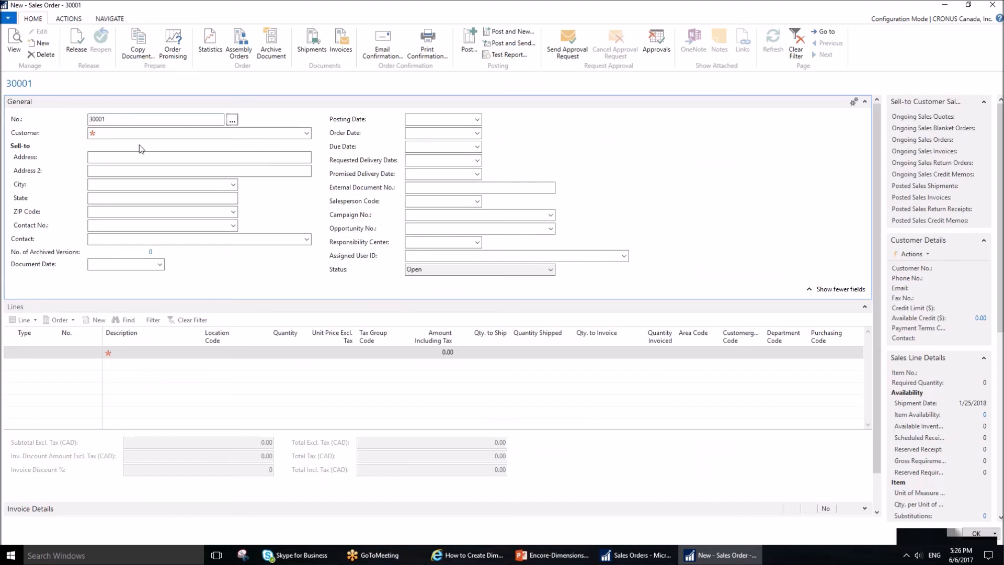
text(1000)
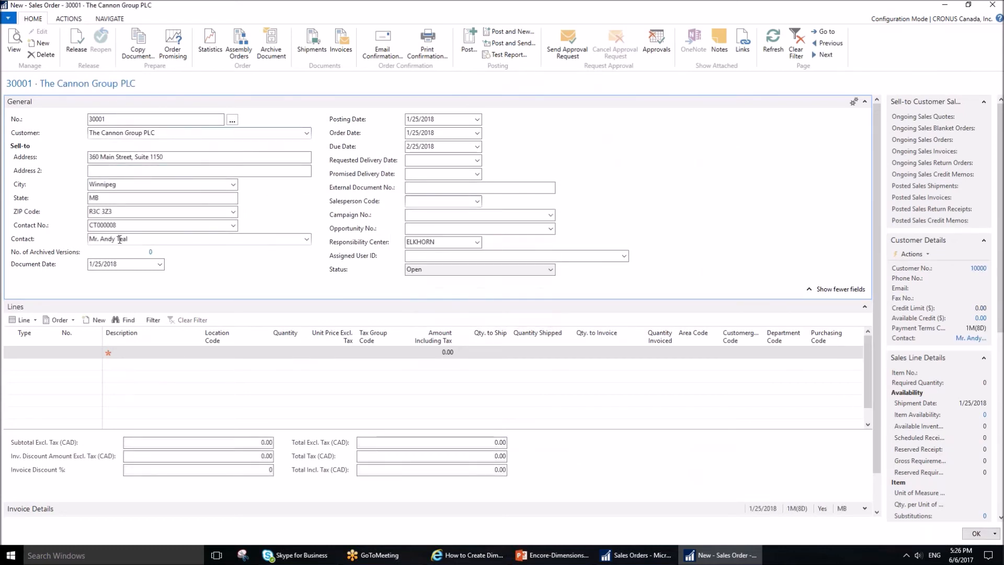
Step: Add item 1110 Rim, quantity 2 at price 10 with no Department Code, and start posting
click(33, 352)
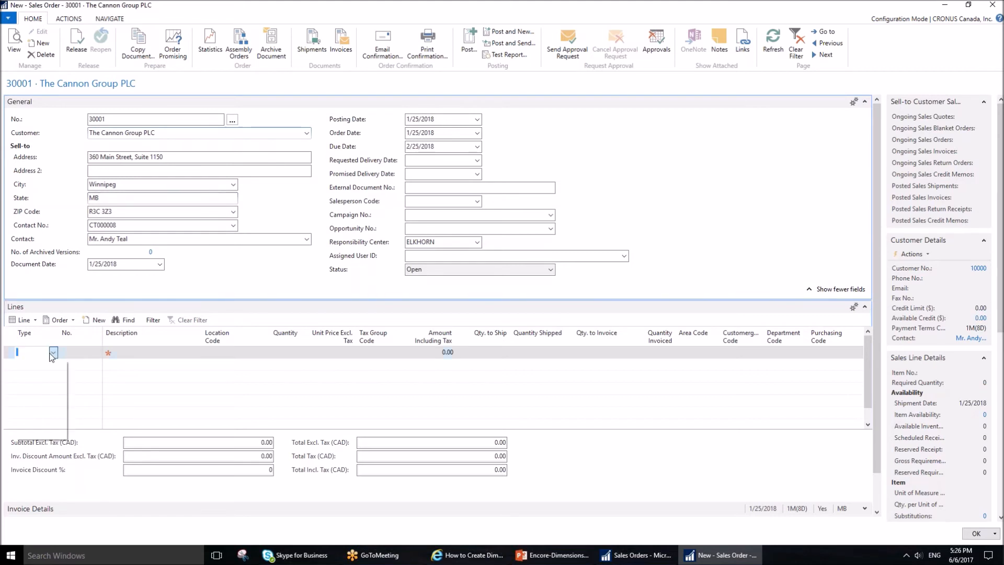
click(53, 352)
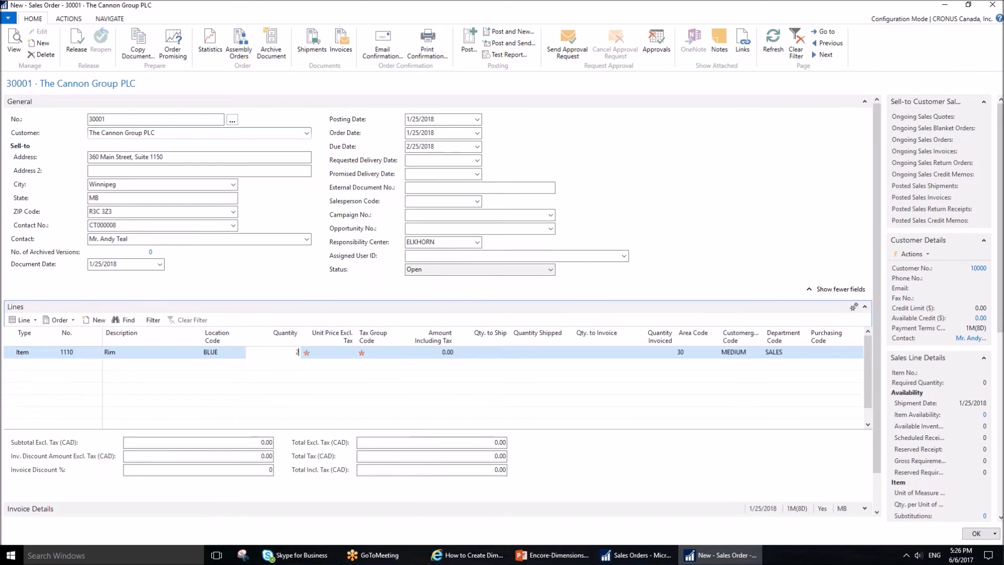
text(2)
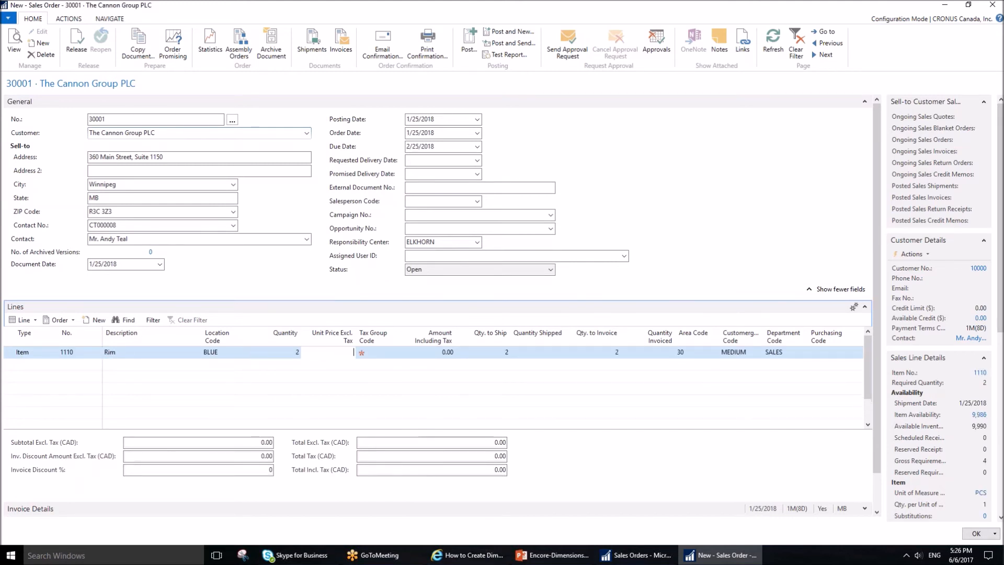
text(10.00)
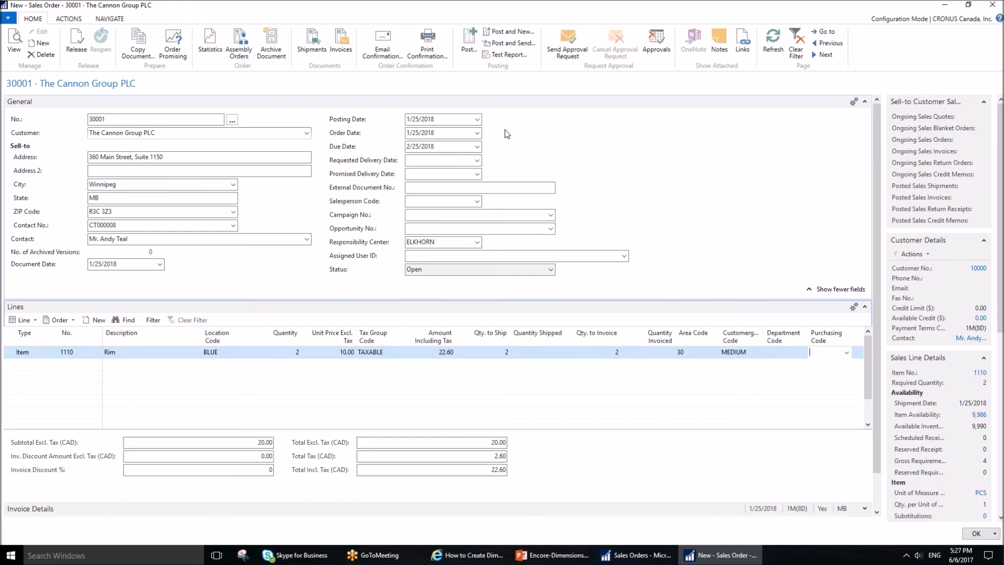
click(468, 41)
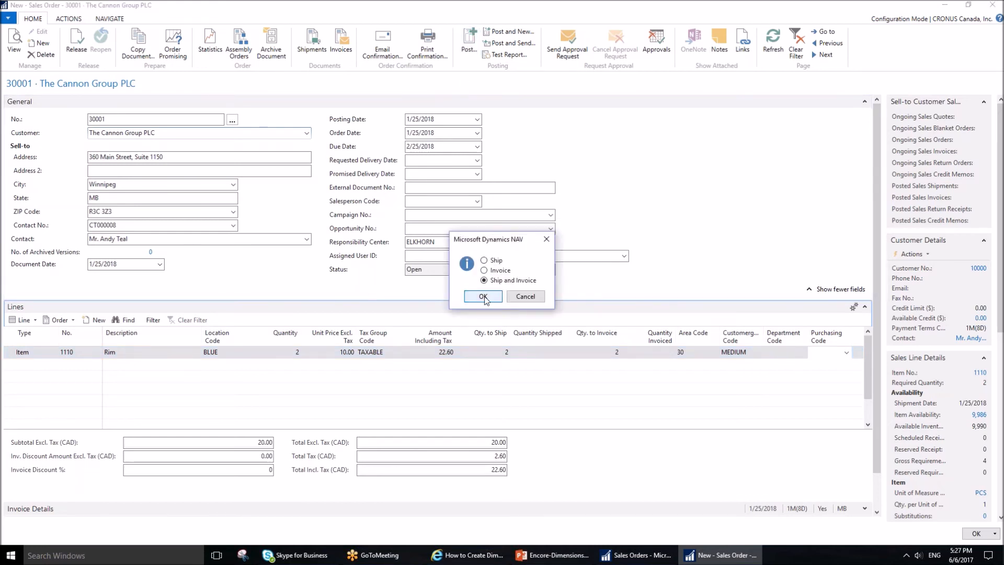
Step: Attempt Ship and Invoice and acknowledge the error demanding a DEPARTMENT value for account 44100
click(483, 296)
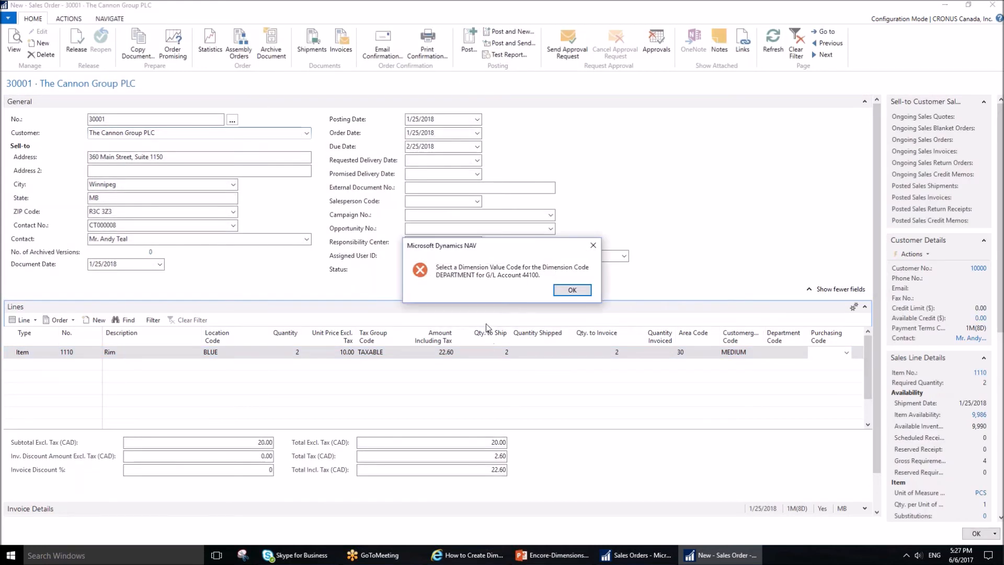
mouse_move(407, 311)
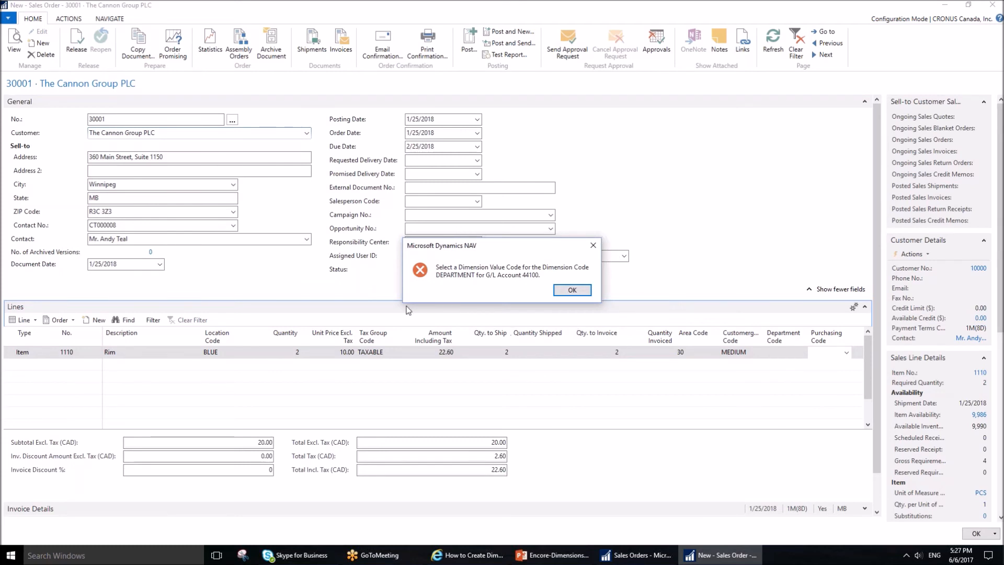
mouse_move(464, 278)
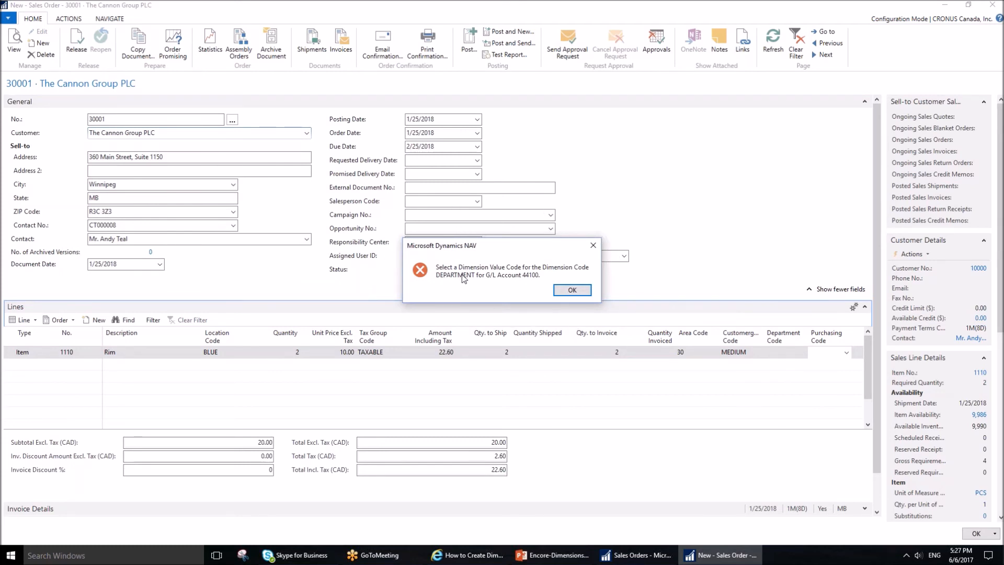
mouse_move(502, 277)
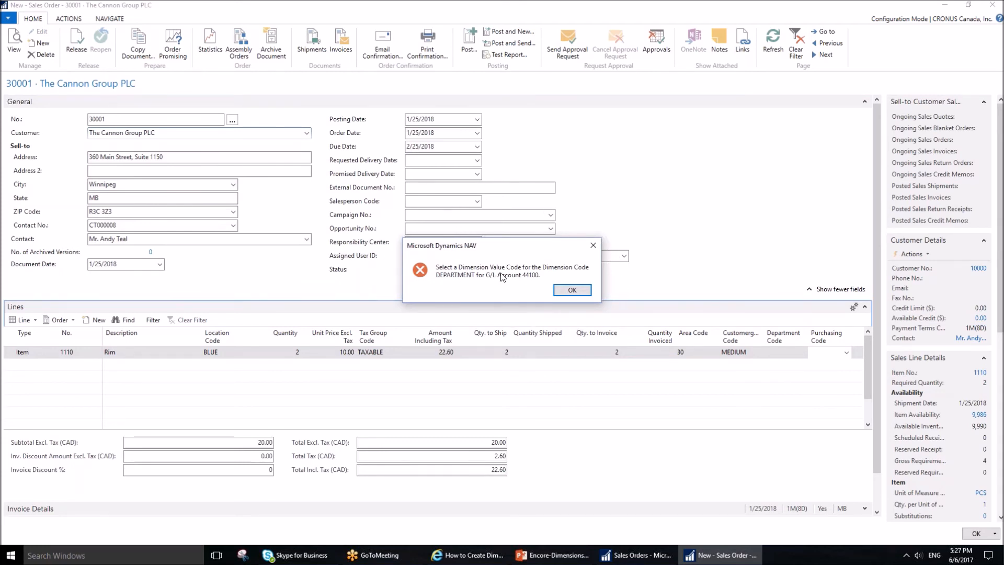
mouse_move(498, 292)
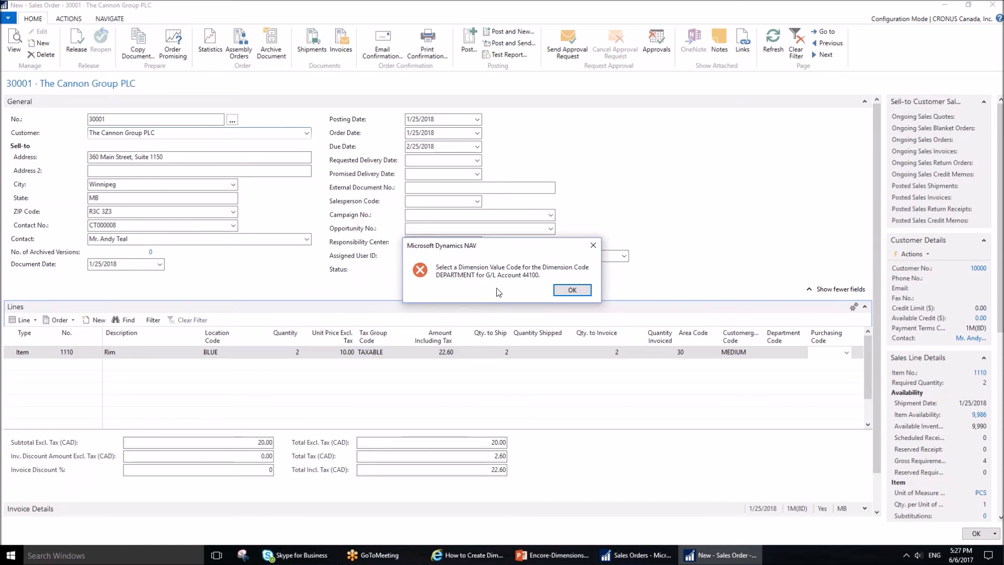
mouse_move(526, 281)
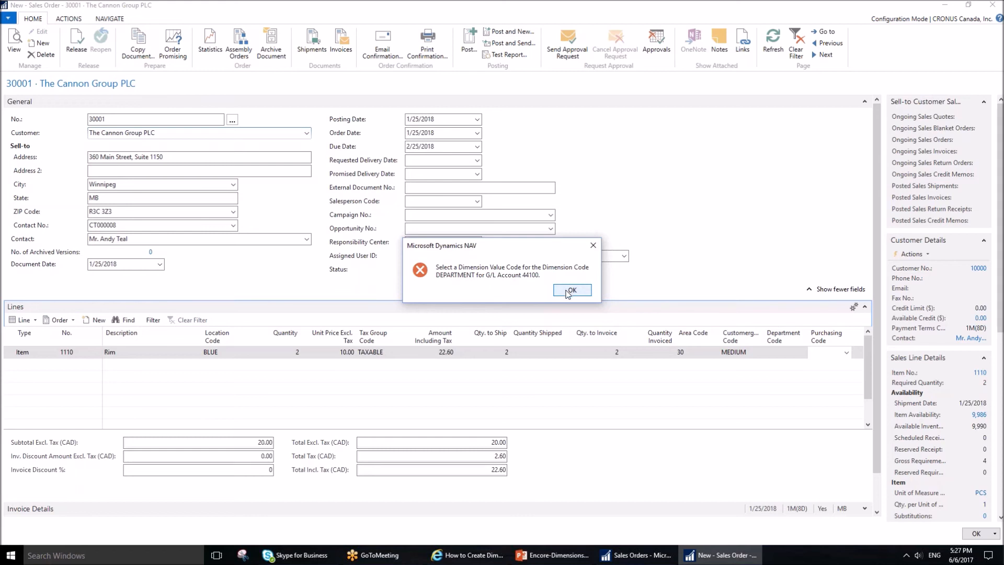
click(571, 290)
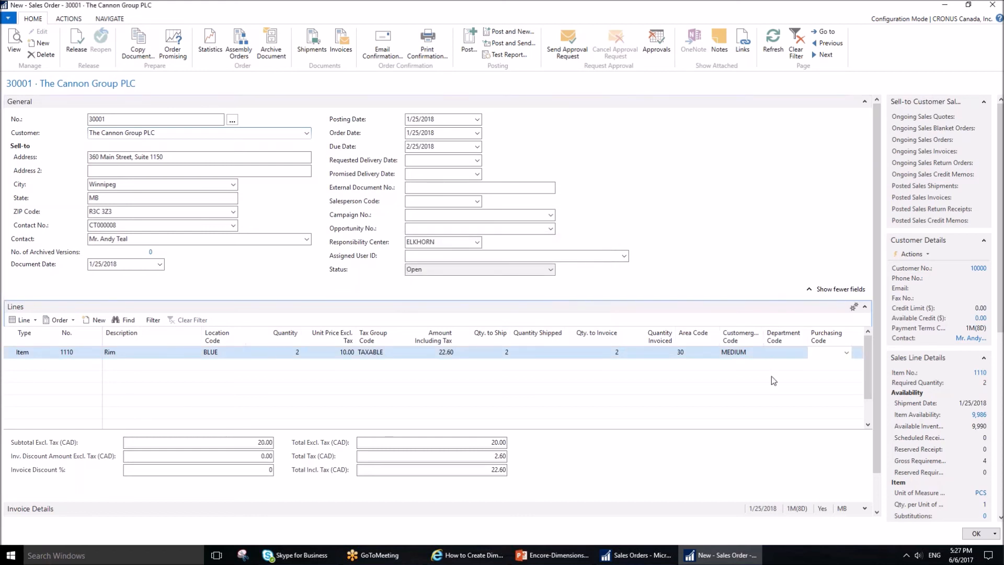
mouse_move(786, 347)
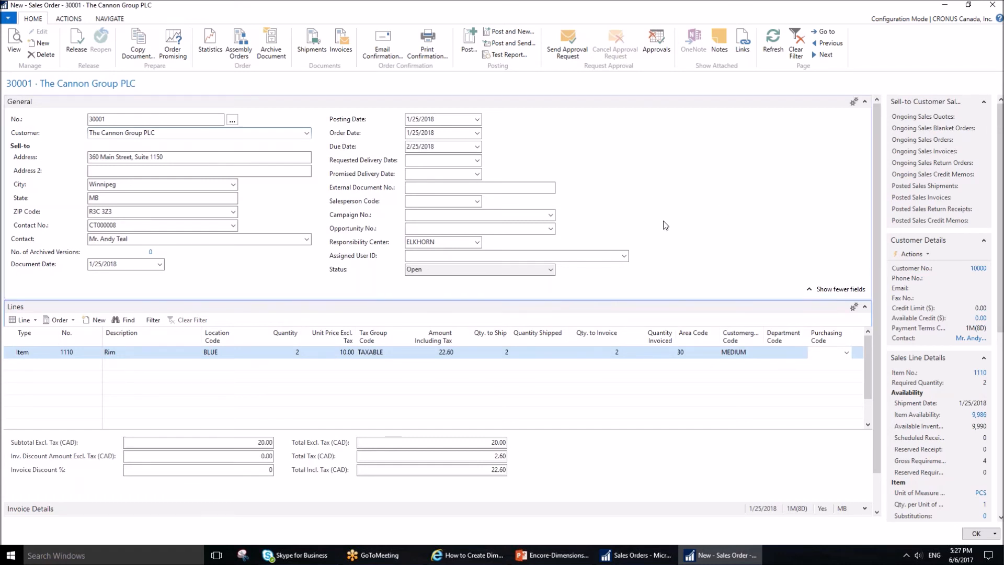
Step: Set the Rim line's Department Code to PROD
click(833, 351)
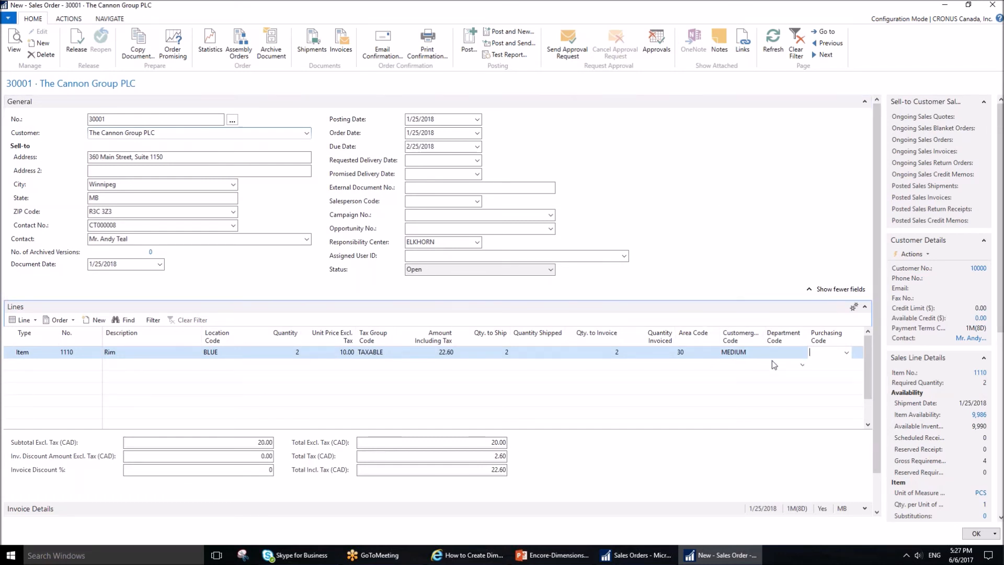
mouse_move(759, 365)
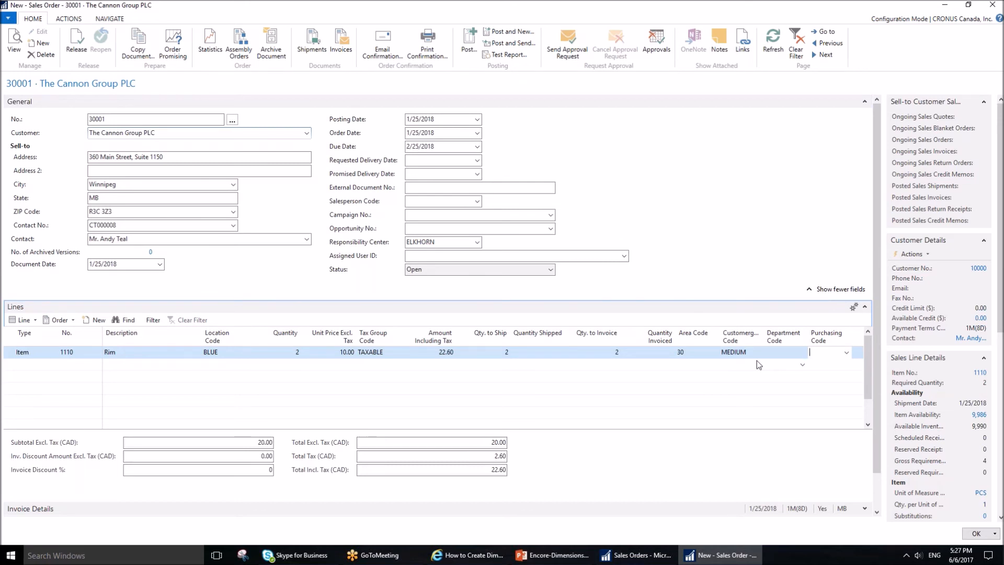
mouse_move(782, 367)
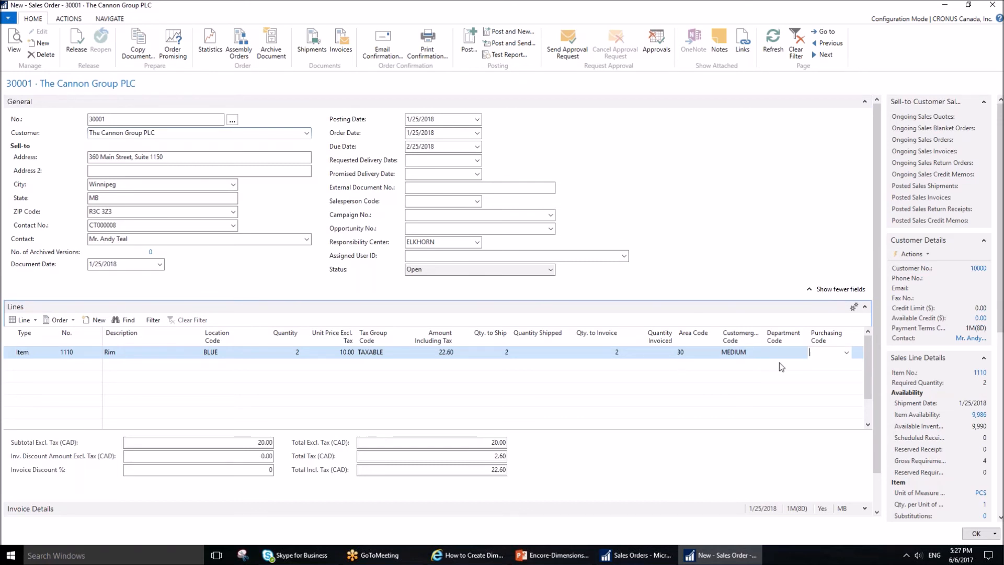
mouse_move(785, 357)
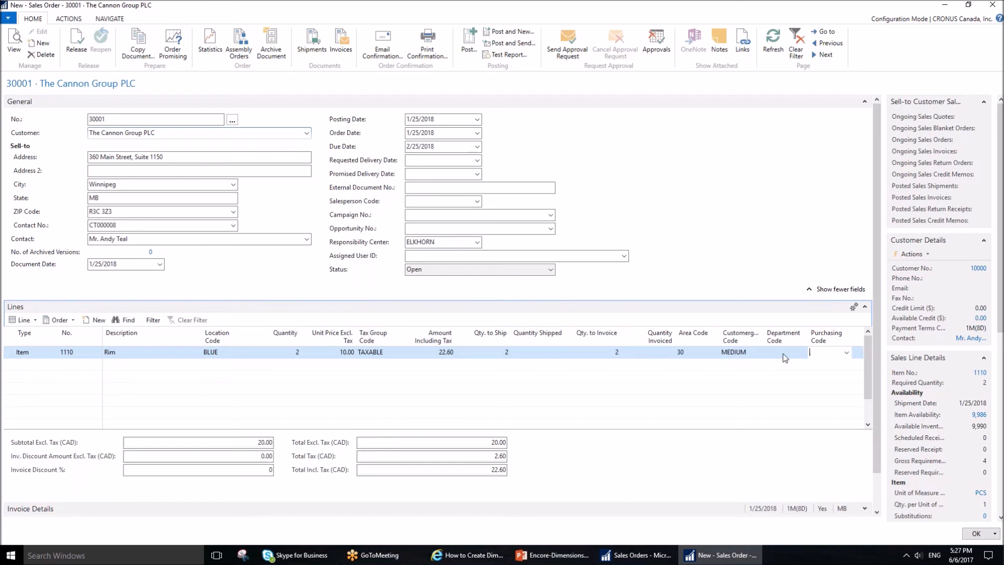
click(781, 353)
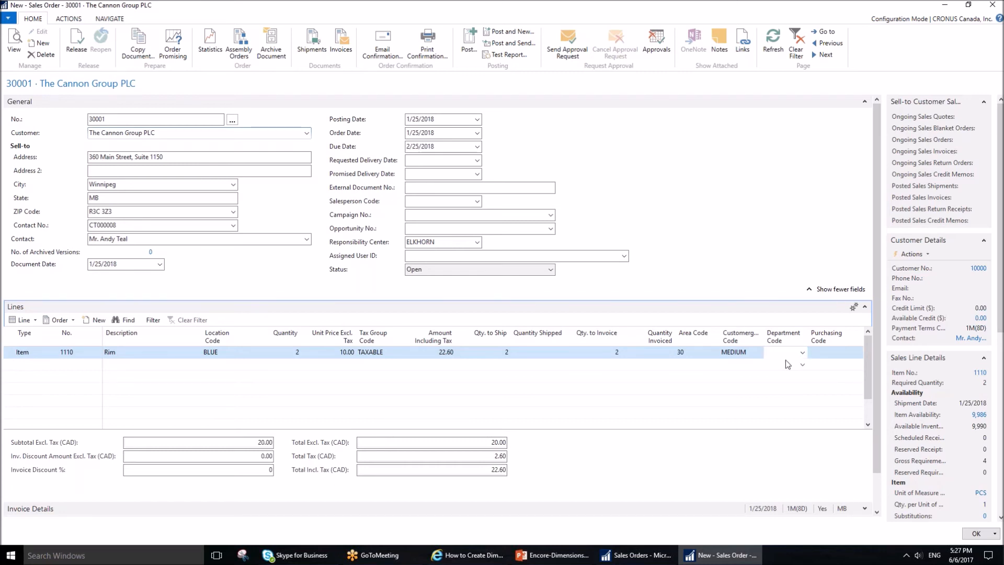
click(802, 353)
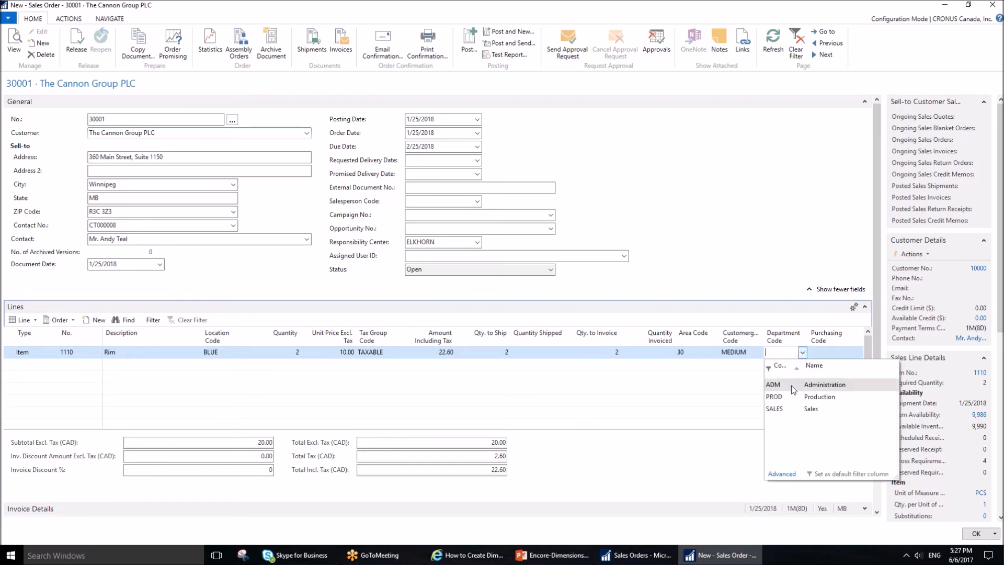
mouse_move(778, 412)
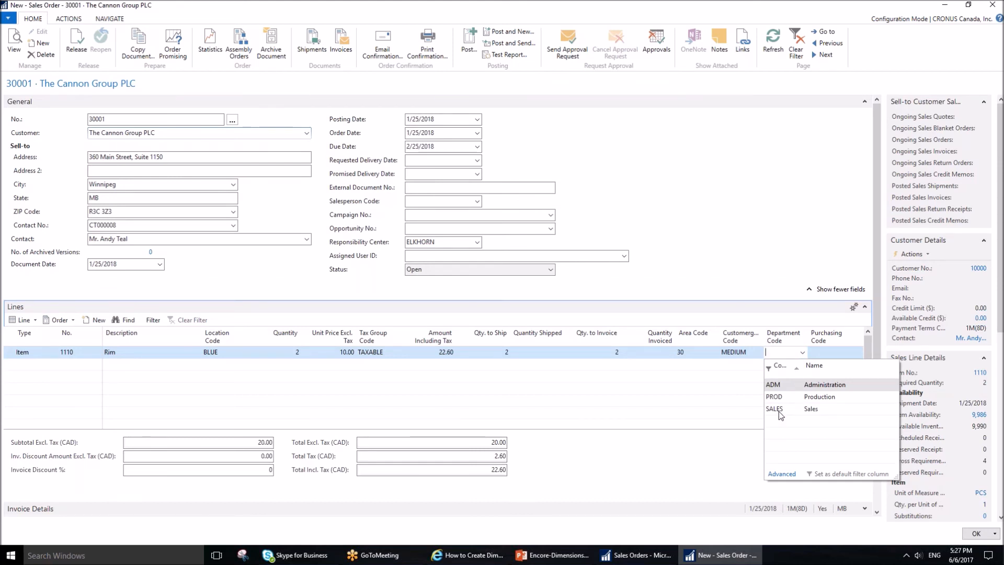
mouse_move(780, 397)
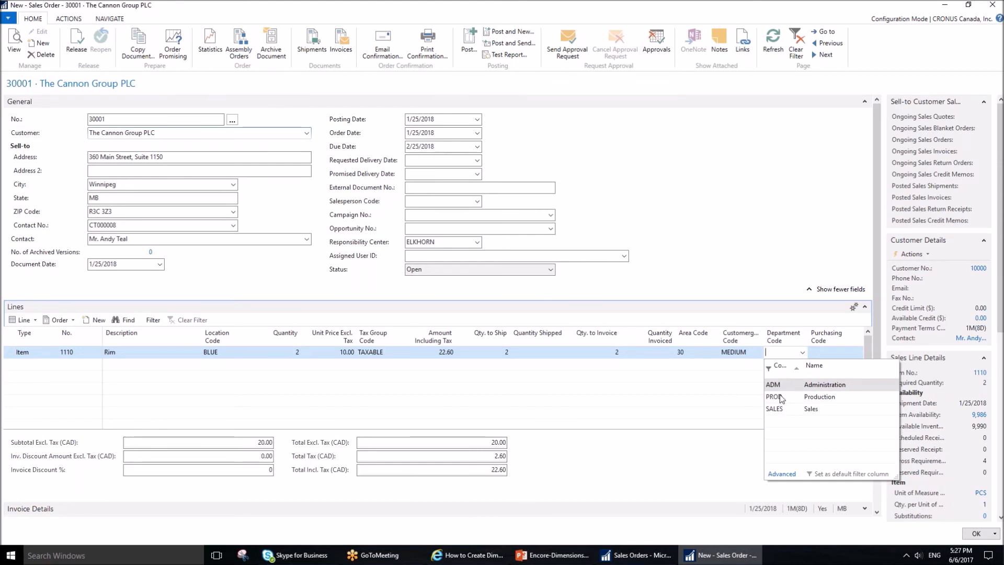
mouse_move(785, 410)
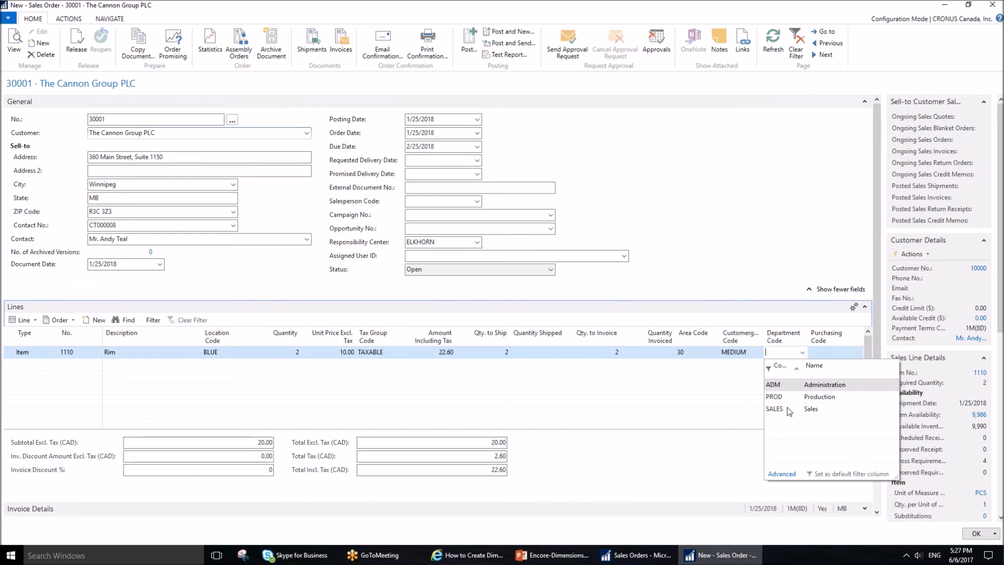
mouse_move(787, 410)
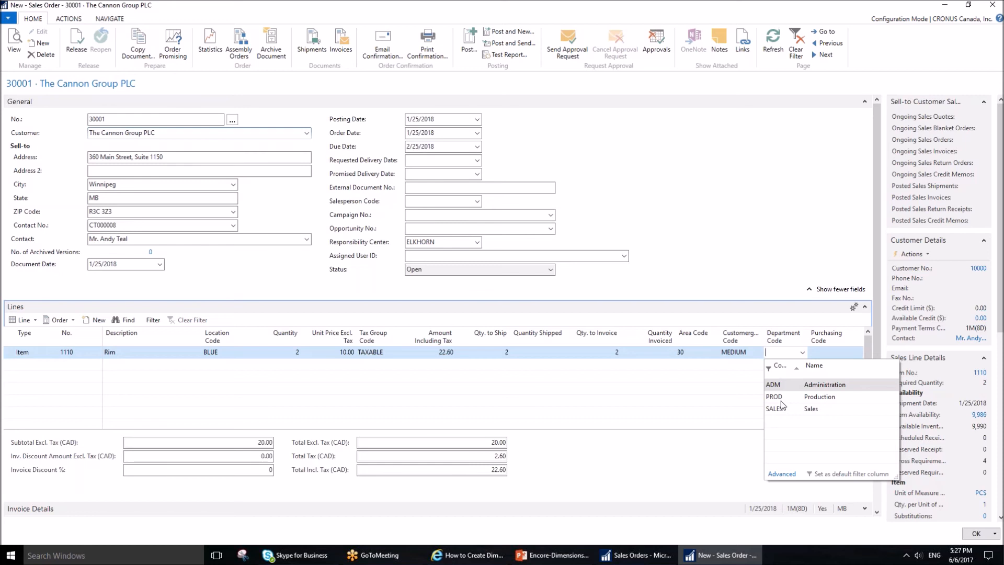
mouse_move(785, 354)
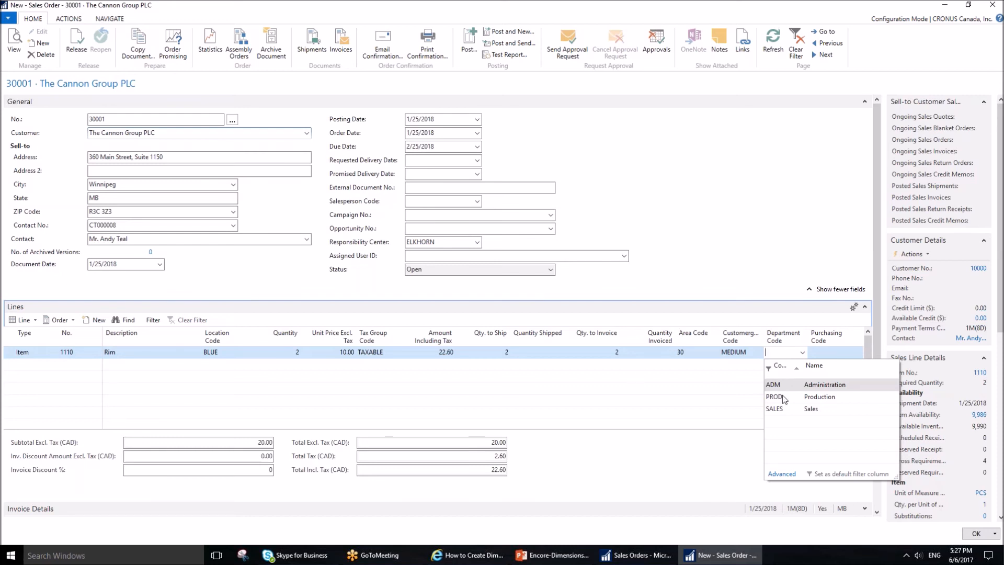
mouse_move(785, 425)
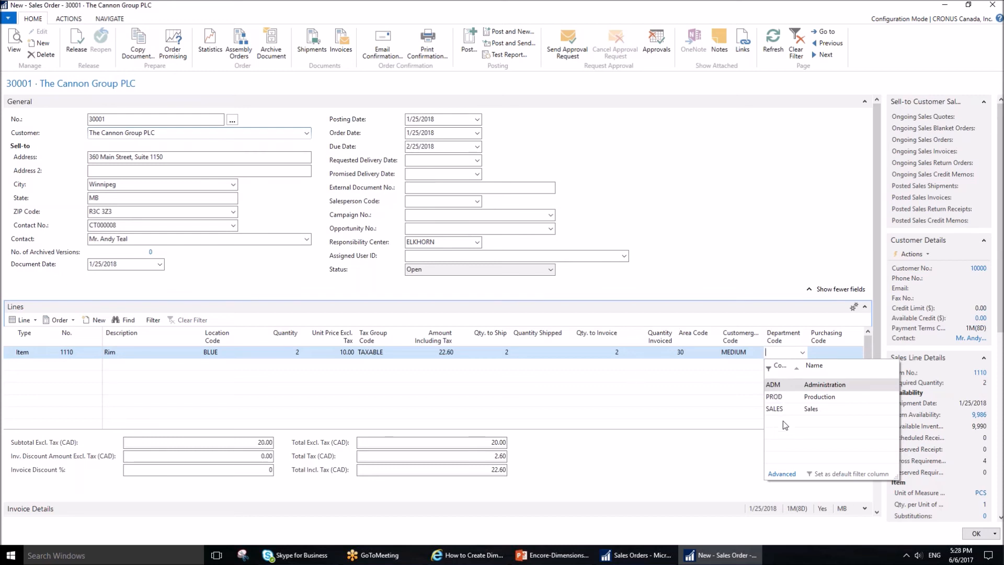
click(774, 396)
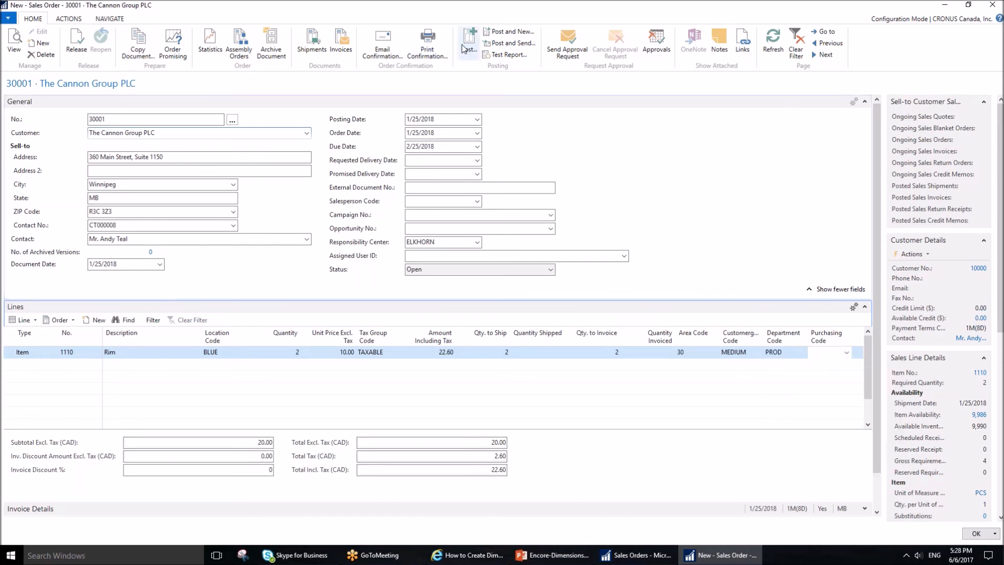
Step: Post order 30001 as invoice 104007 and verify its line shows AREA, CUSTOMERGROUP and DEPARTMENT PROD
click(469, 42)
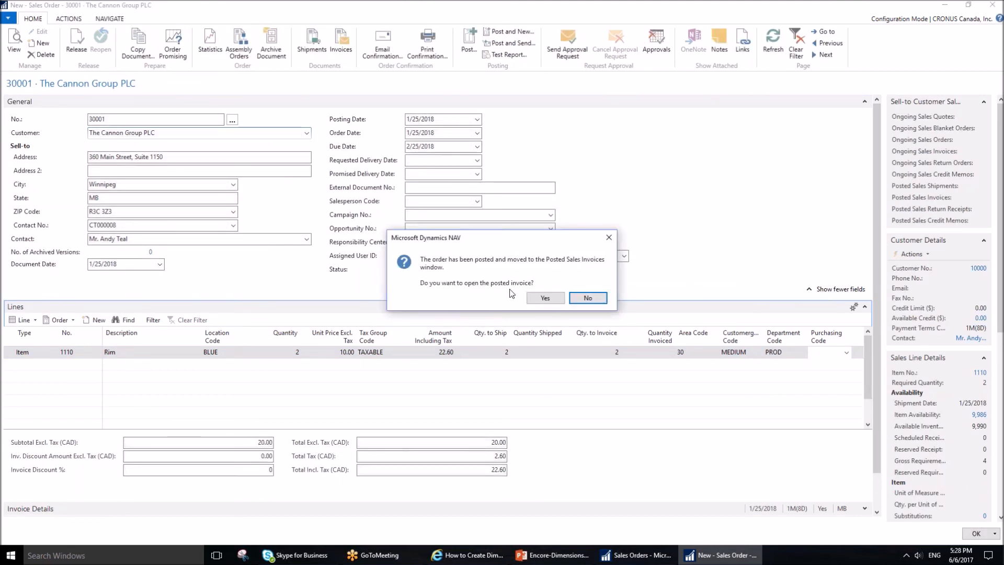
click(545, 298)
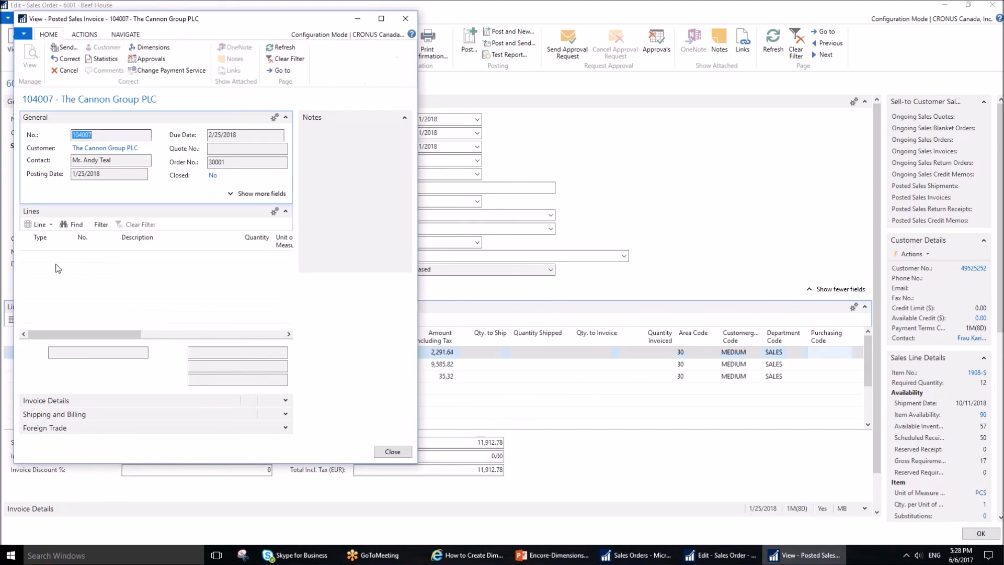
click(40, 225)
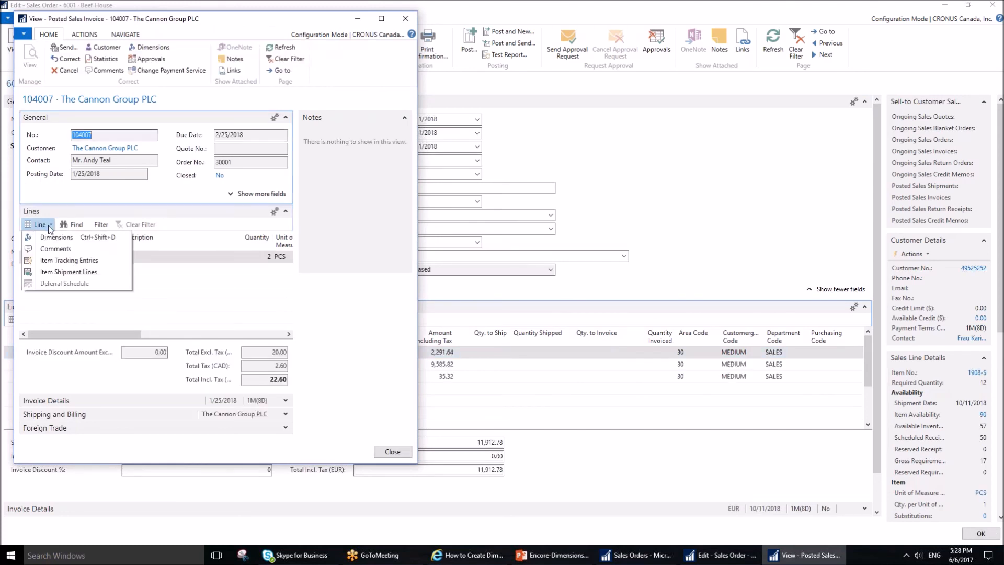
click(56, 238)
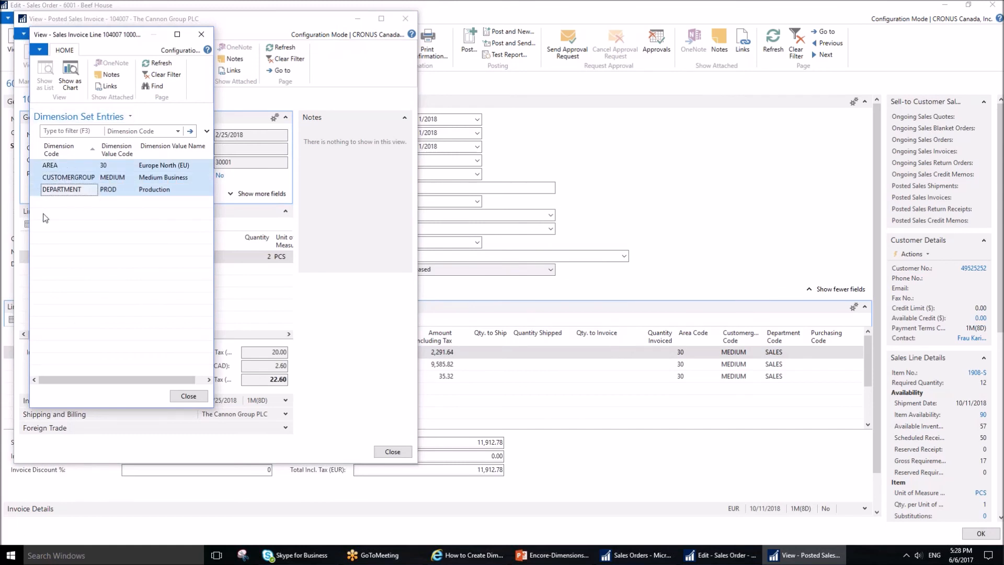
click(61, 189)
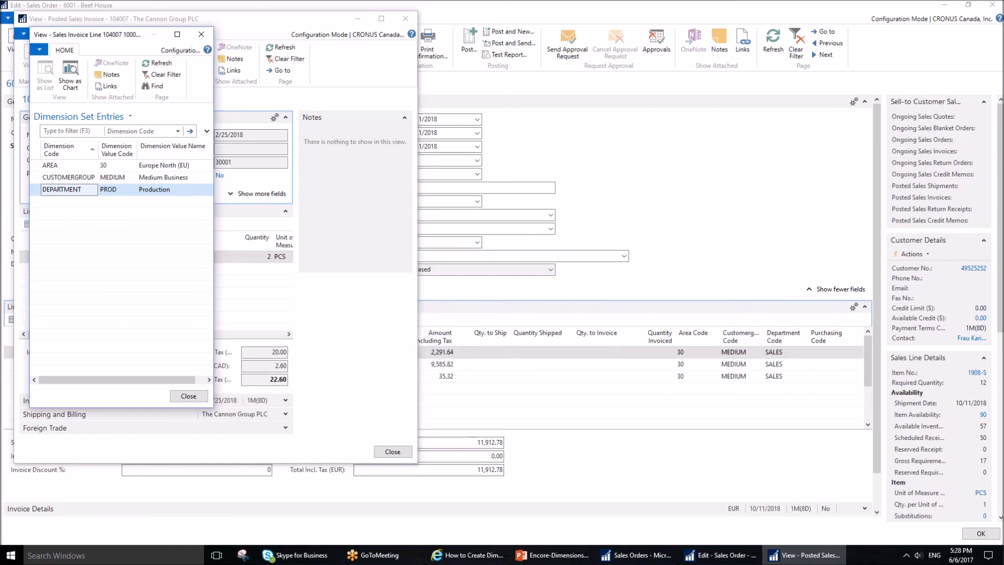
mouse_move(194, 209)
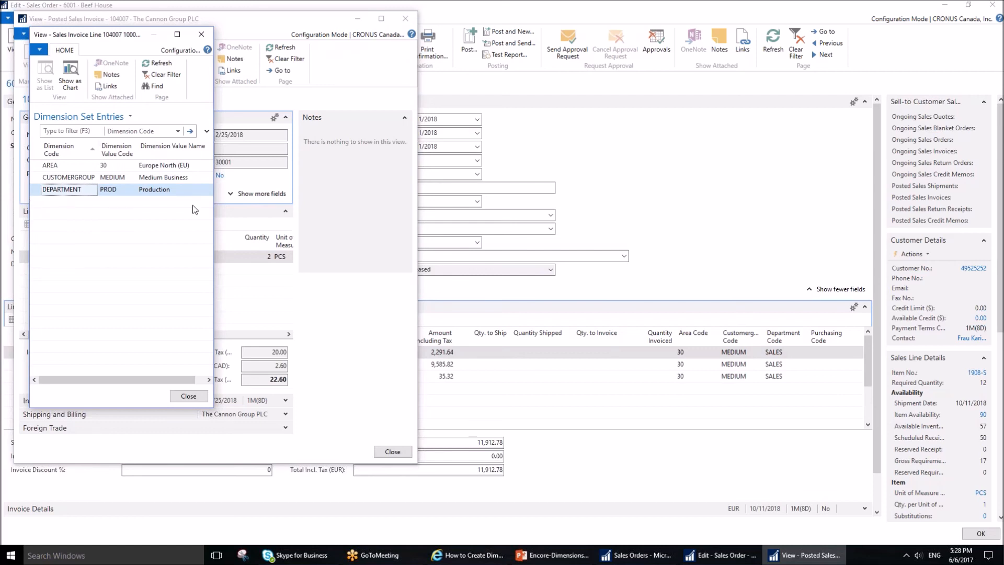
mouse_move(201, 34)
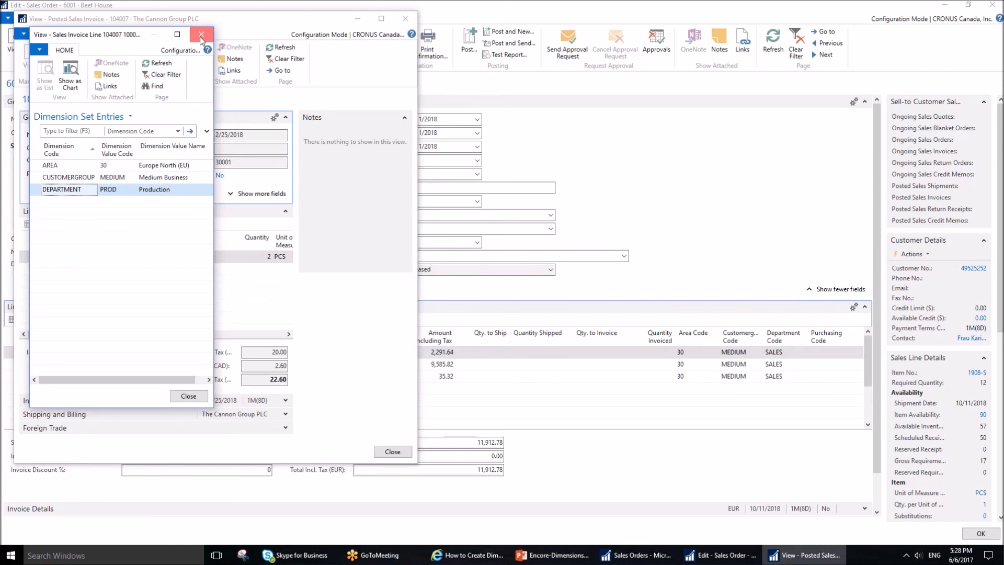
click(202, 34)
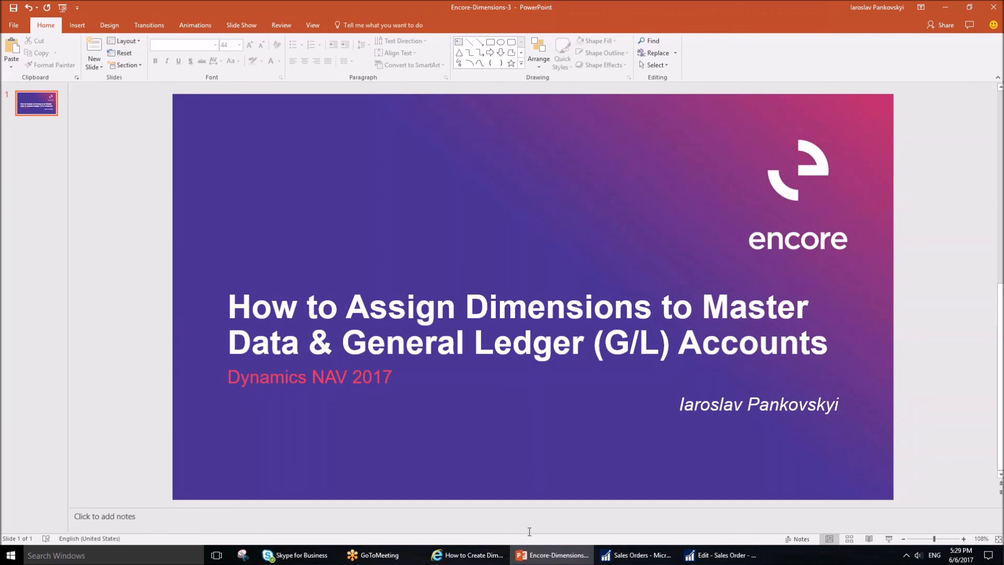
mouse_move(272, 452)
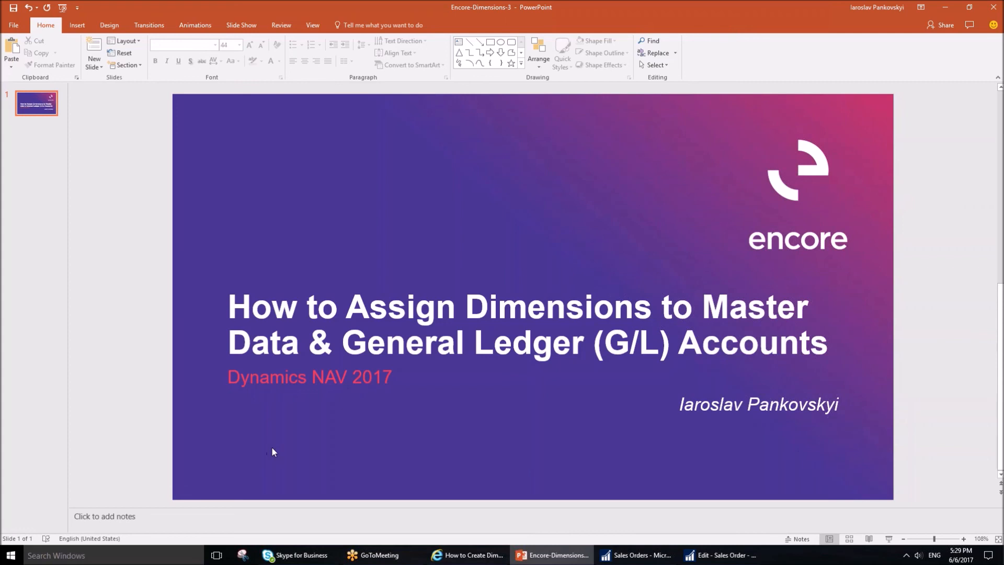
mouse_move(312, 363)
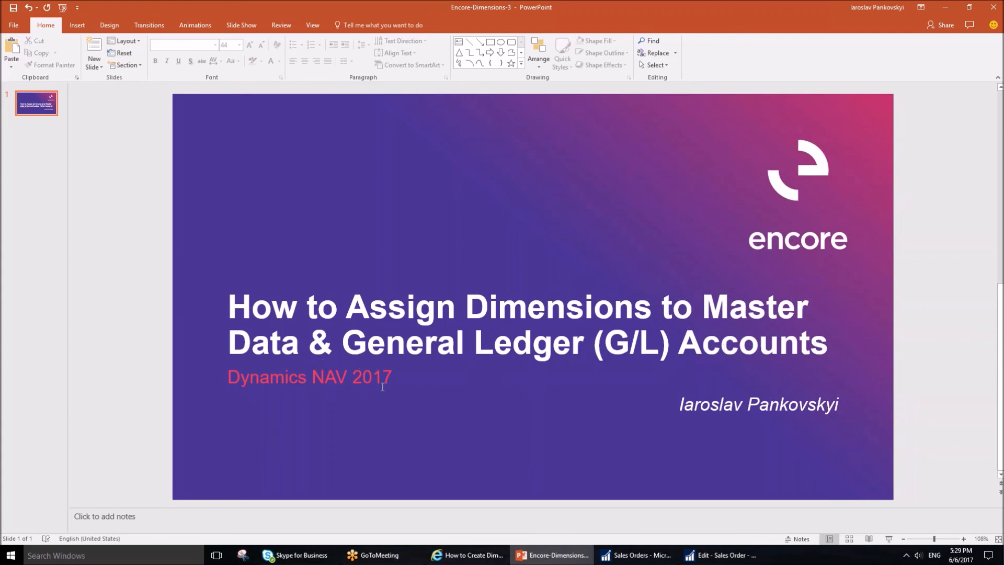
mouse_move(404, 357)
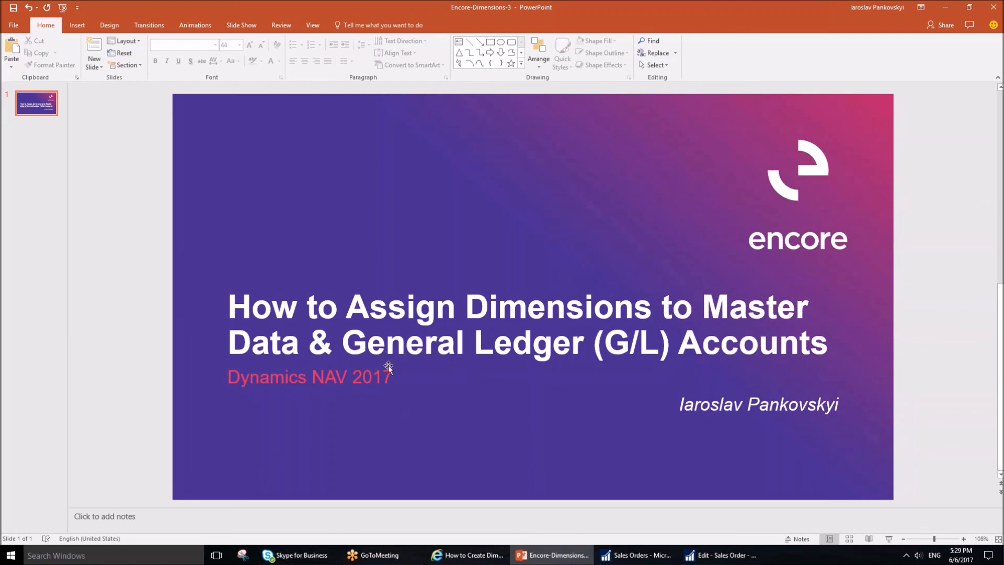
mouse_move(401, 367)
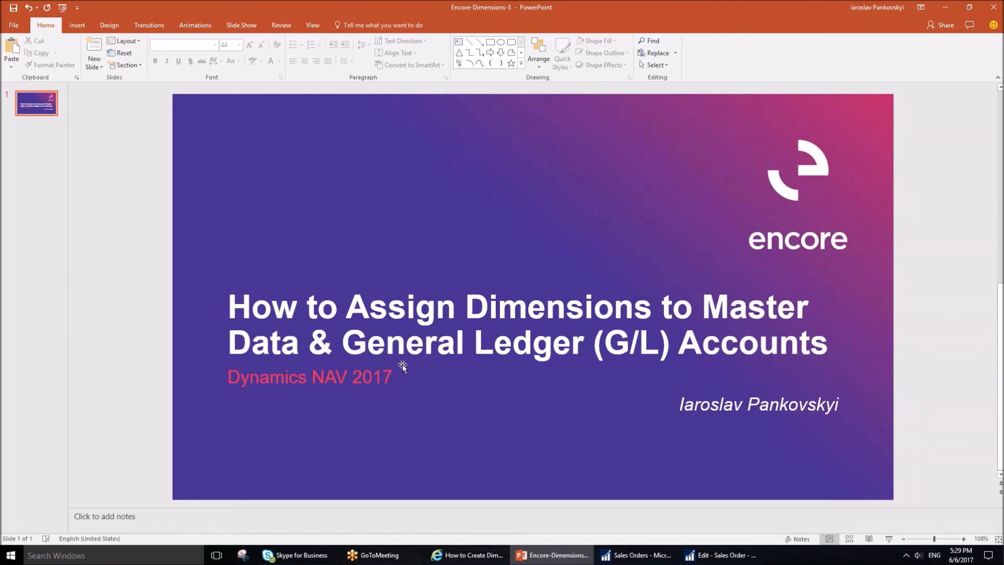
mouse_move(407, 369)
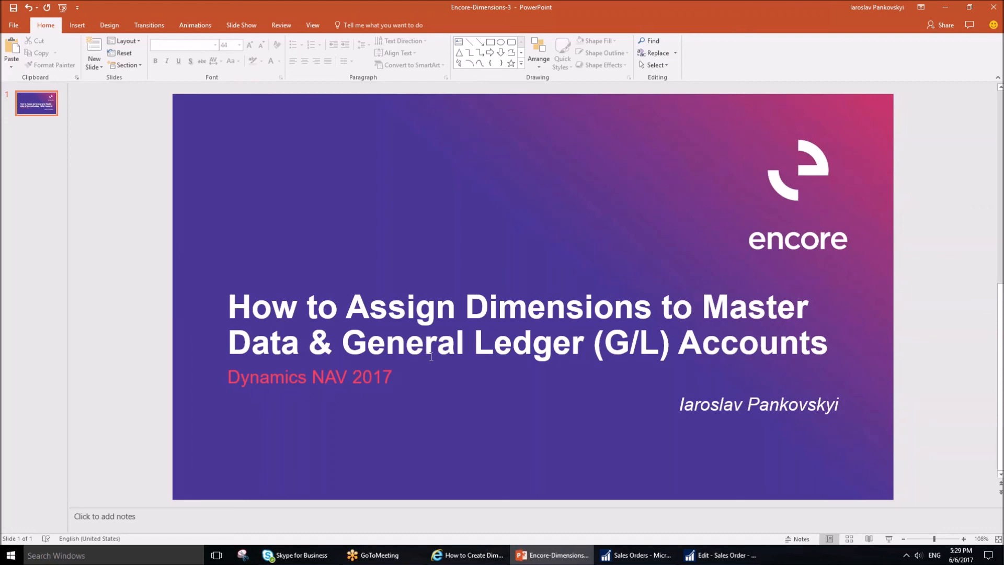
mouse_move(519, 398)
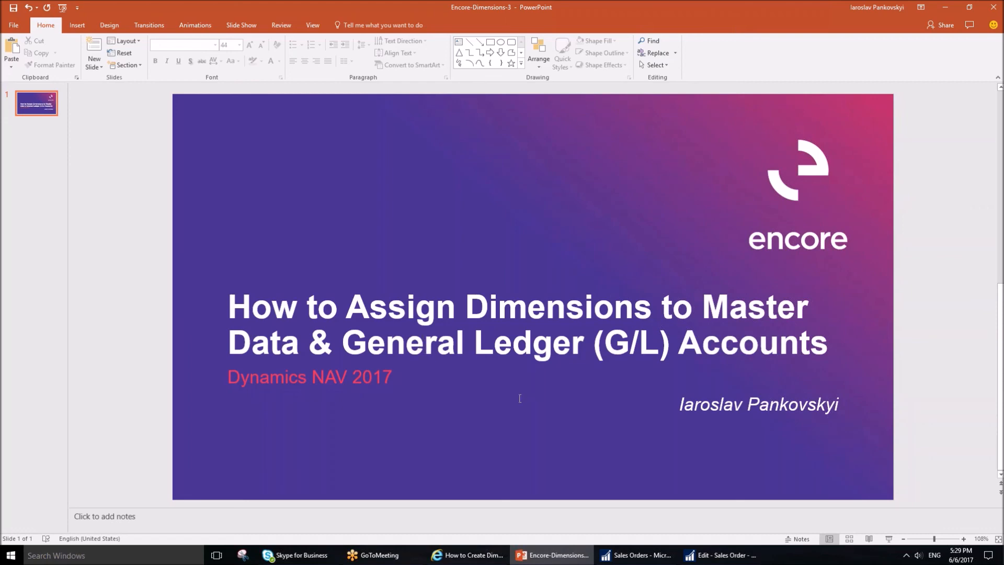
Step: Show the Encore Support page and highlight its phone support number 866.472.0824
click(468, 554)
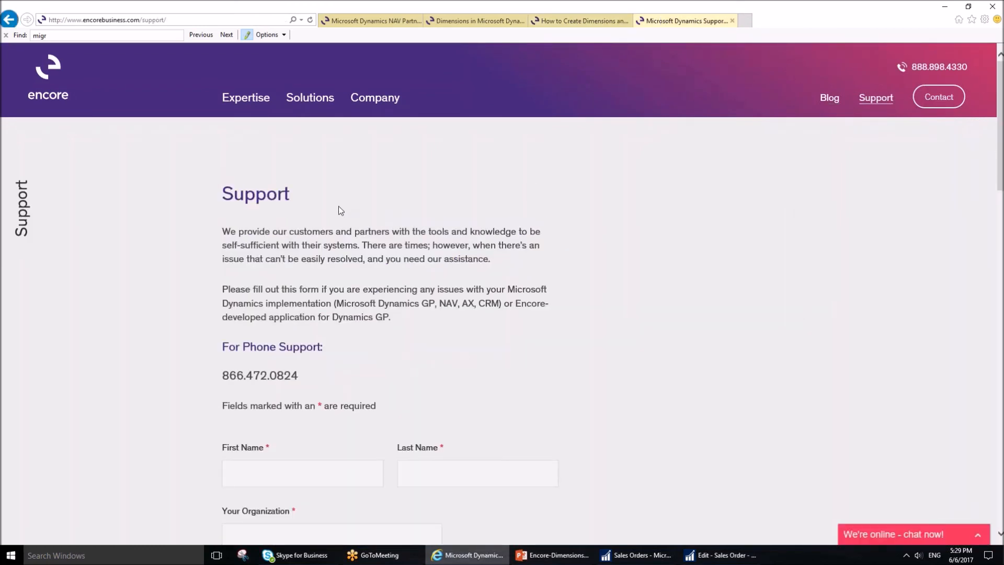
mouse_move(148, 163)
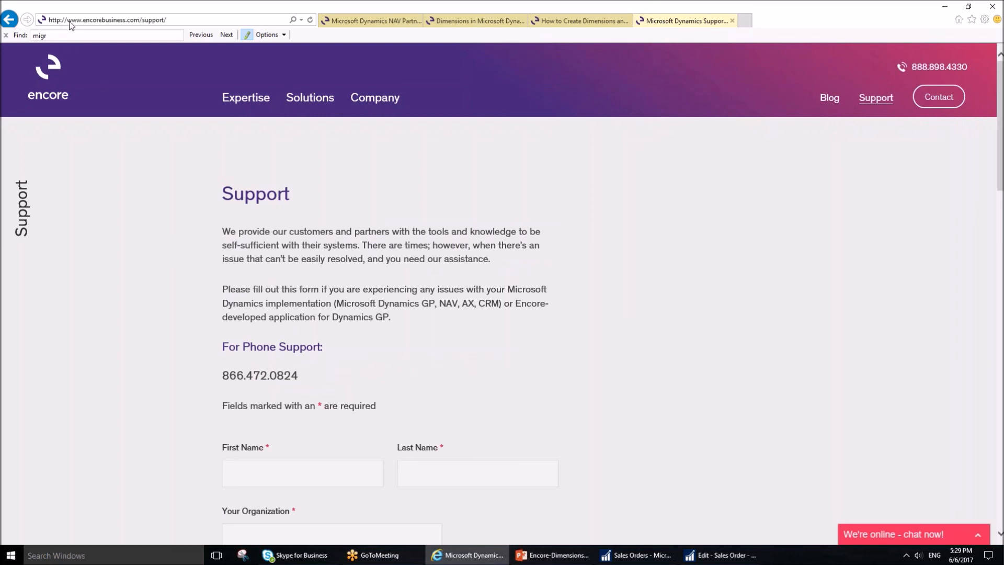
mouse_move(144, 25)
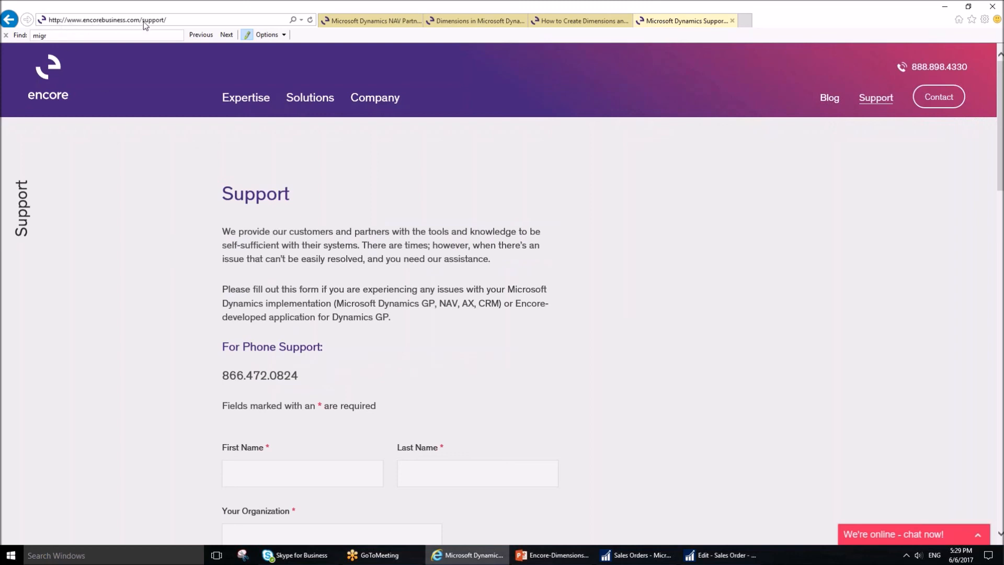
mouse_move(246, 401)
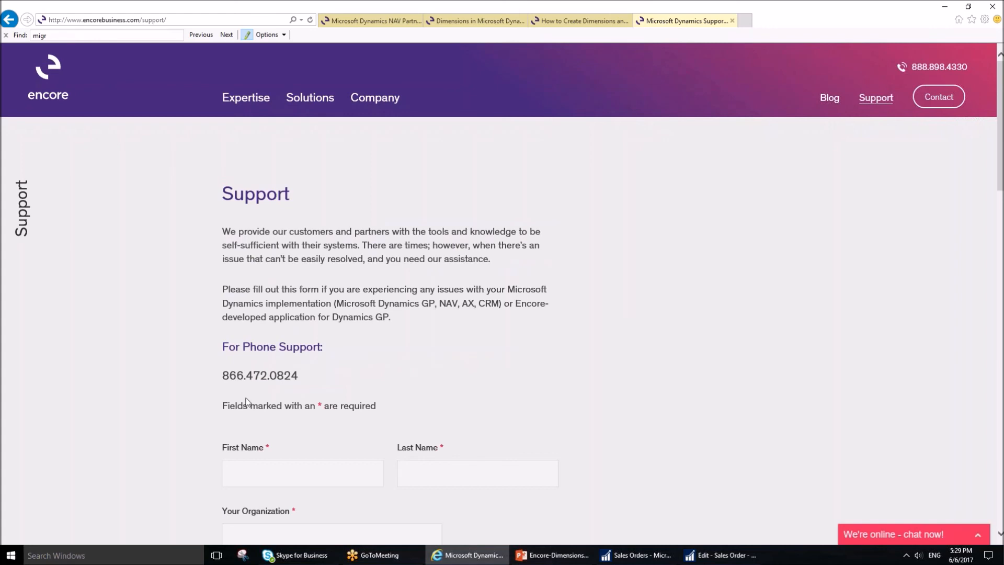
double_click(260, 376)
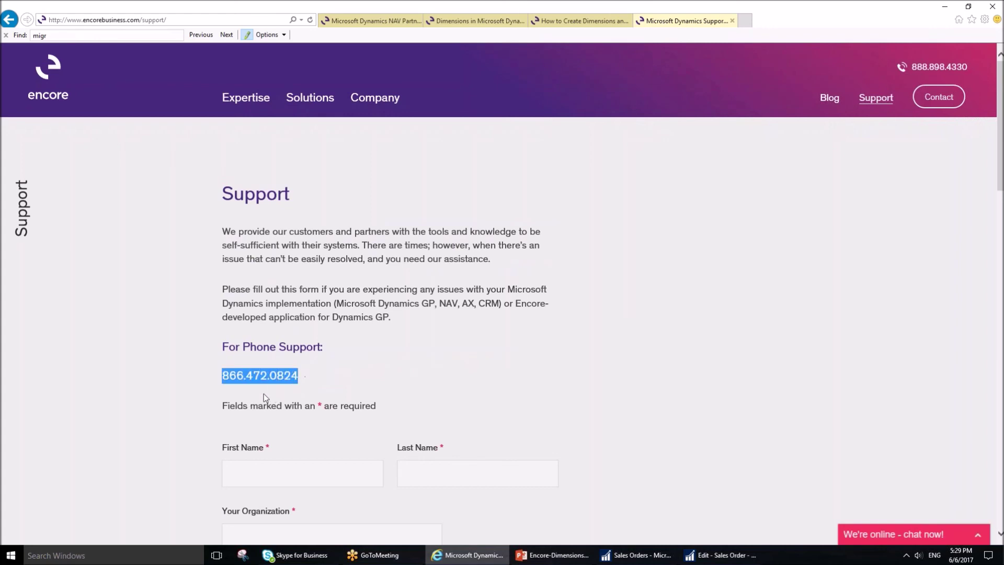
mouse_move(147, 391)
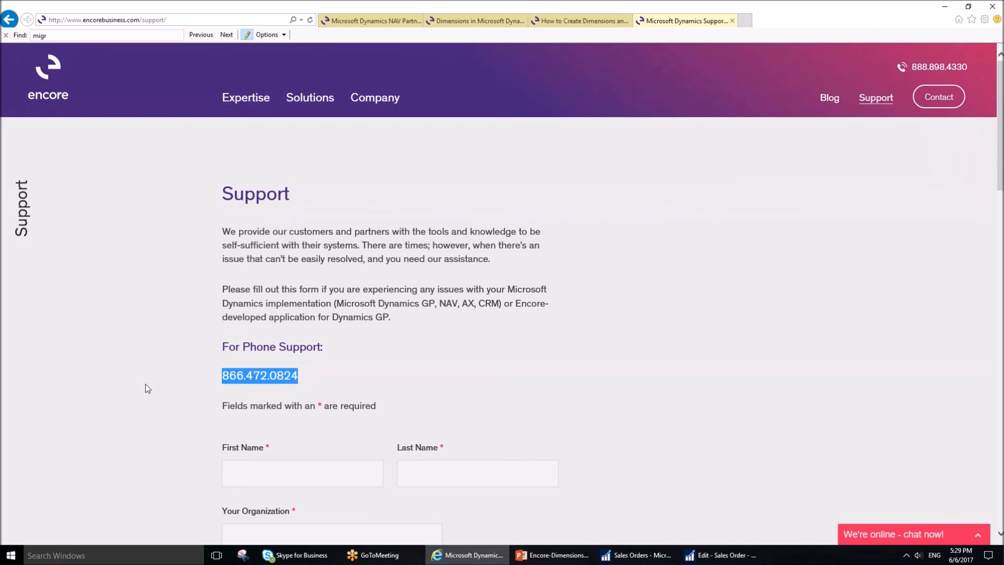
mouse_move(628, 497)
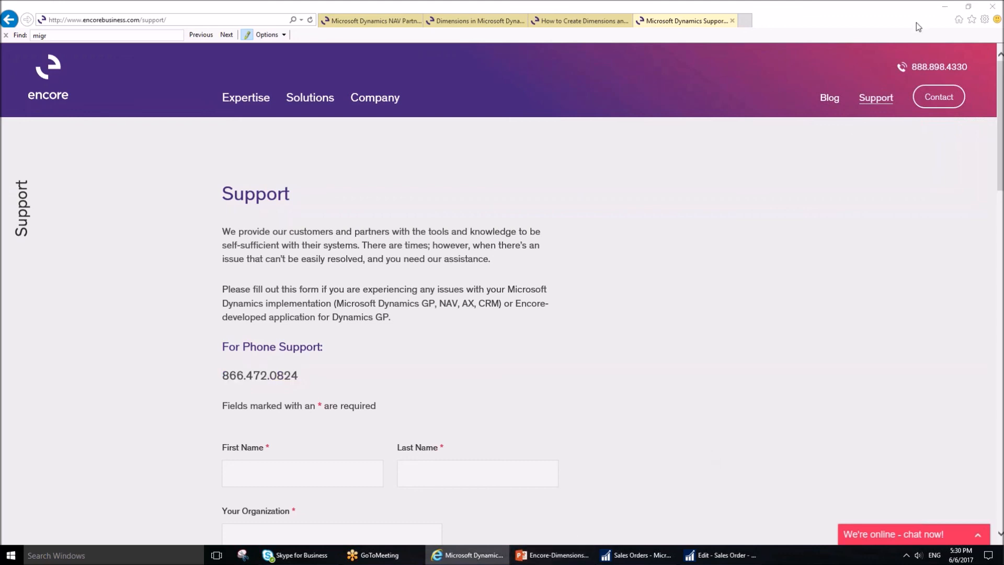
double_click(259, 376)
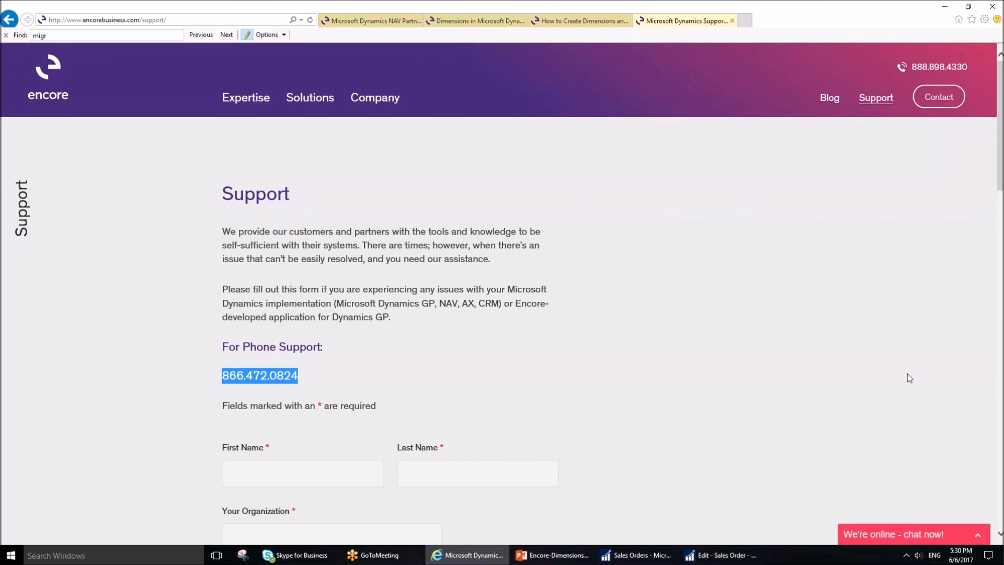